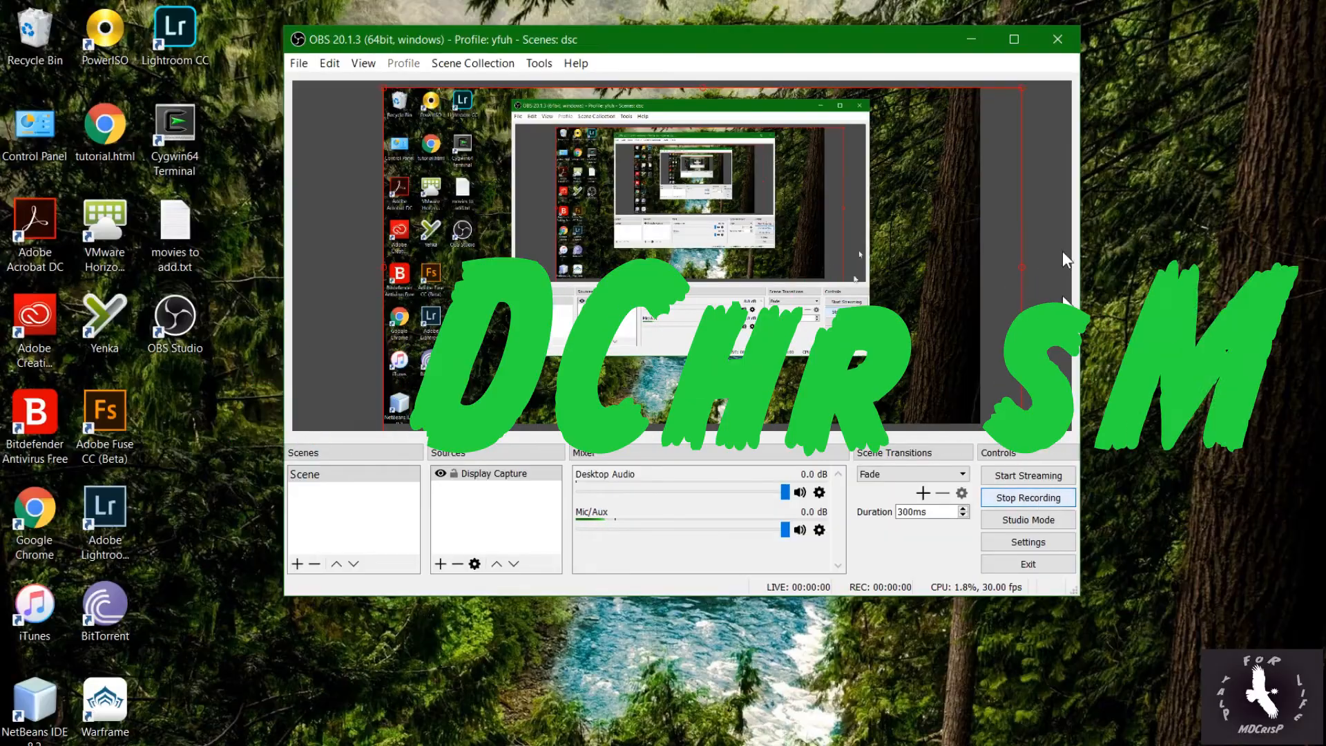
Clear the OBS Studio window away to leave the bare desktop showing
click(1056, 39)
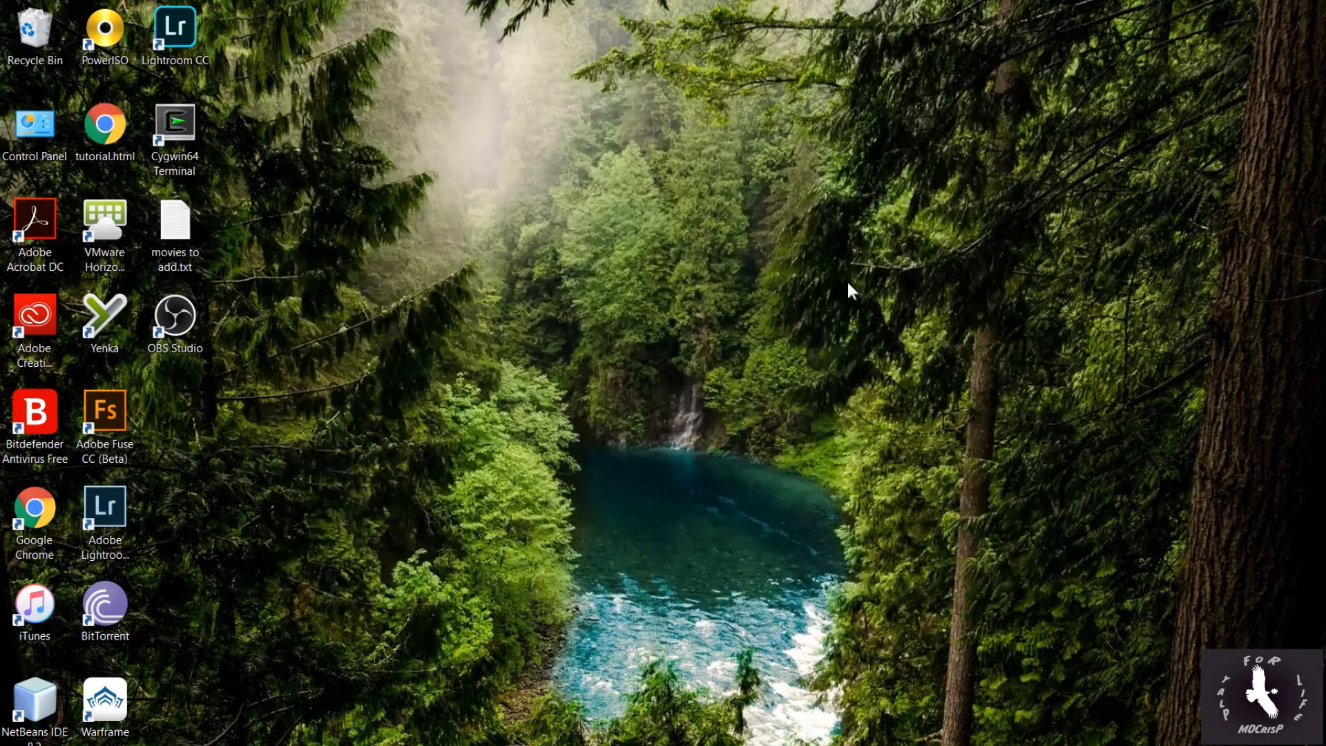
mouse_move(754, 186)
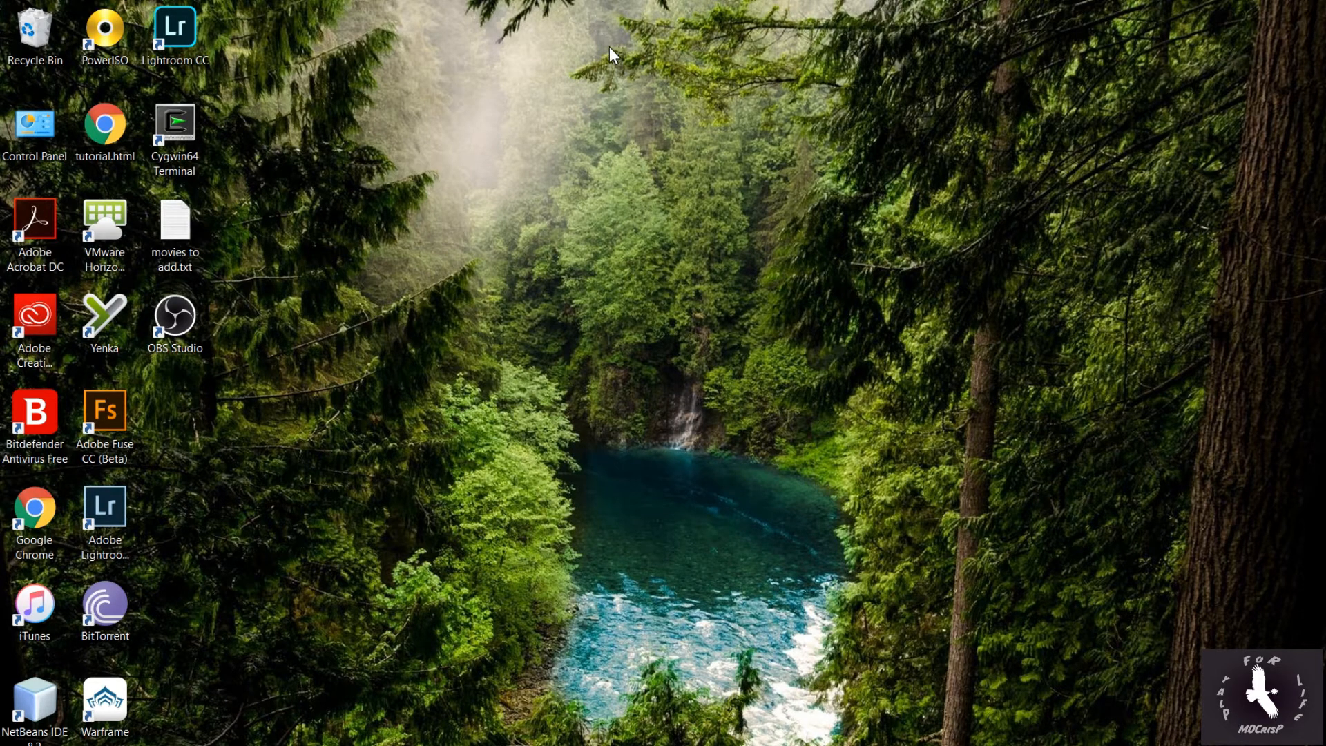
mouse_move(833, 352)
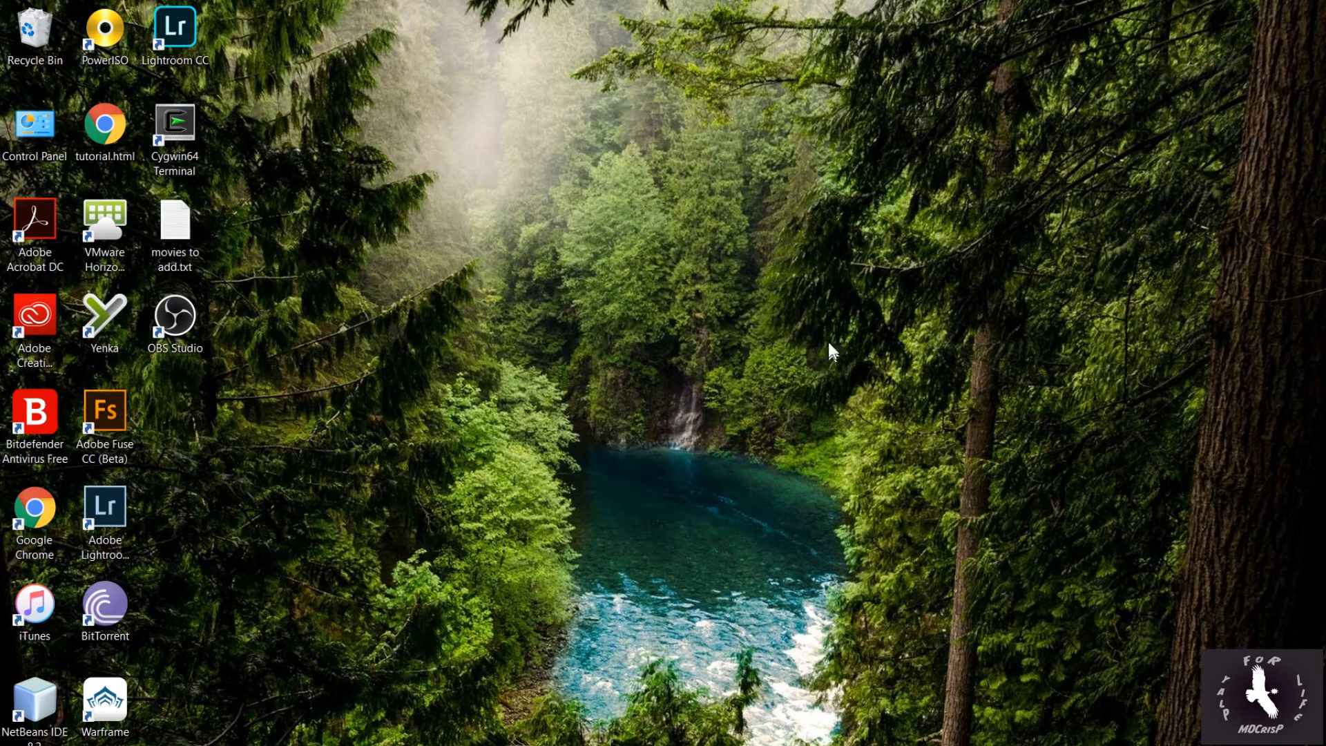
mouse_move(955, 403)
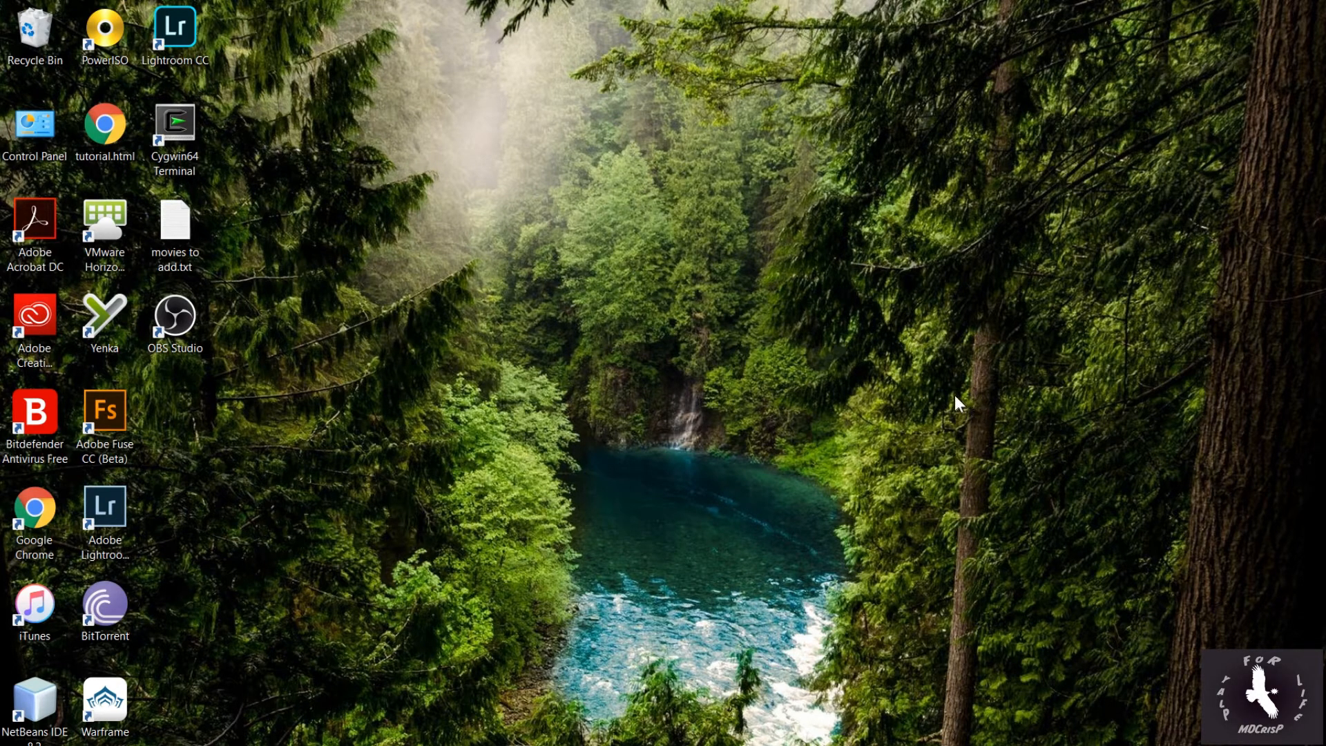
mouse_move(791, 293)
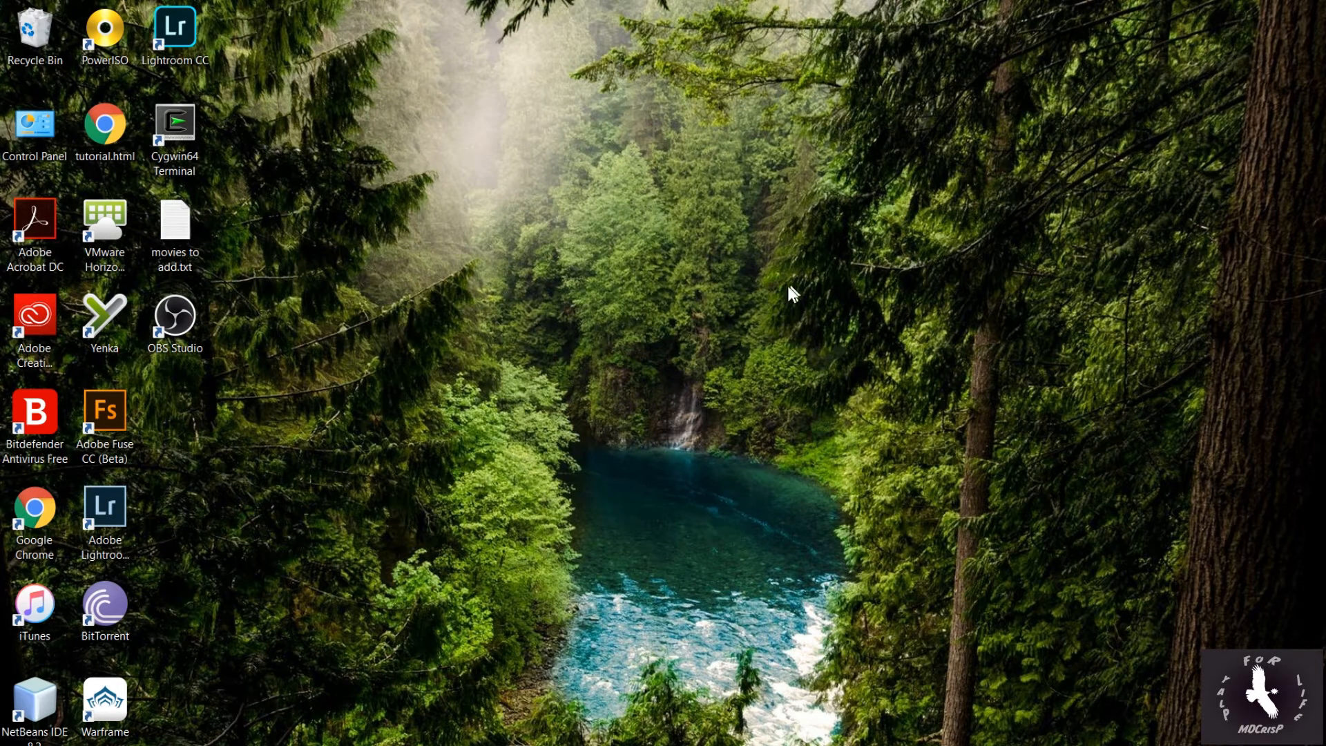
mouse_move(876, 359)
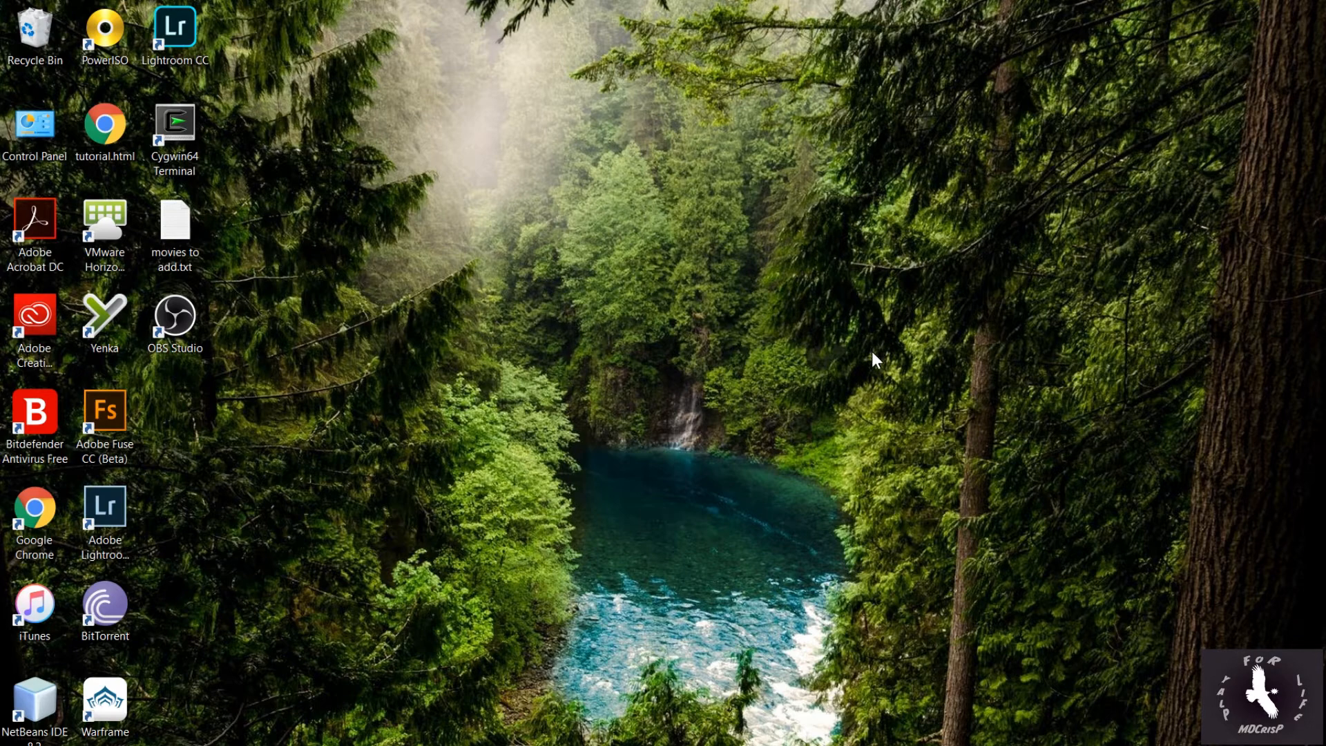
mouse_move(756, 398)
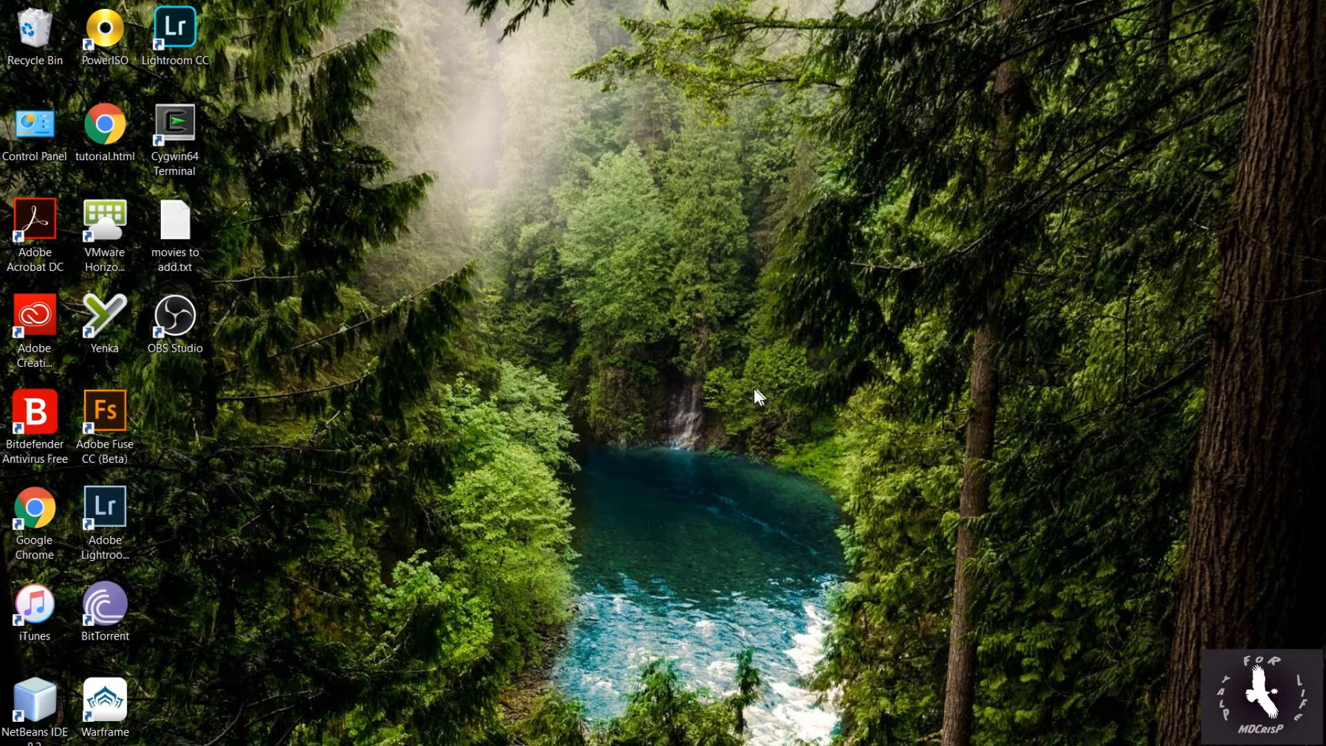
mouse_move(808, 329)
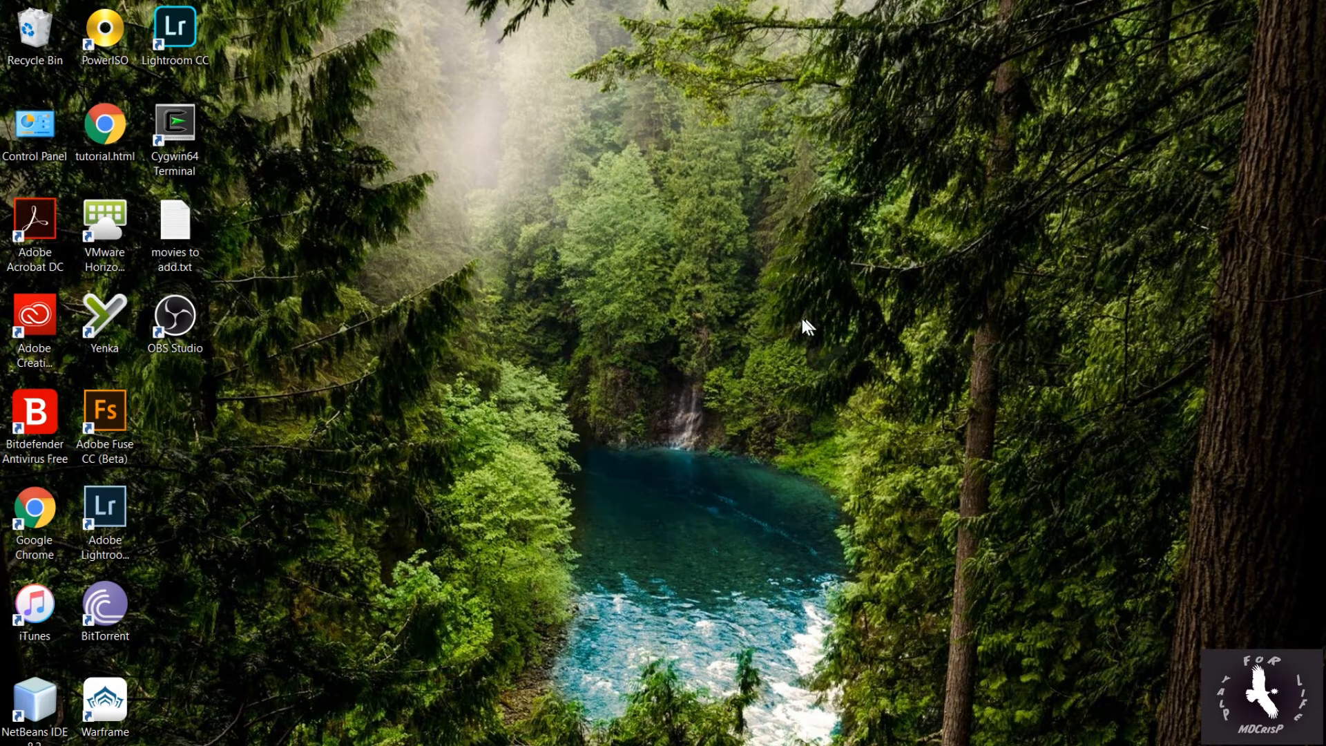
mouse_move(743, 308)
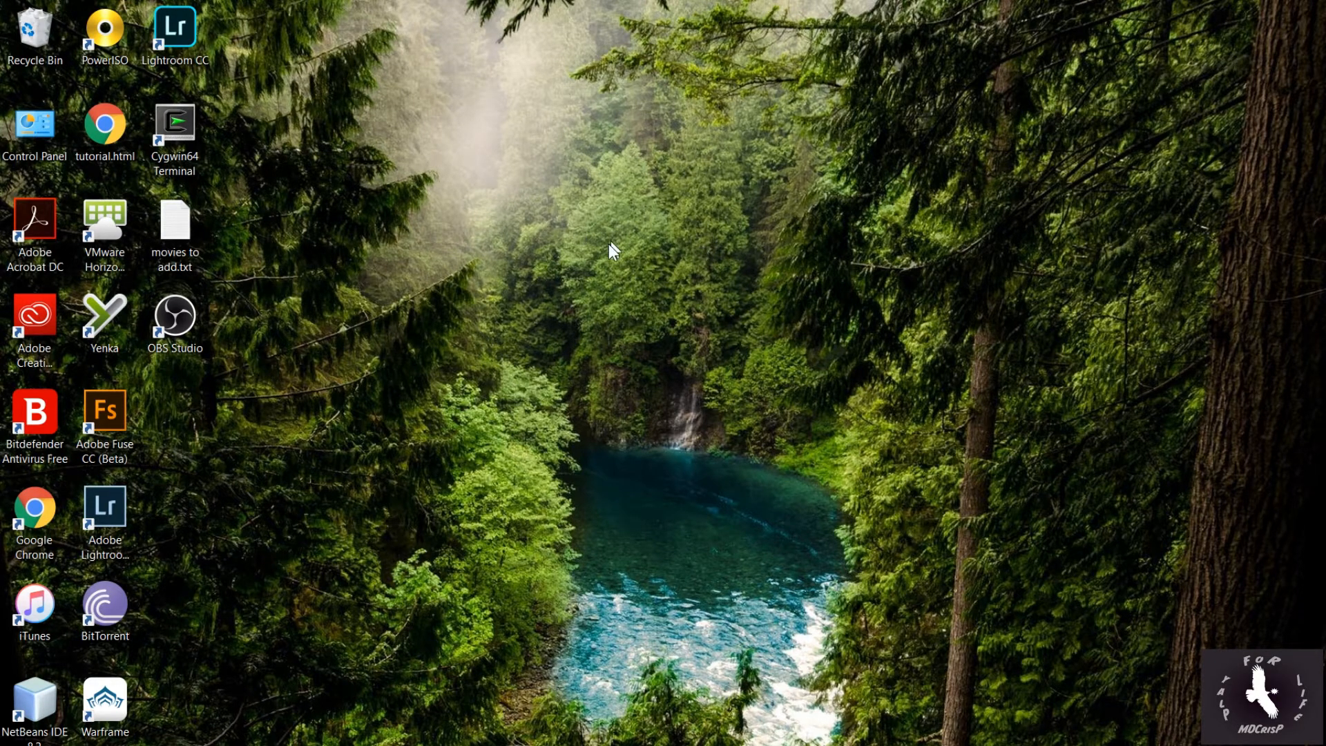
mouse_move(753, 319)
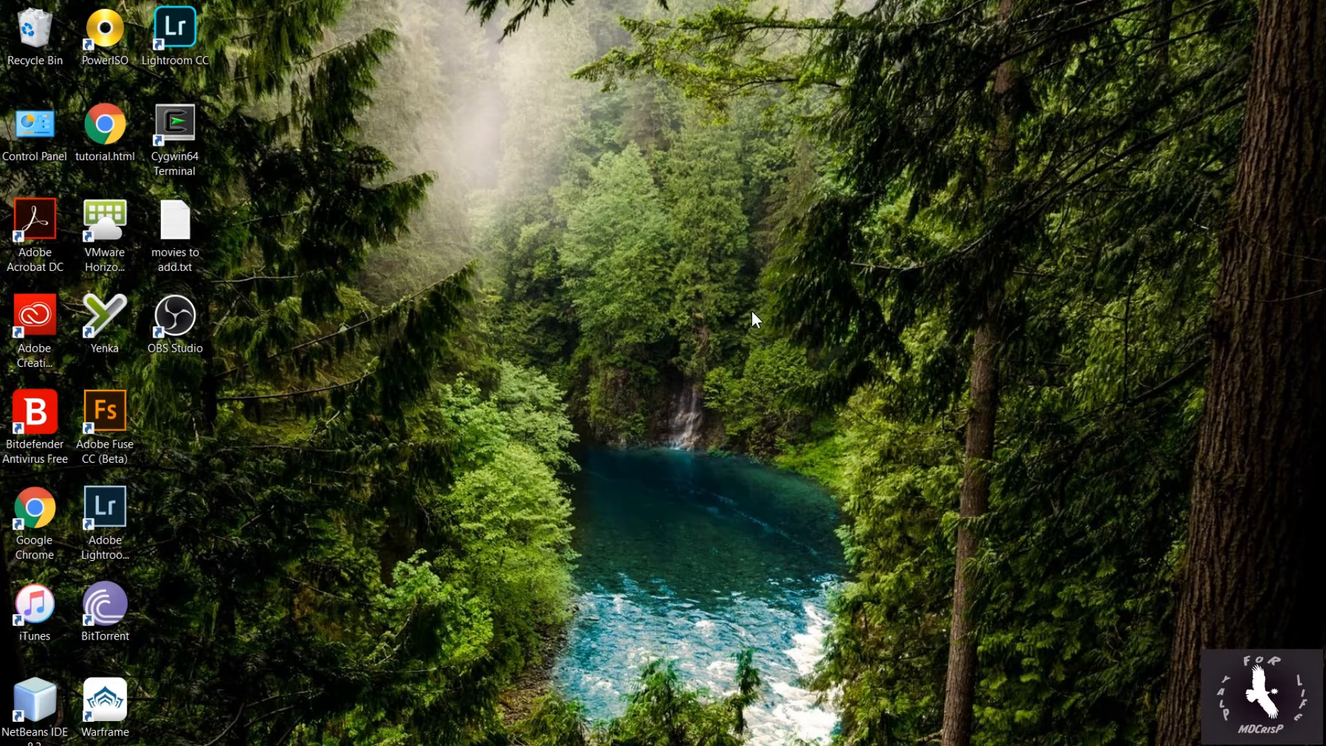
mouse_move(694, 250)
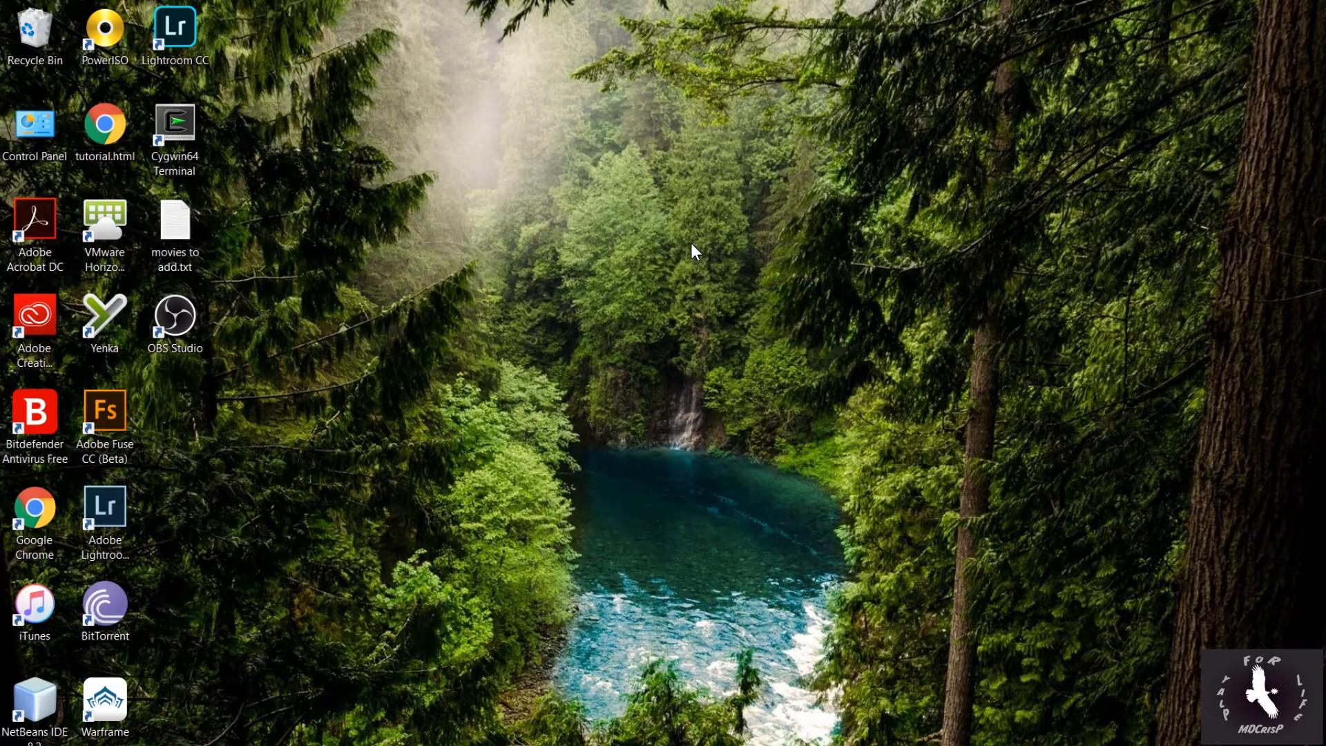
right_click(693, 251)
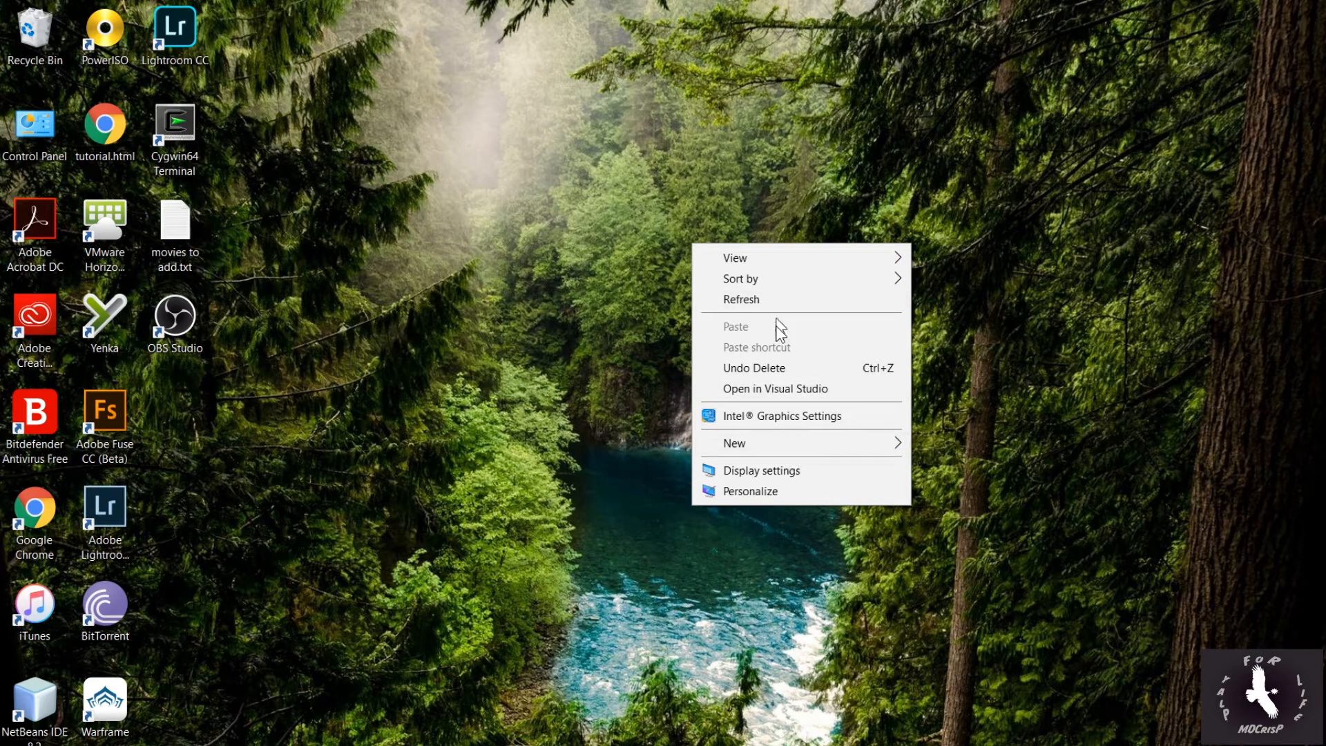
mouse_move(816, 469)
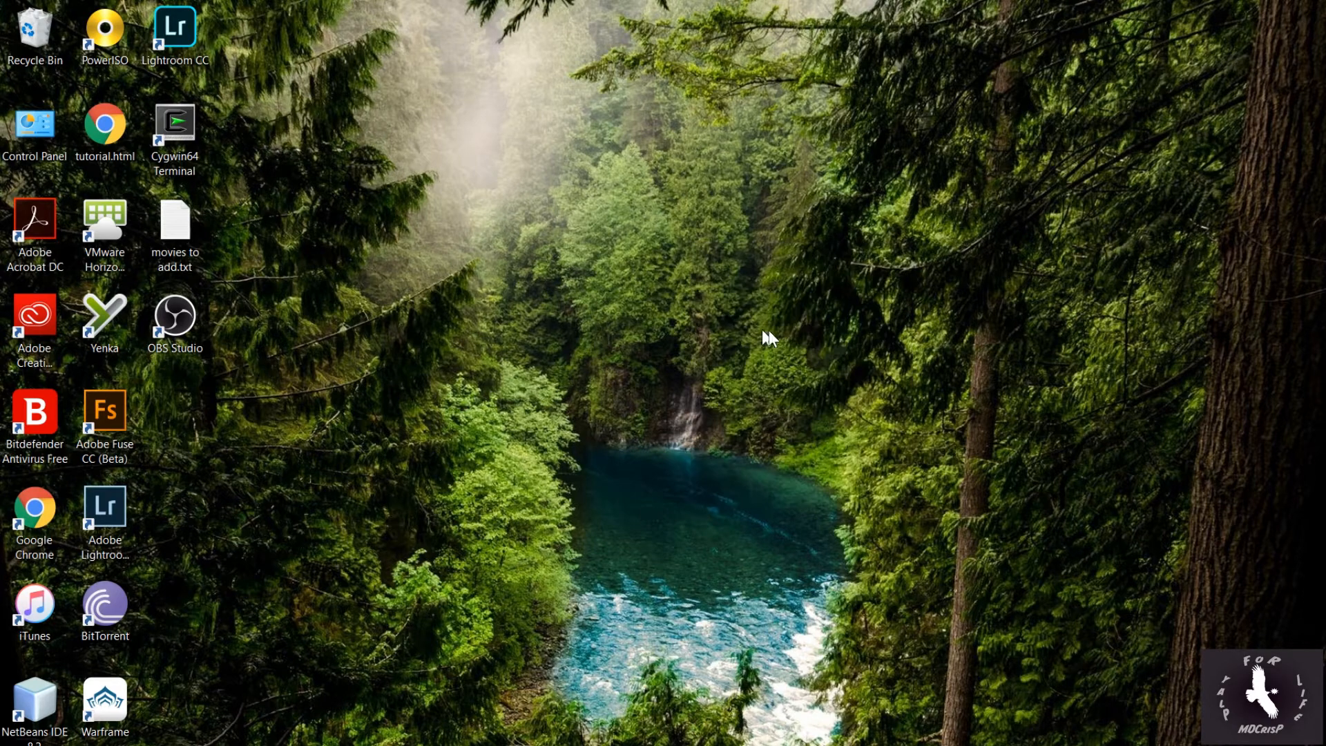
mouse_move(754, 475)
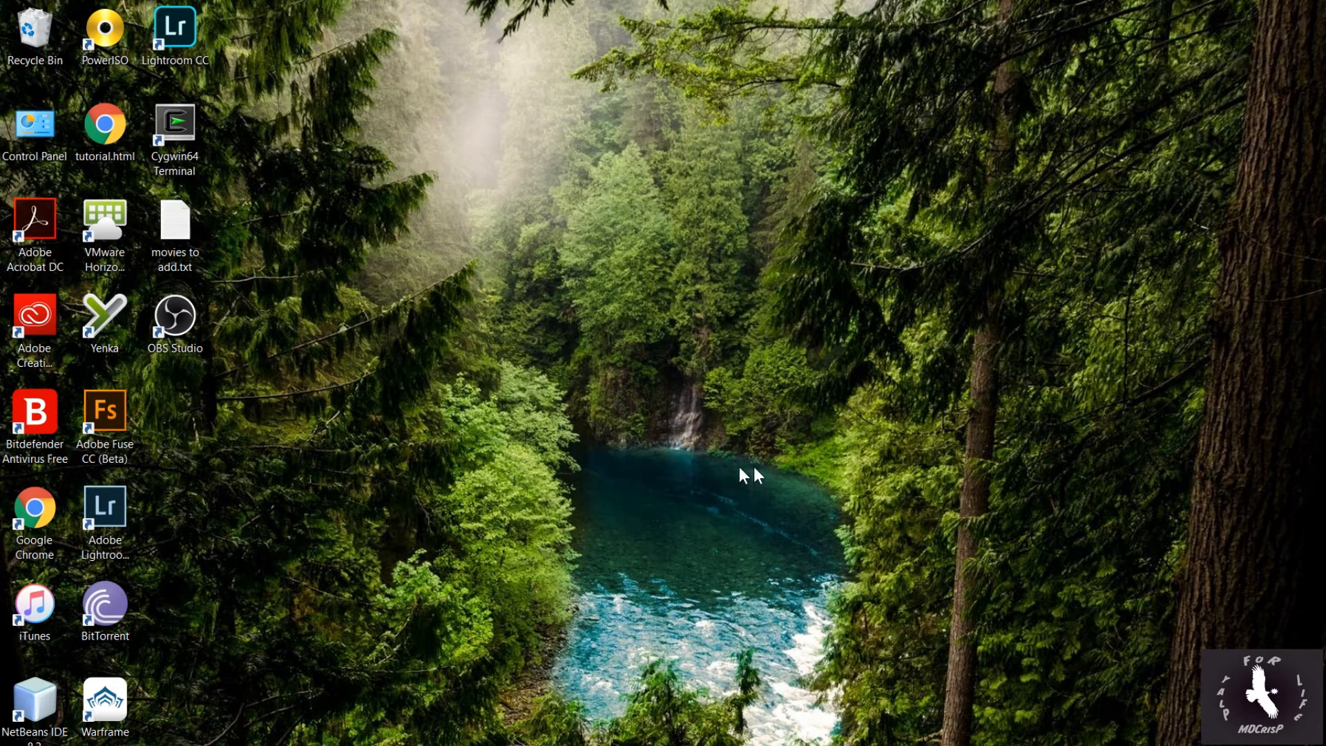
mouse_move(722, 452)
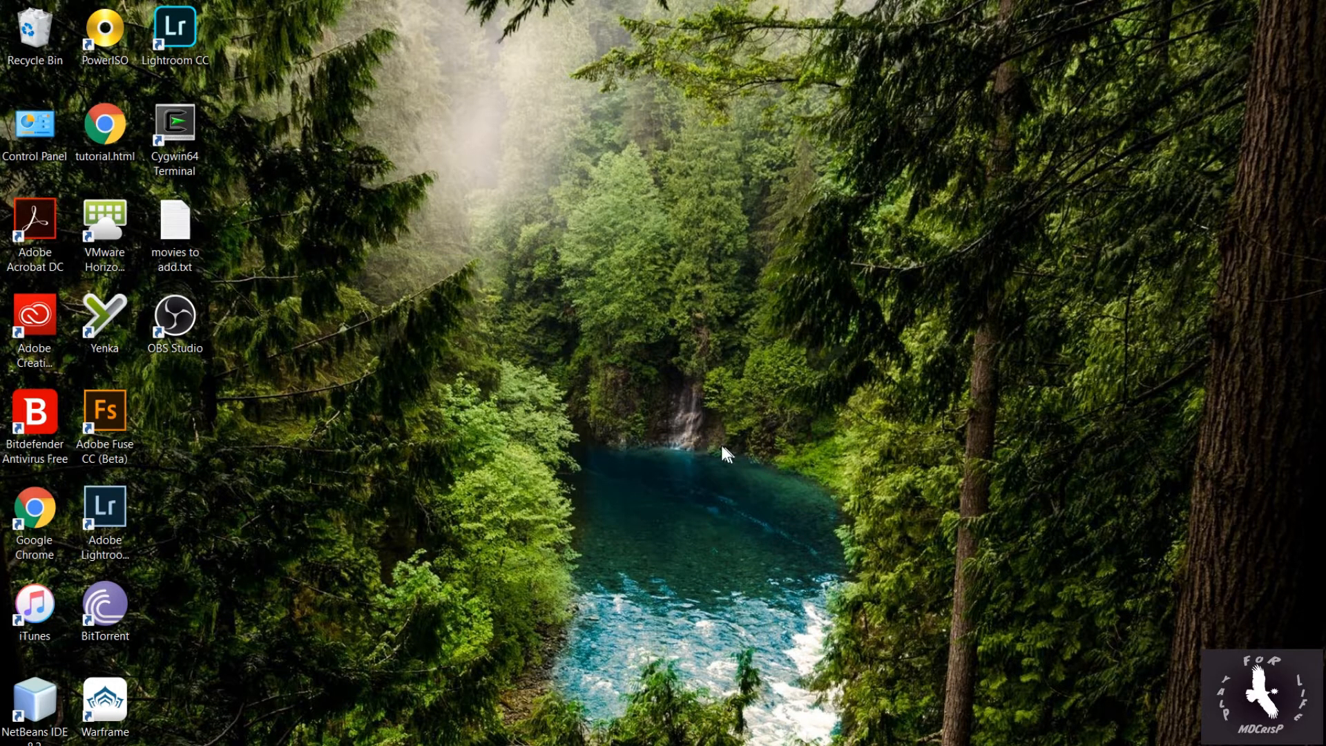
mouse_move(740, 421)
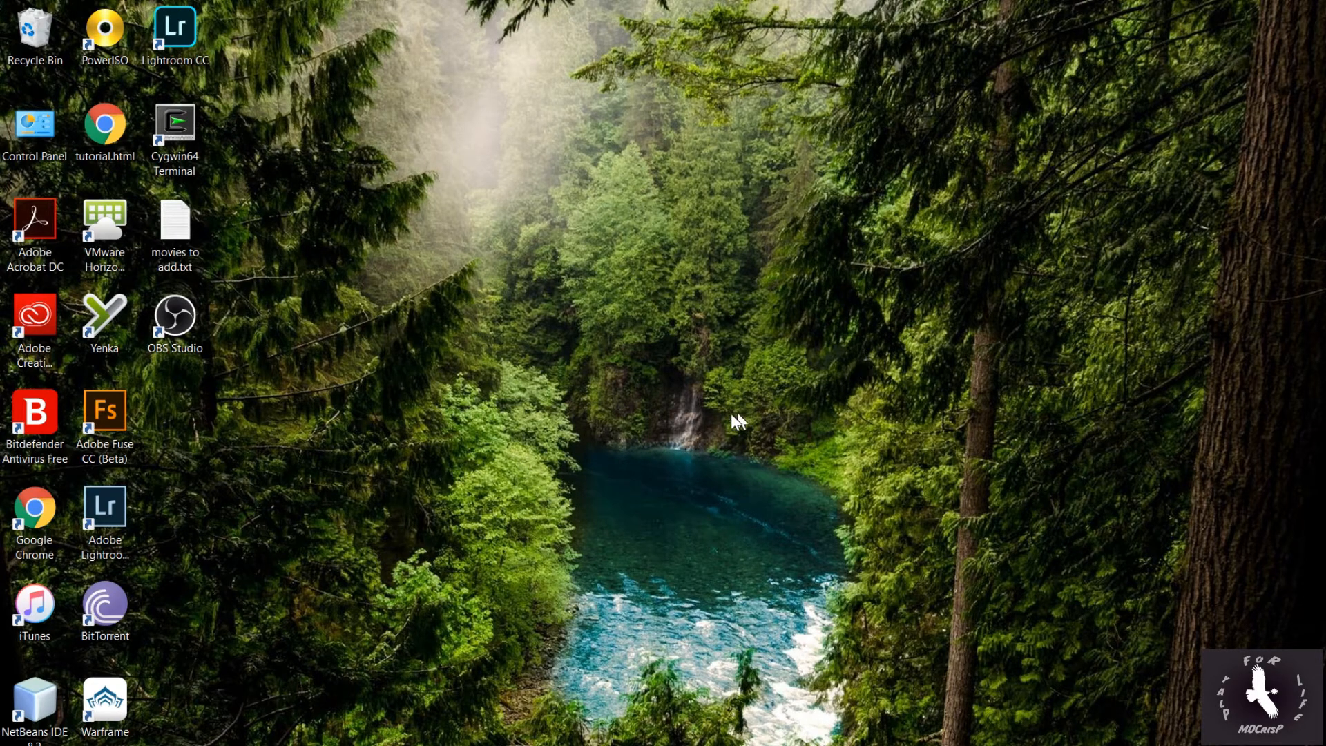
mouse_move(723, 474)
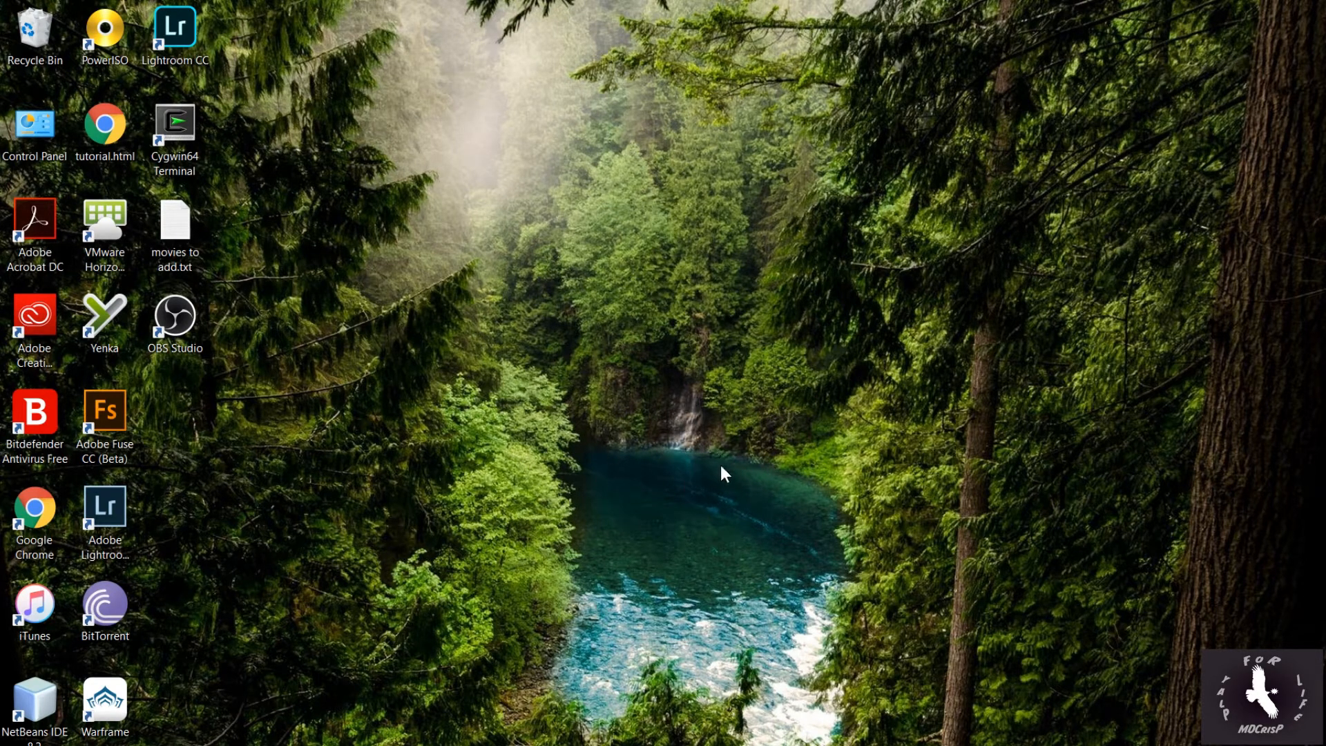
mouse_move(732, 397)
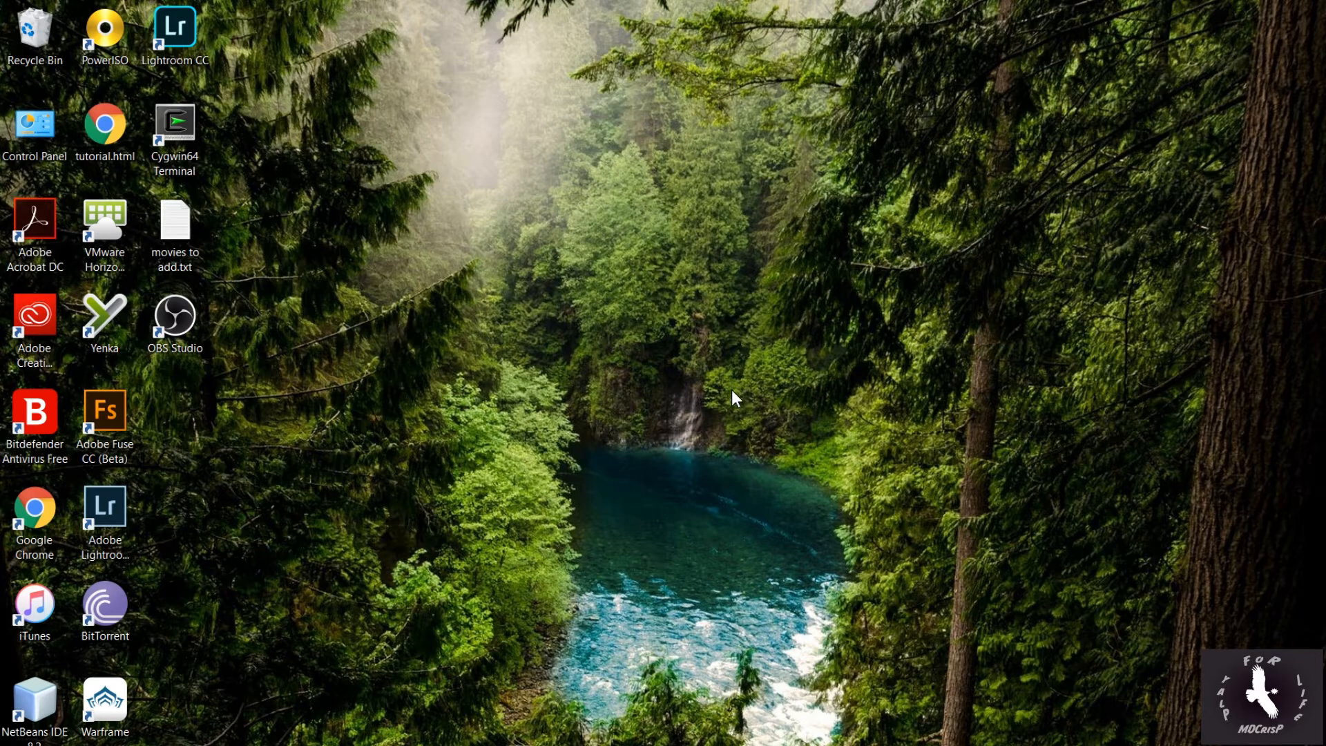
mouse_move(662, 365)
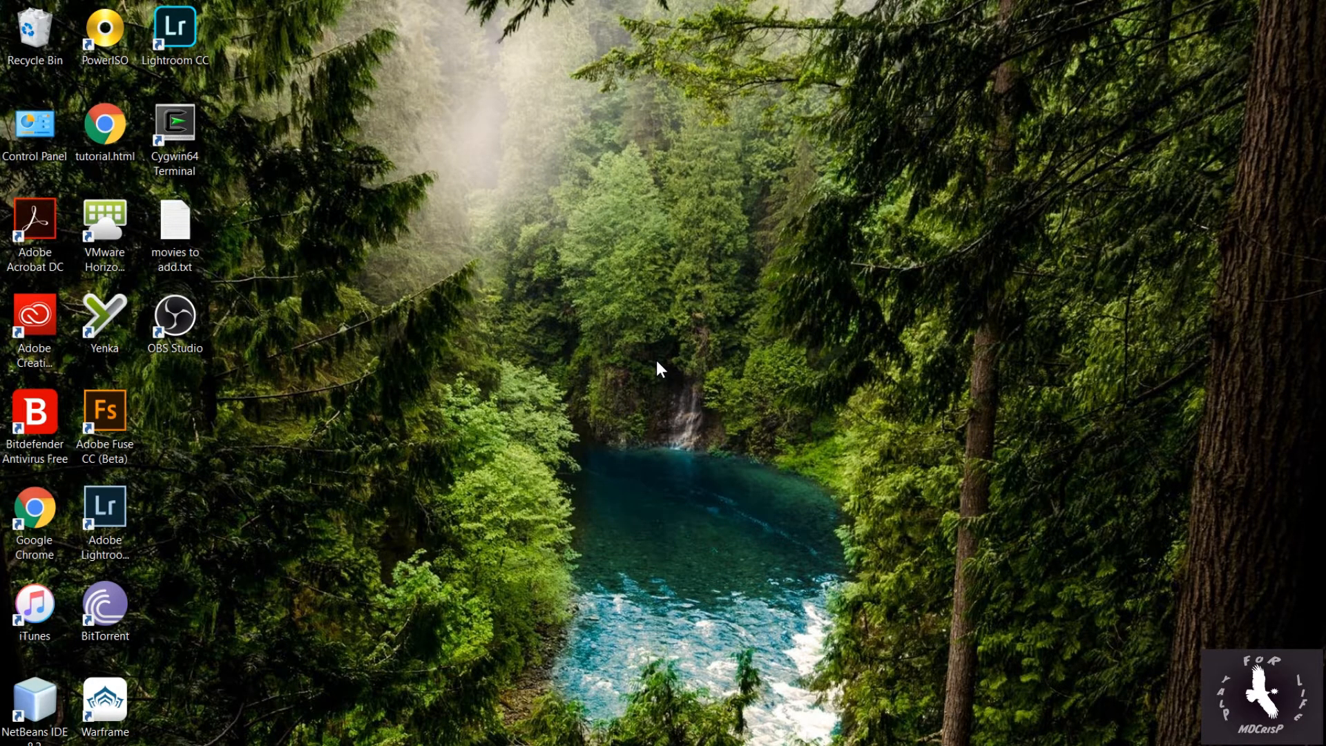
mouse_move(661, 350)
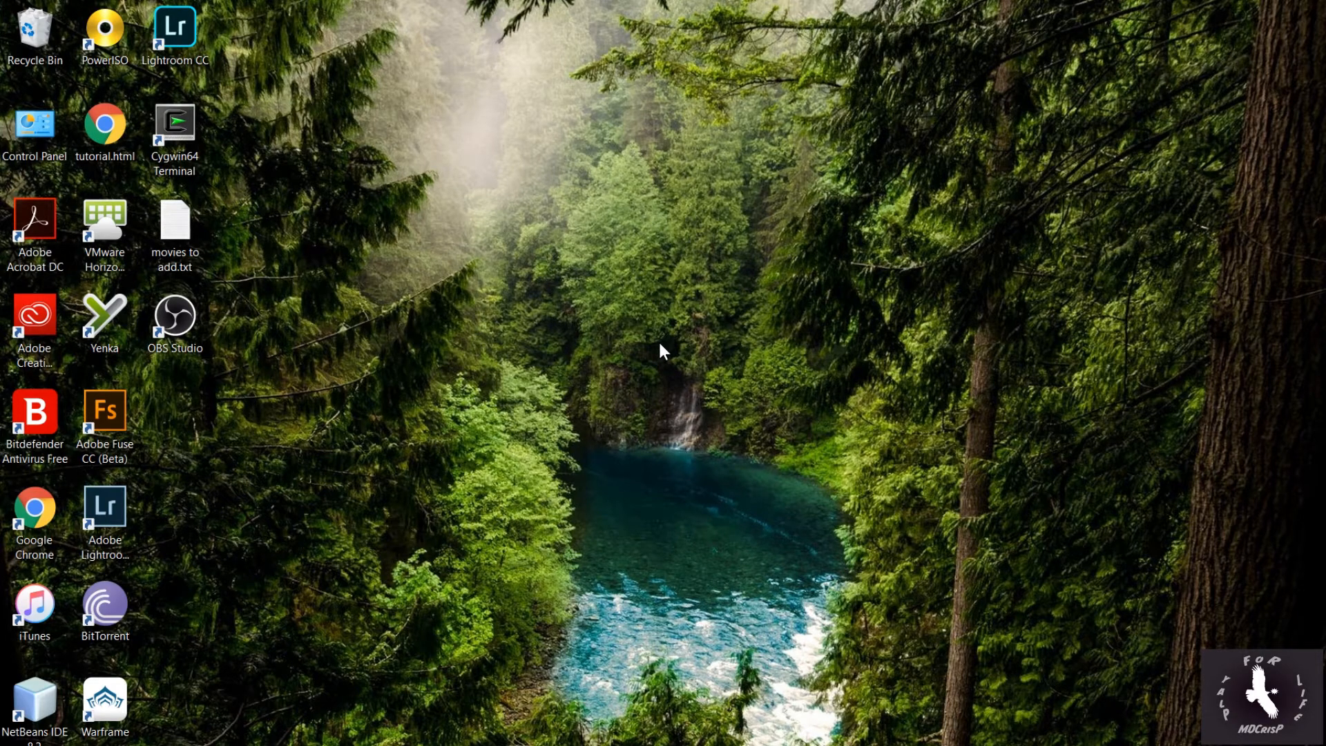
mouse_move(684, 345)
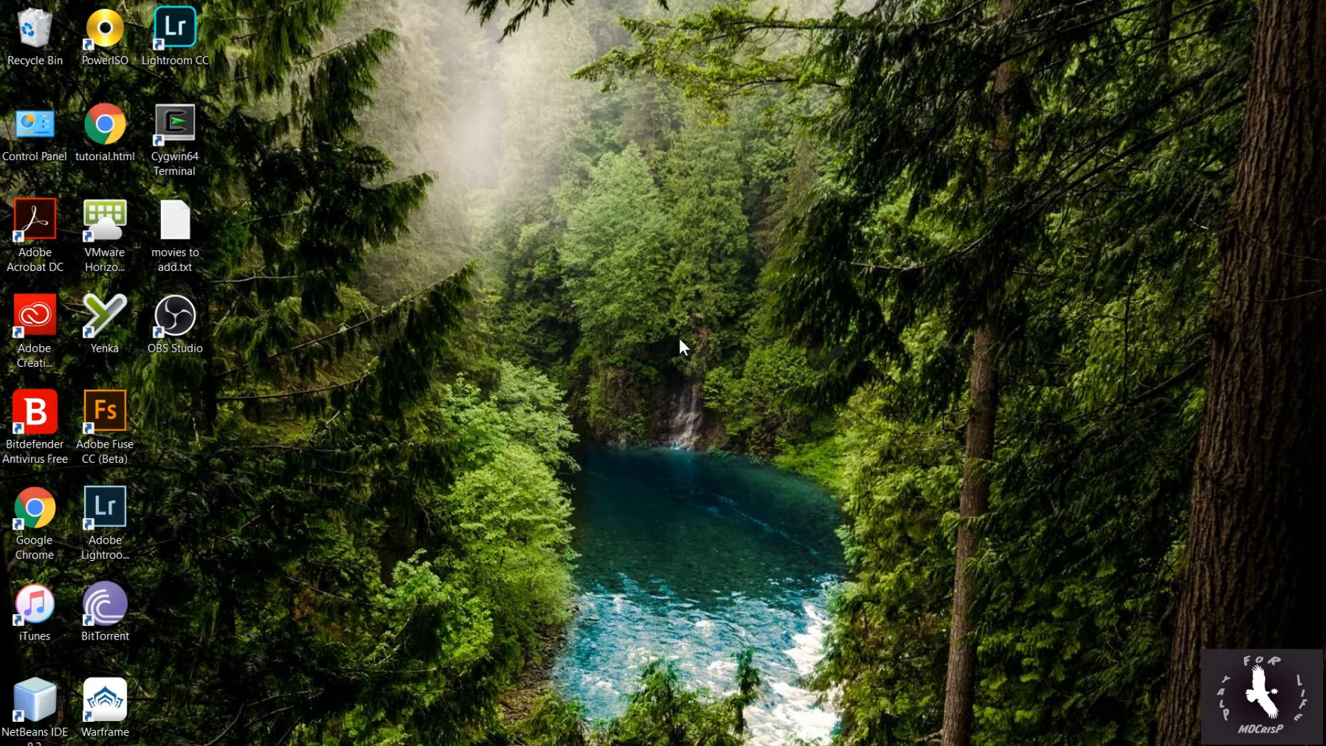
mouse_move(709, 447)
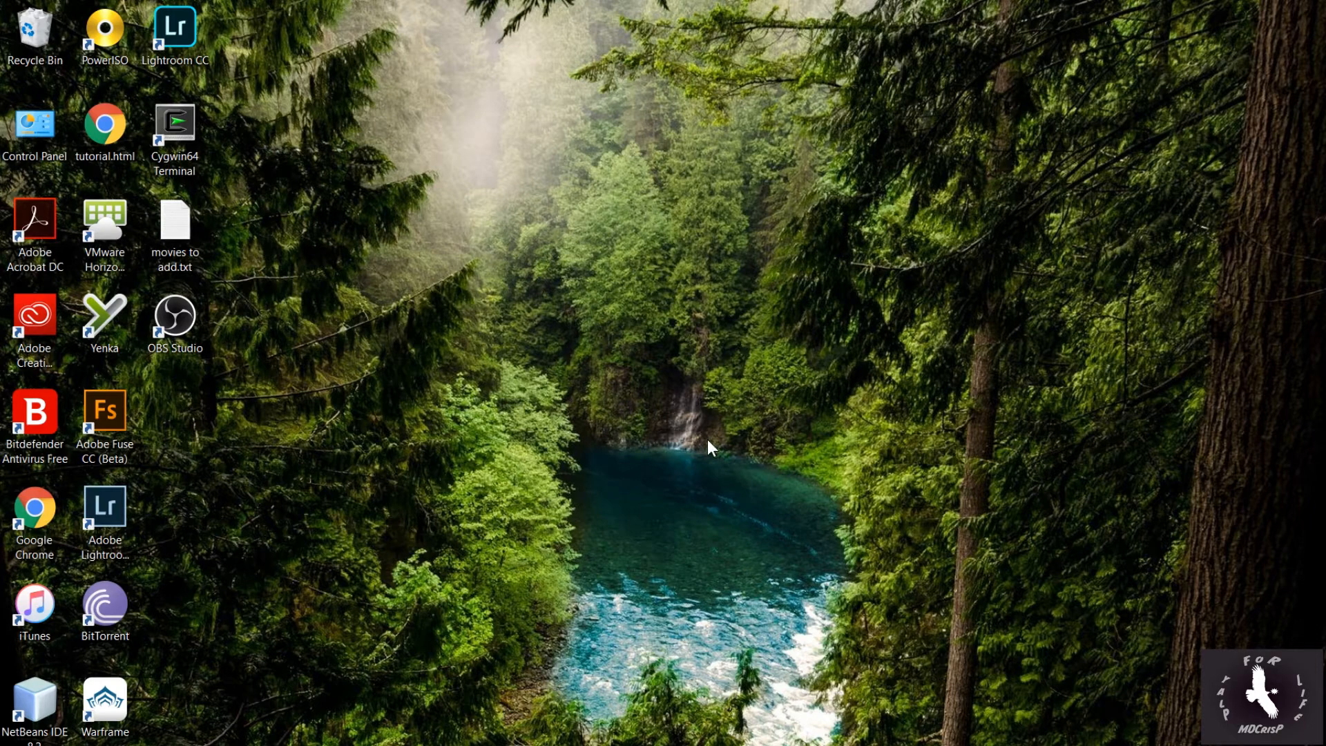
mouse_move(641, 391)
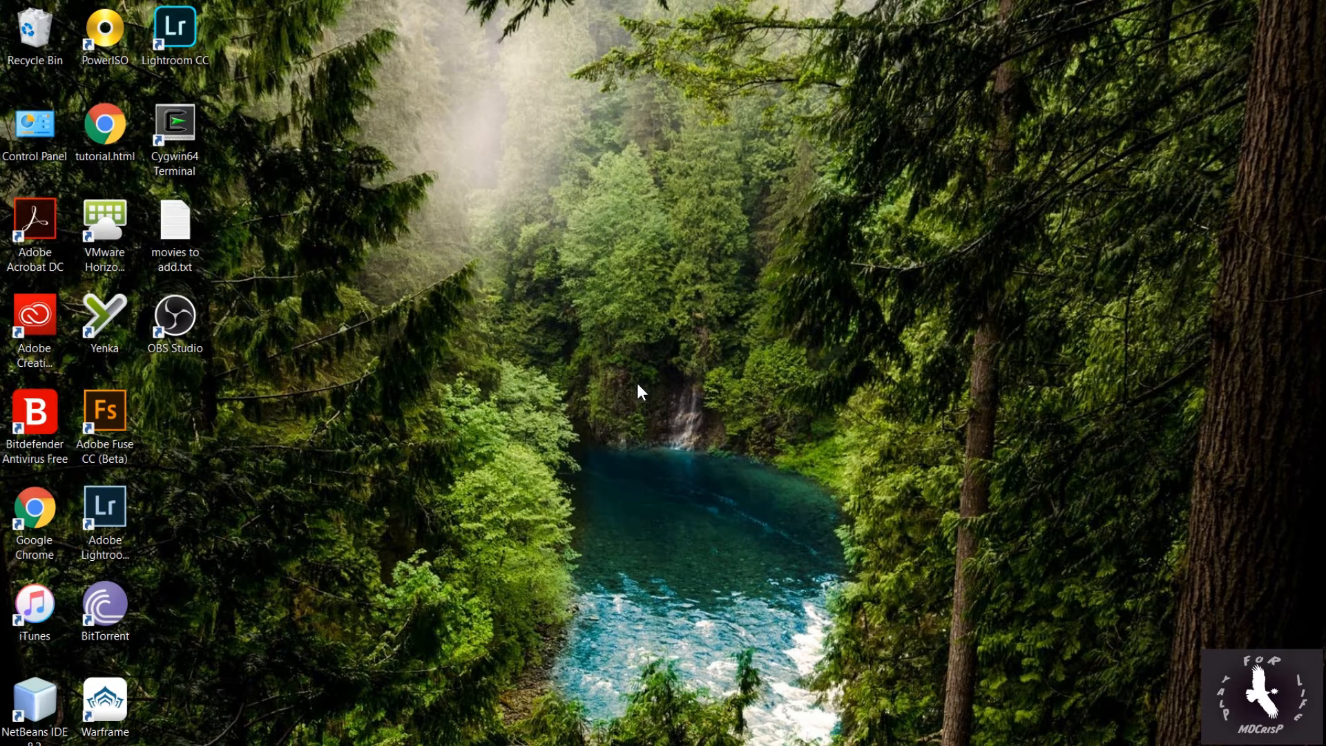
mouse_move(695, 383)
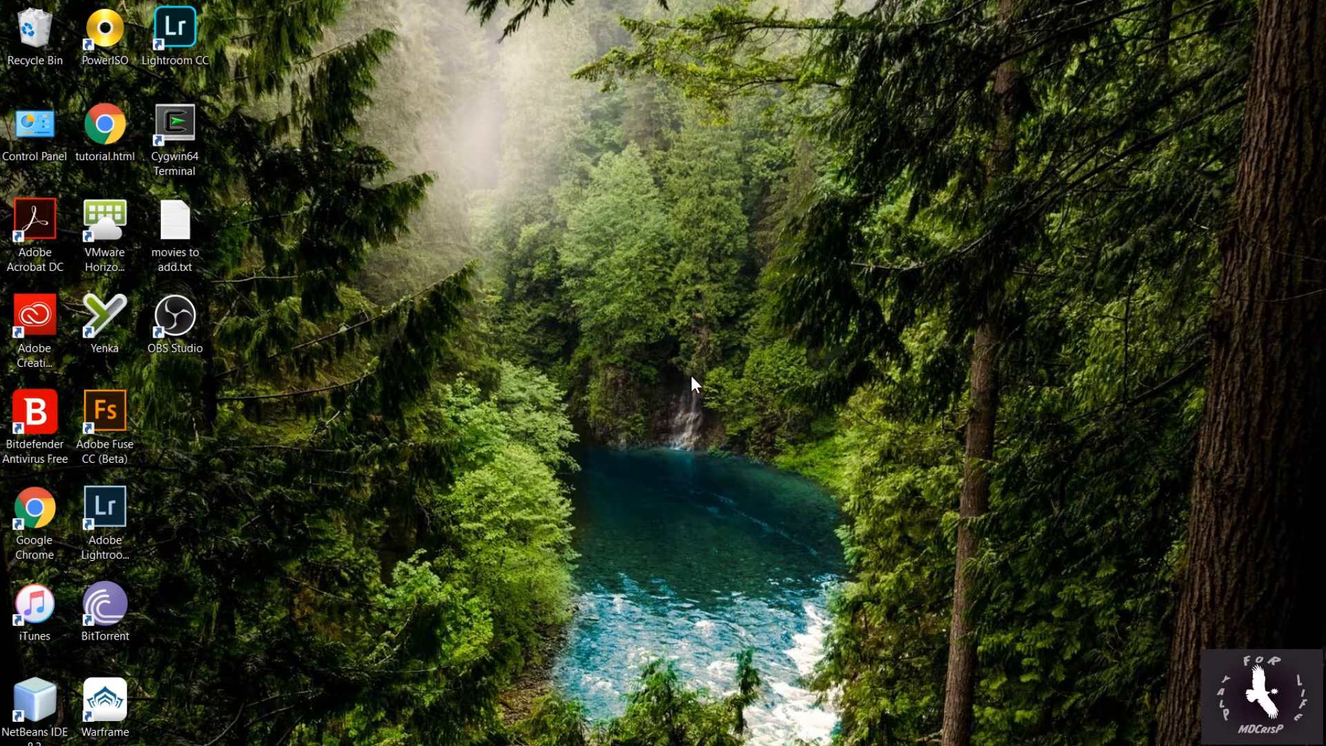
mouse_move(450, 306)
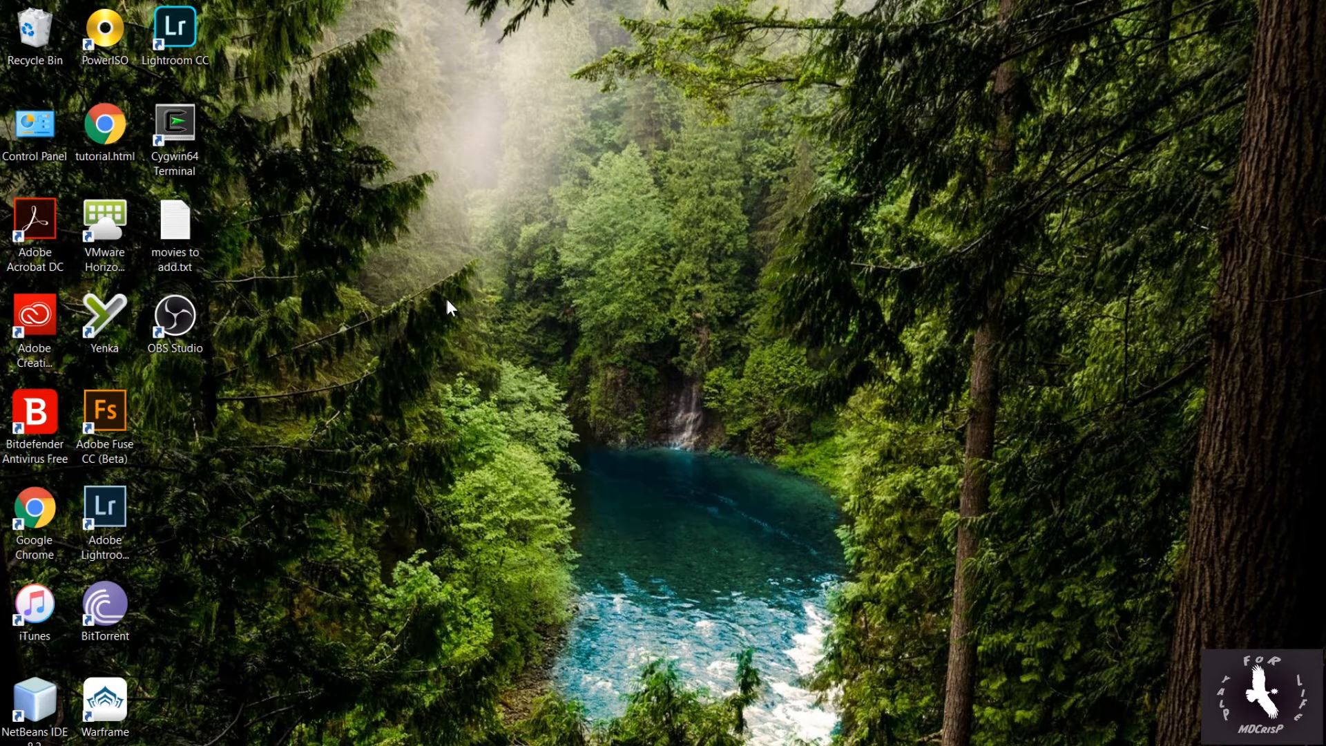
mouse_move(540, 303)
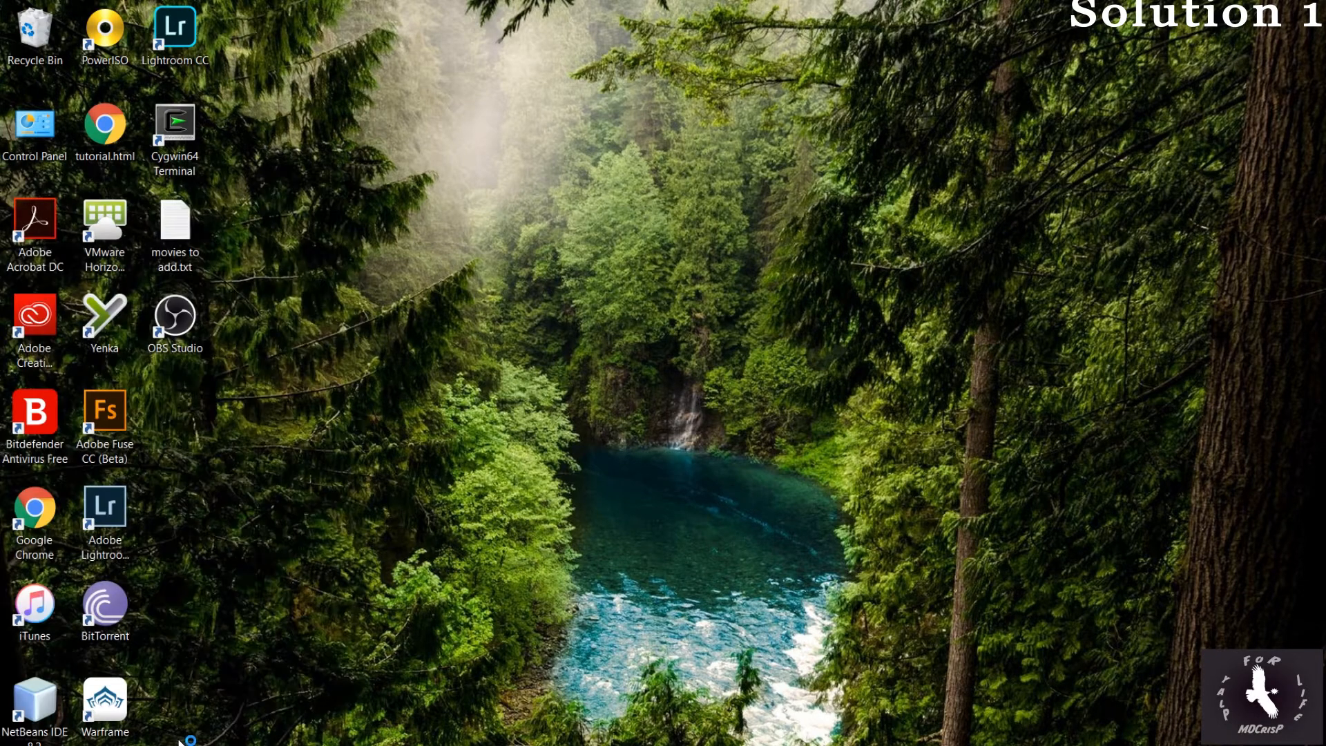
mouse_move(389, 681)
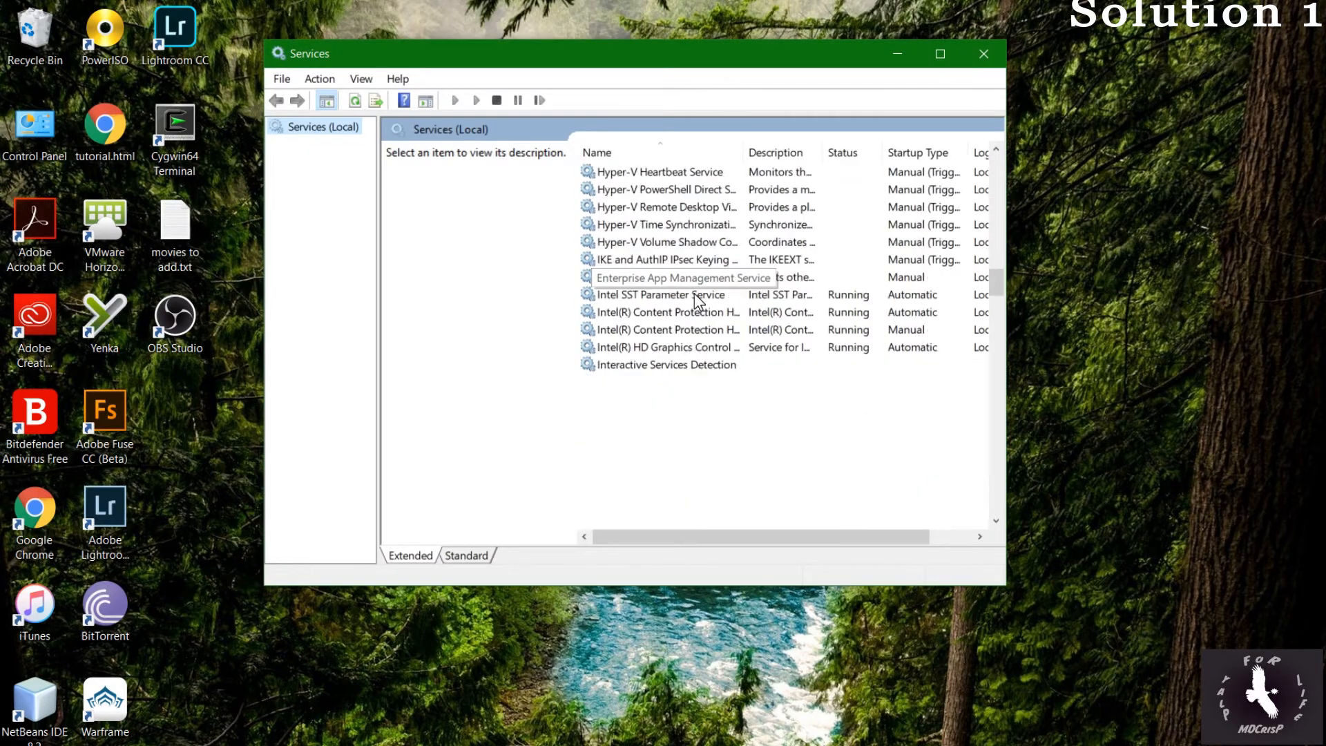
Locate NVIDIA Display Container LS in the Services list and bring up its properties
scroll(down, 3)
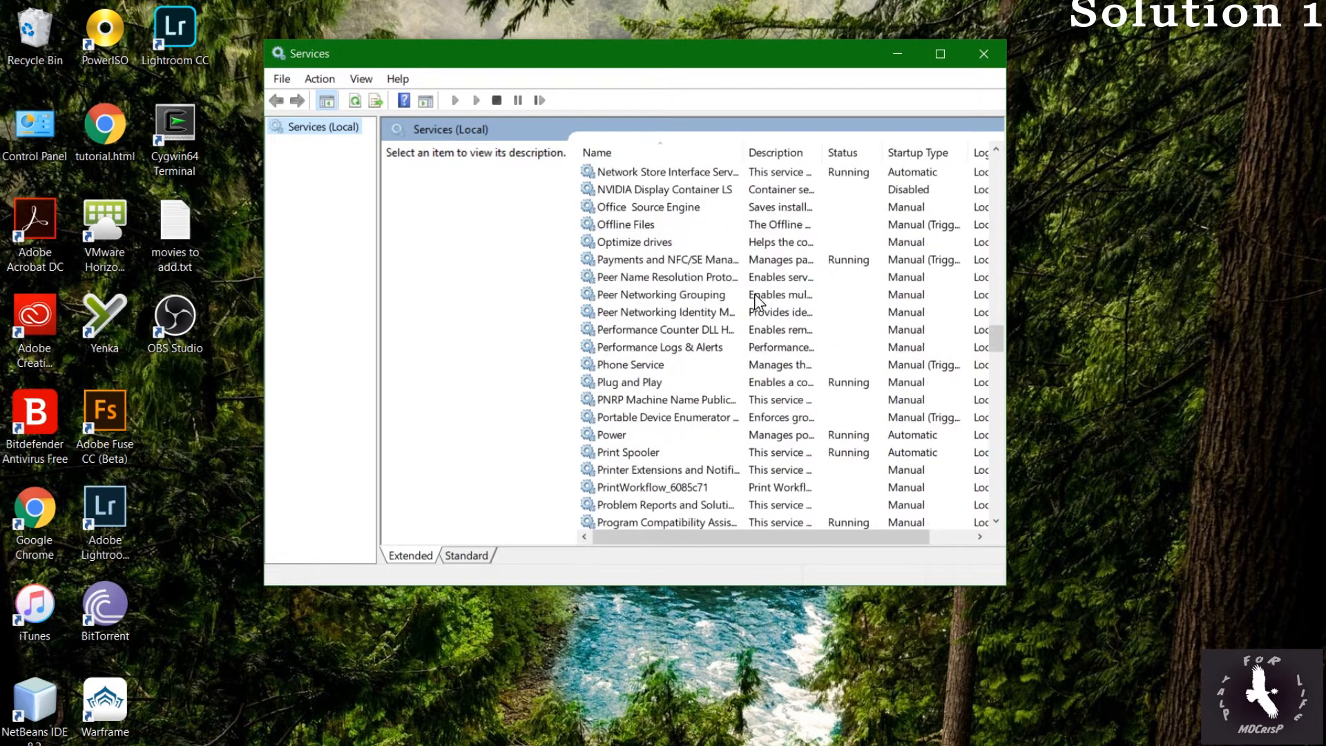
click(664, 189)
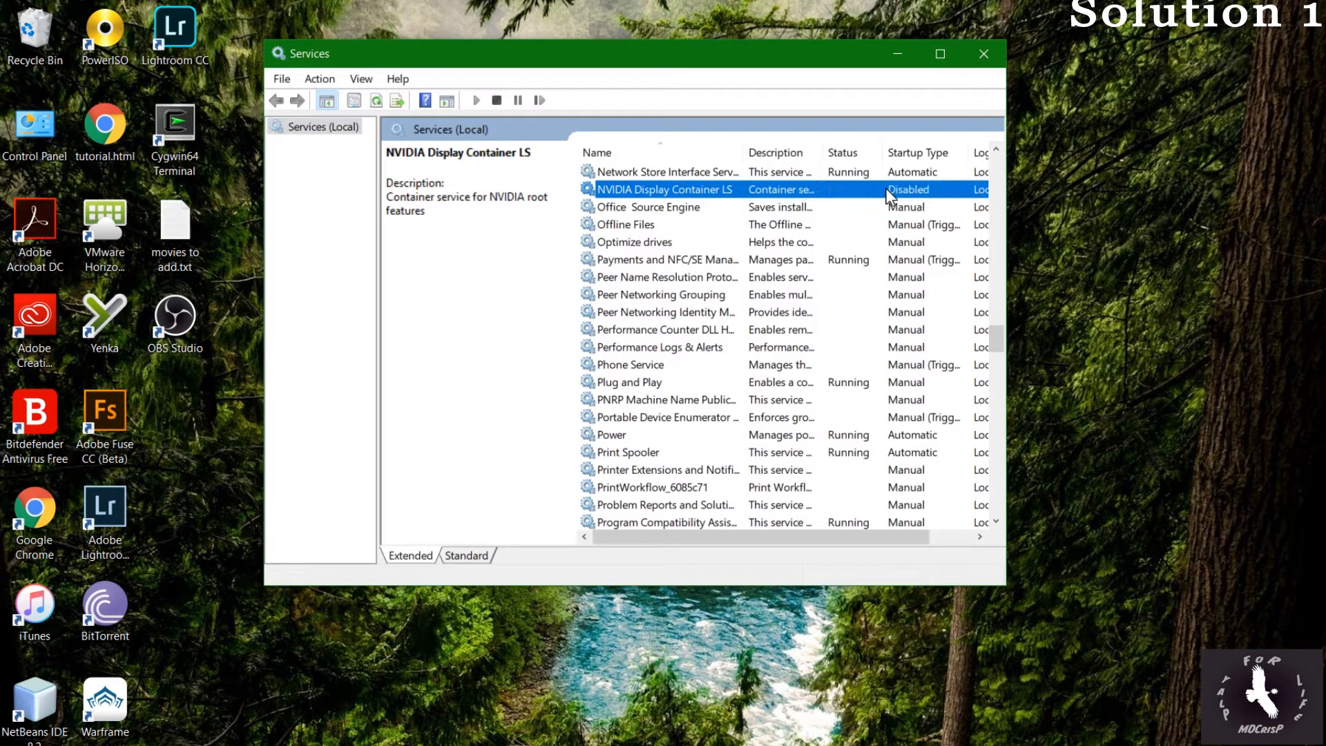
mouse_move(856, 201)
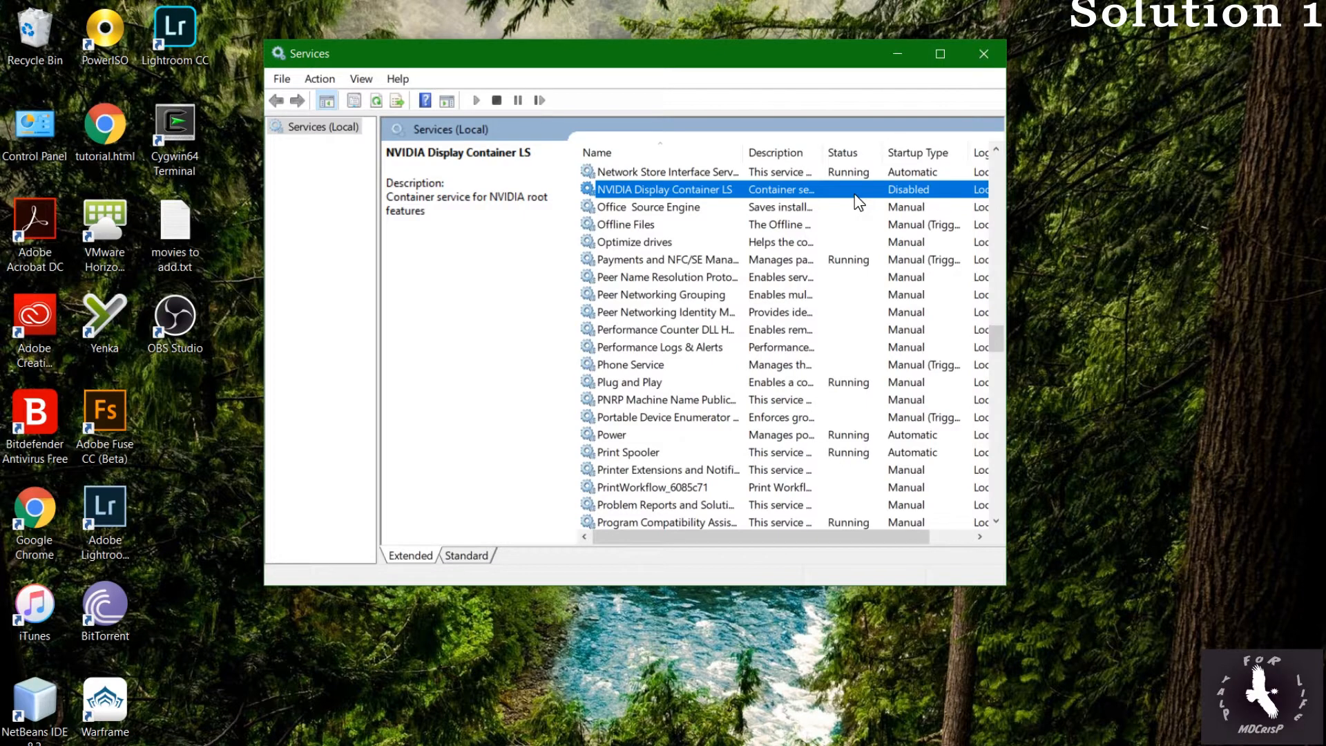
mouse_move(840, 315)
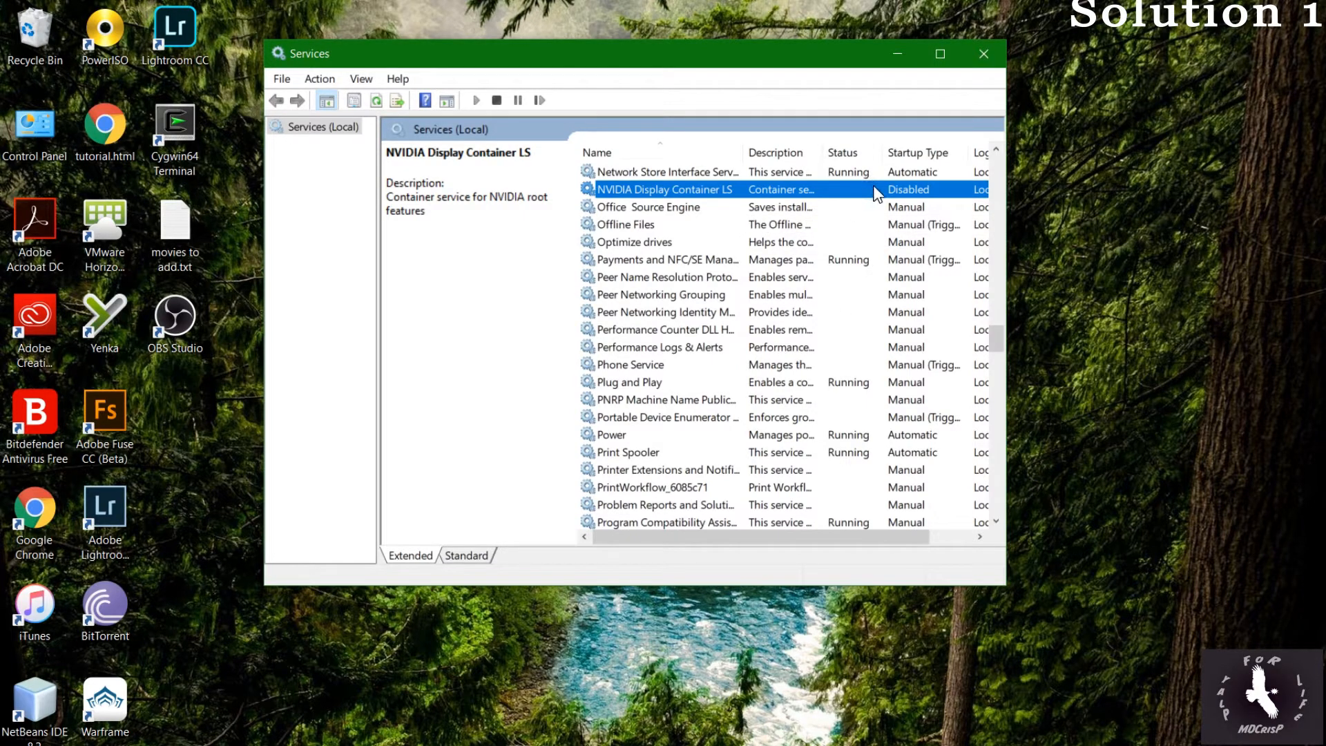
right_click(665, 189)
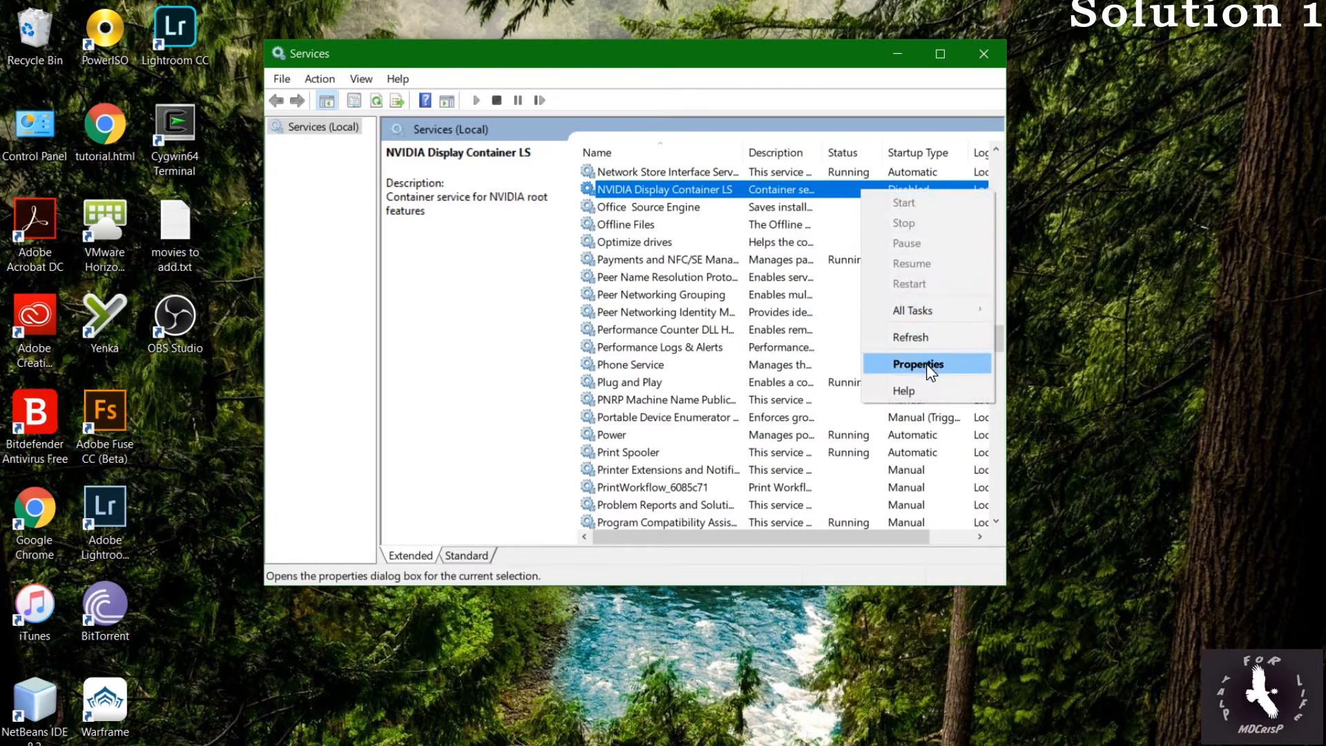
click(917, 363)
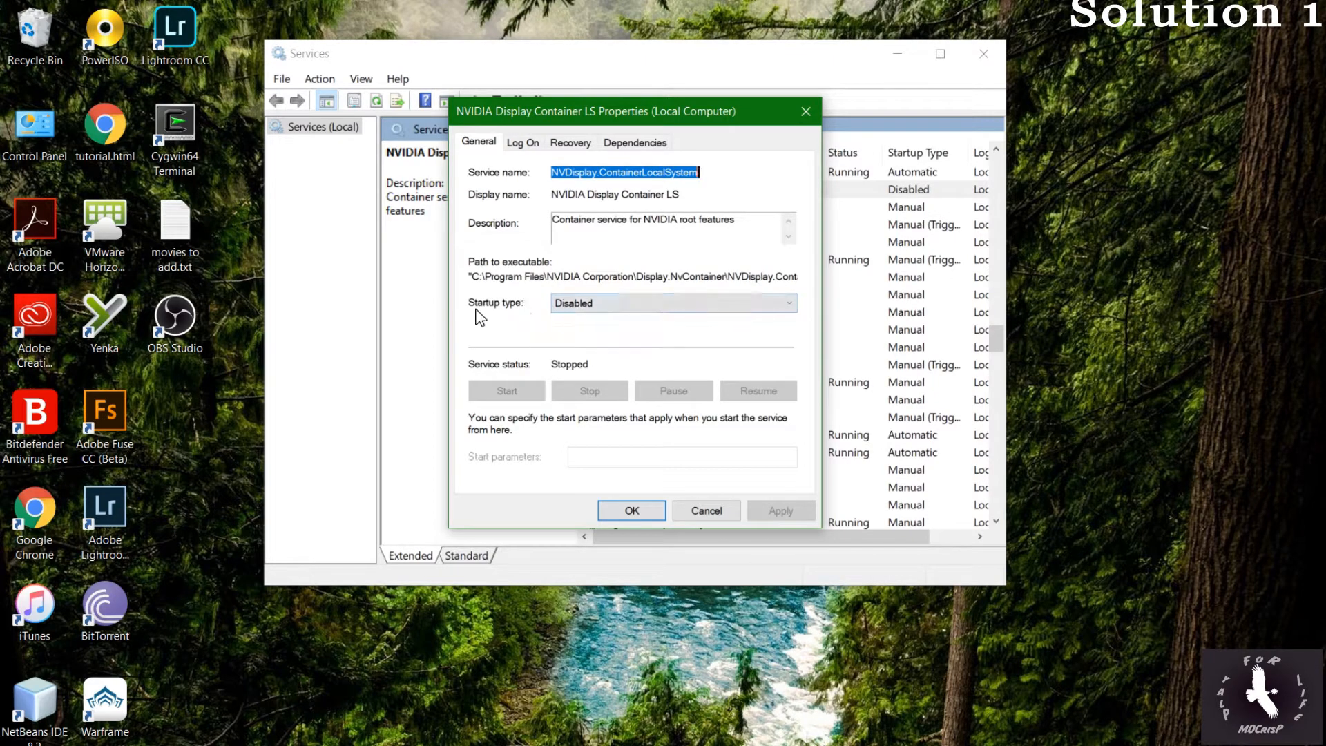
Set the service's startup type to Automatic and apply it
click(671, 302)
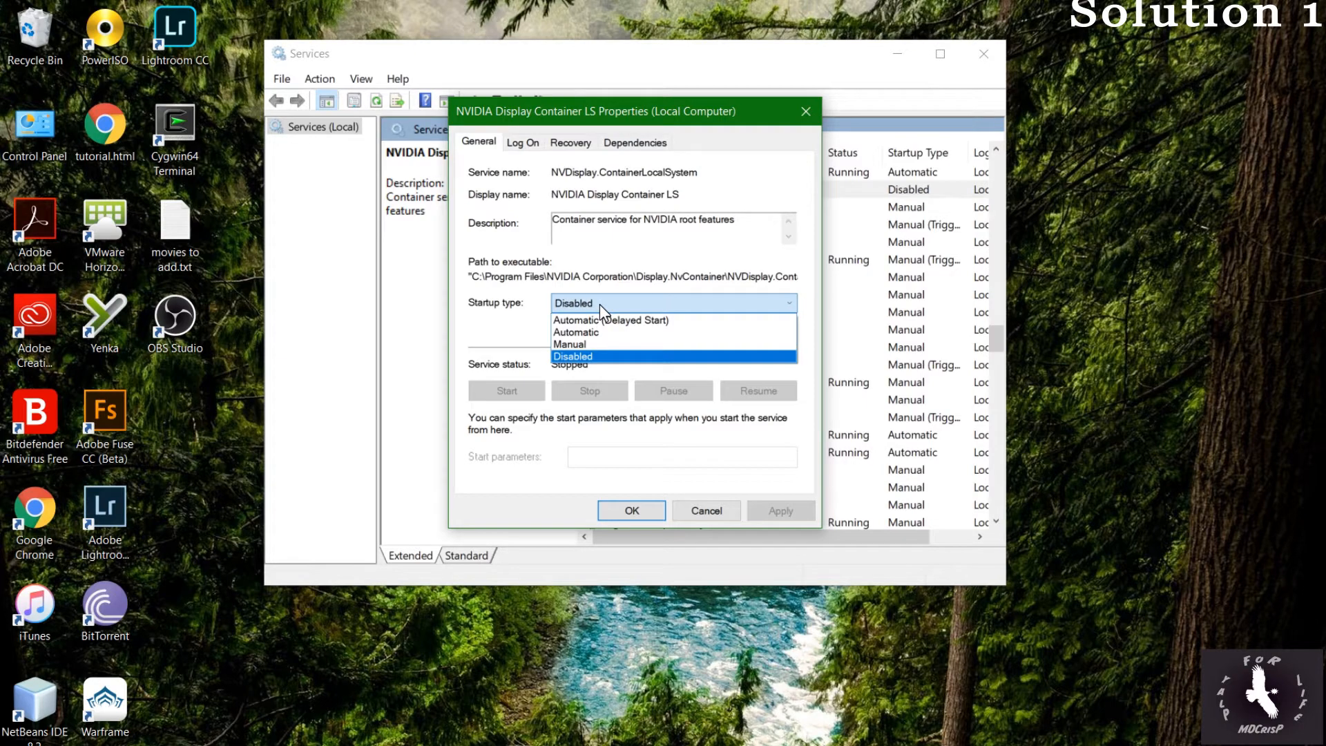
mouse_move(574, 331)
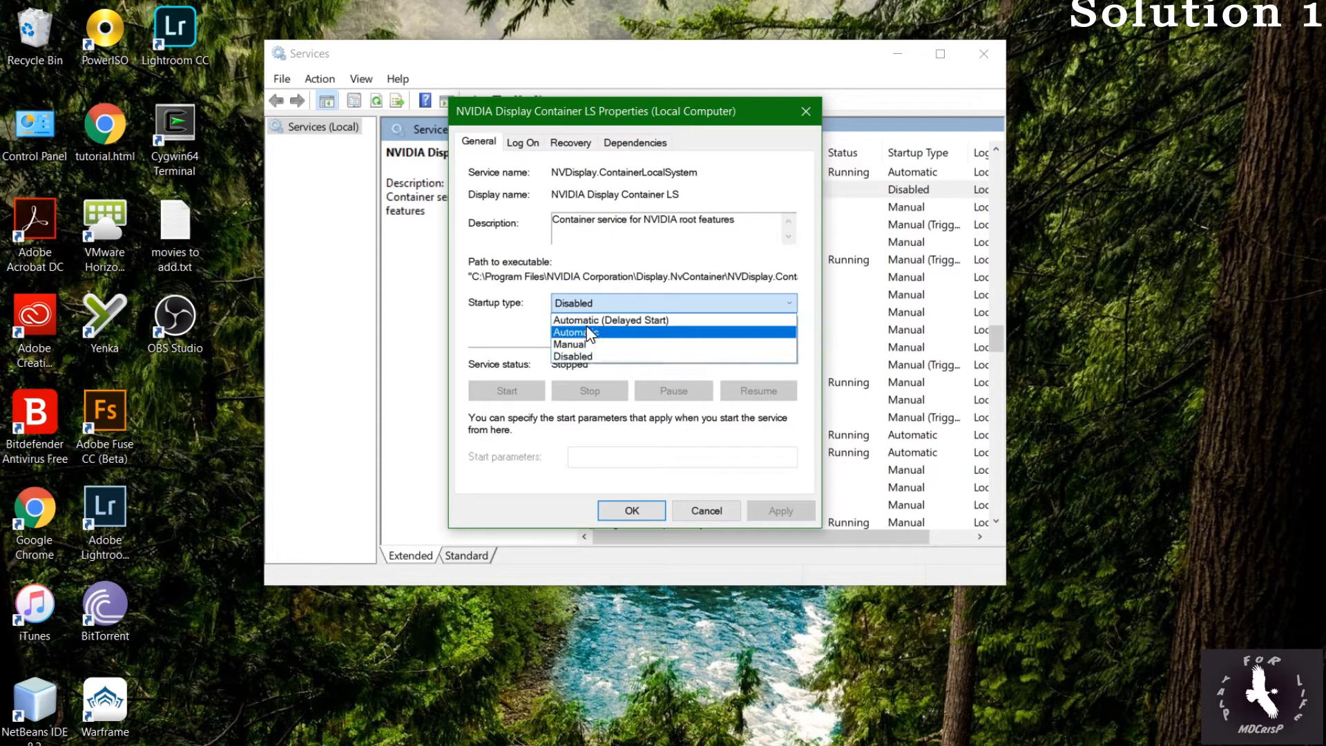
click(574, 331)
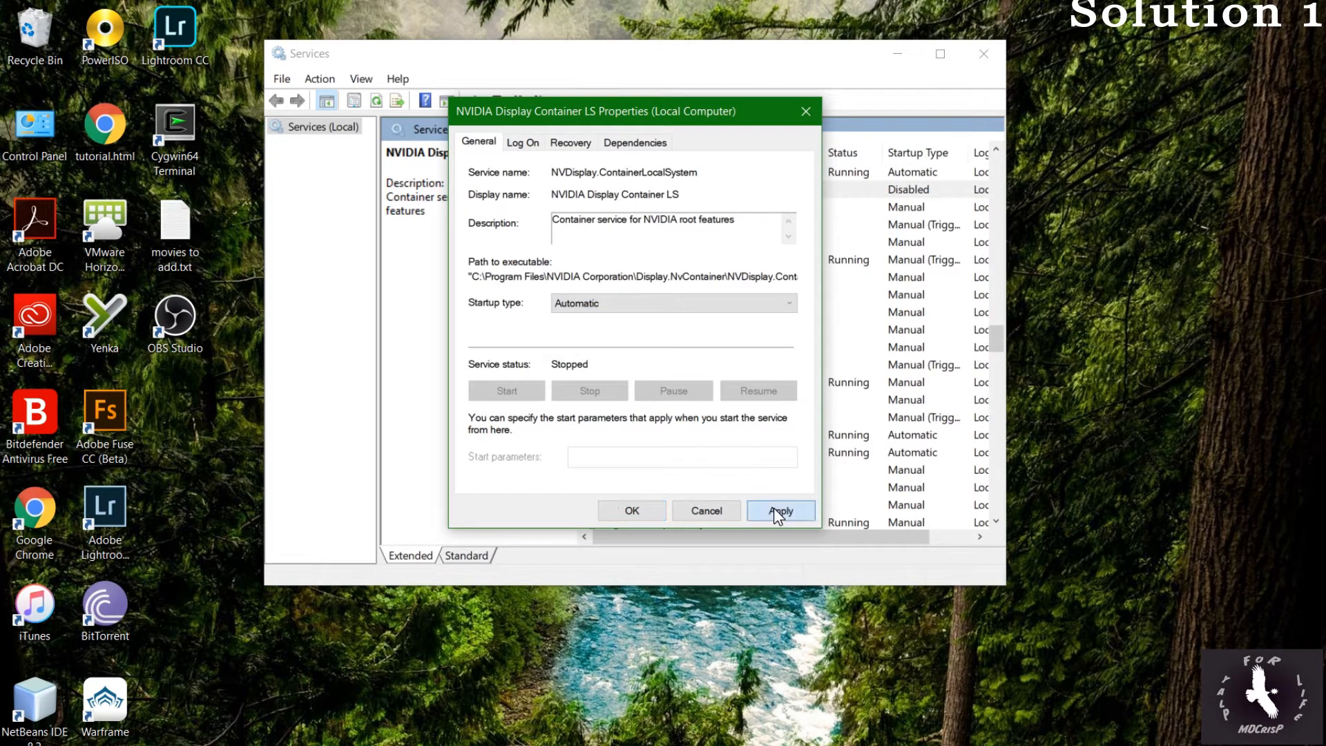
click(779, 509)
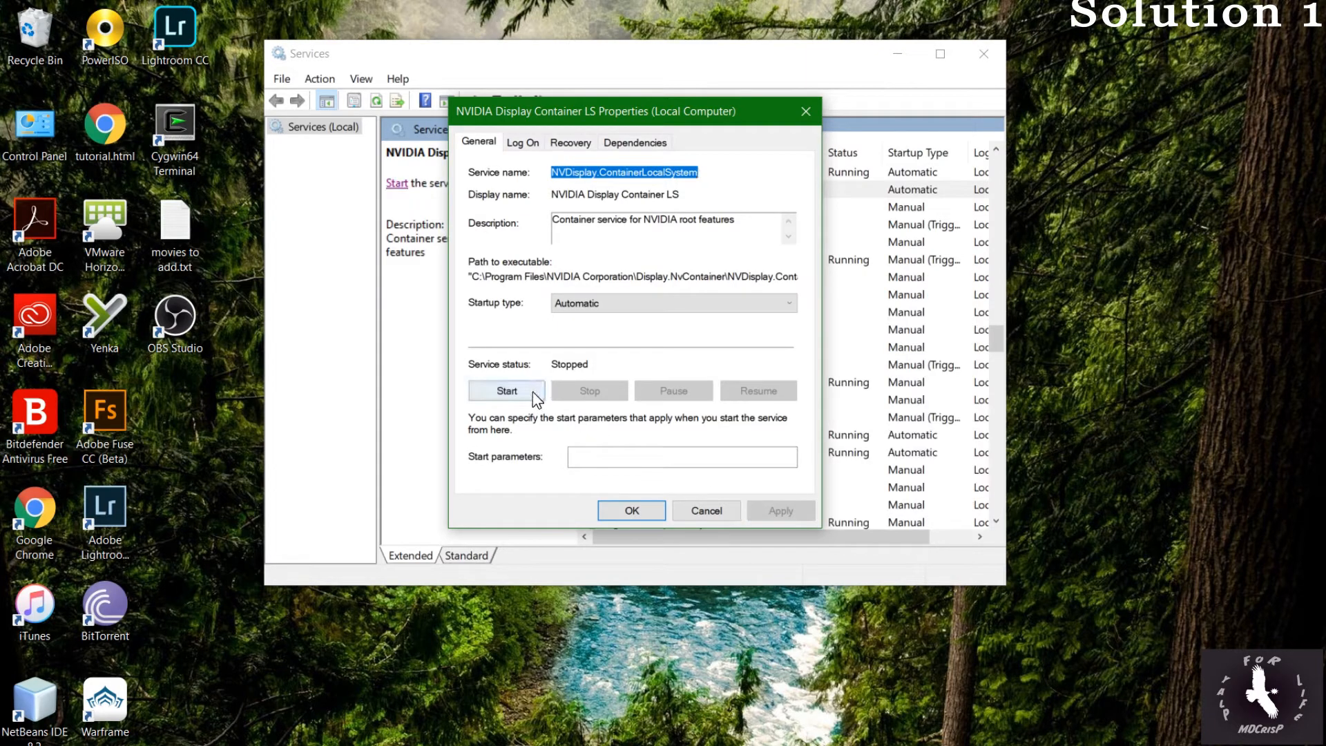
Start the NVIDIA Display Container LS service and close its properties with OK
click(505, 389)
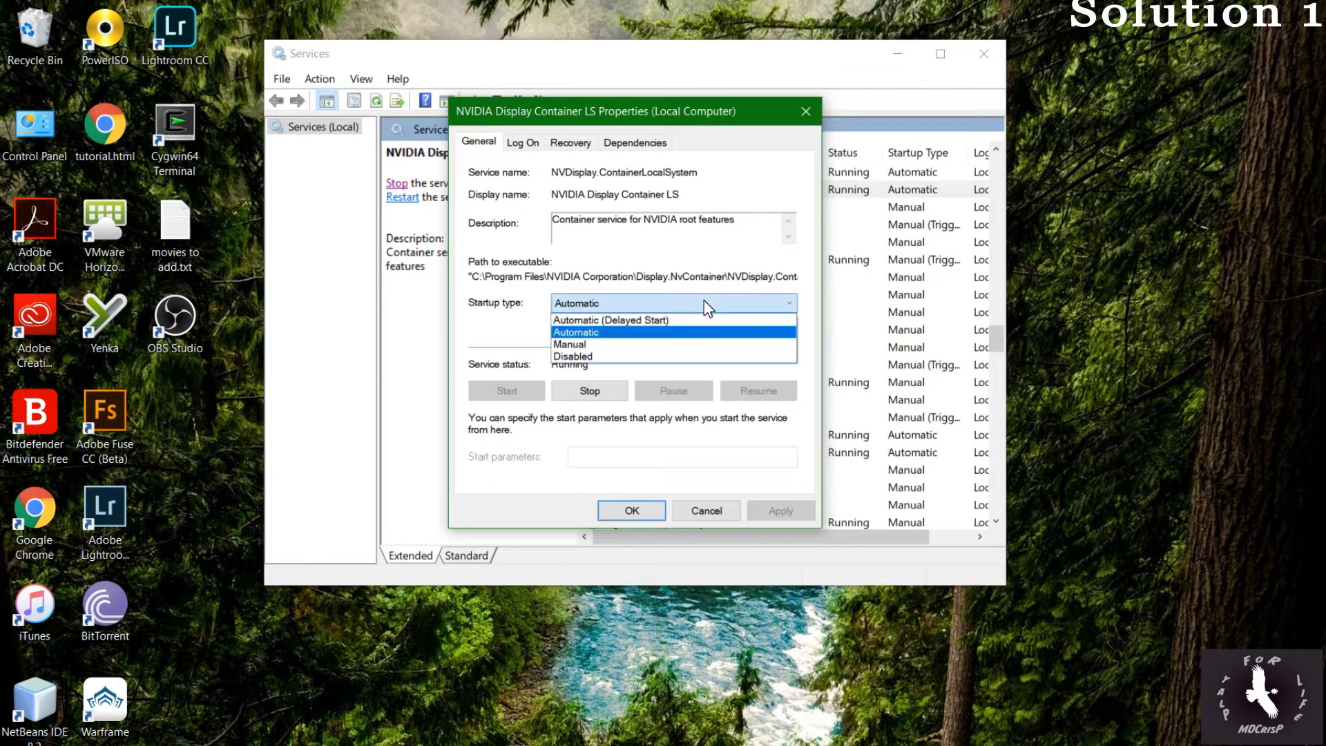
mouse_move(622, 340)
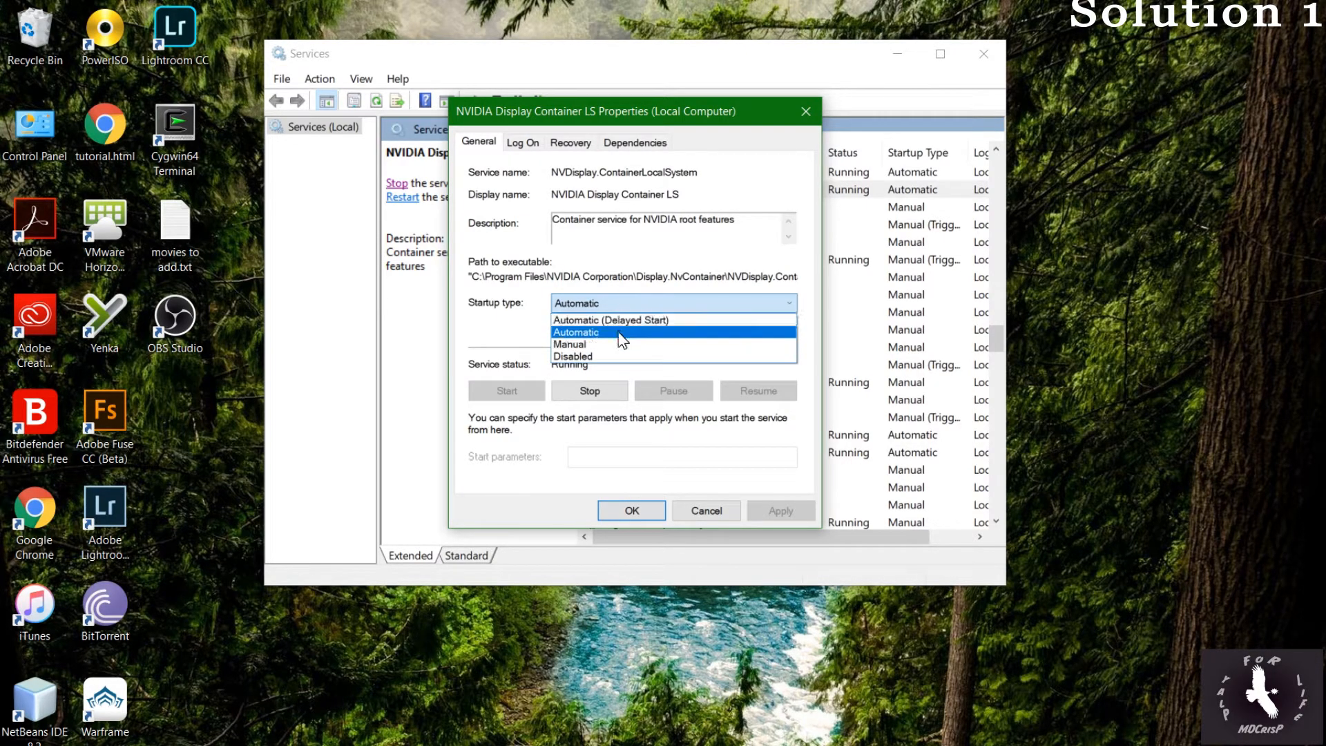
click(569, 343)
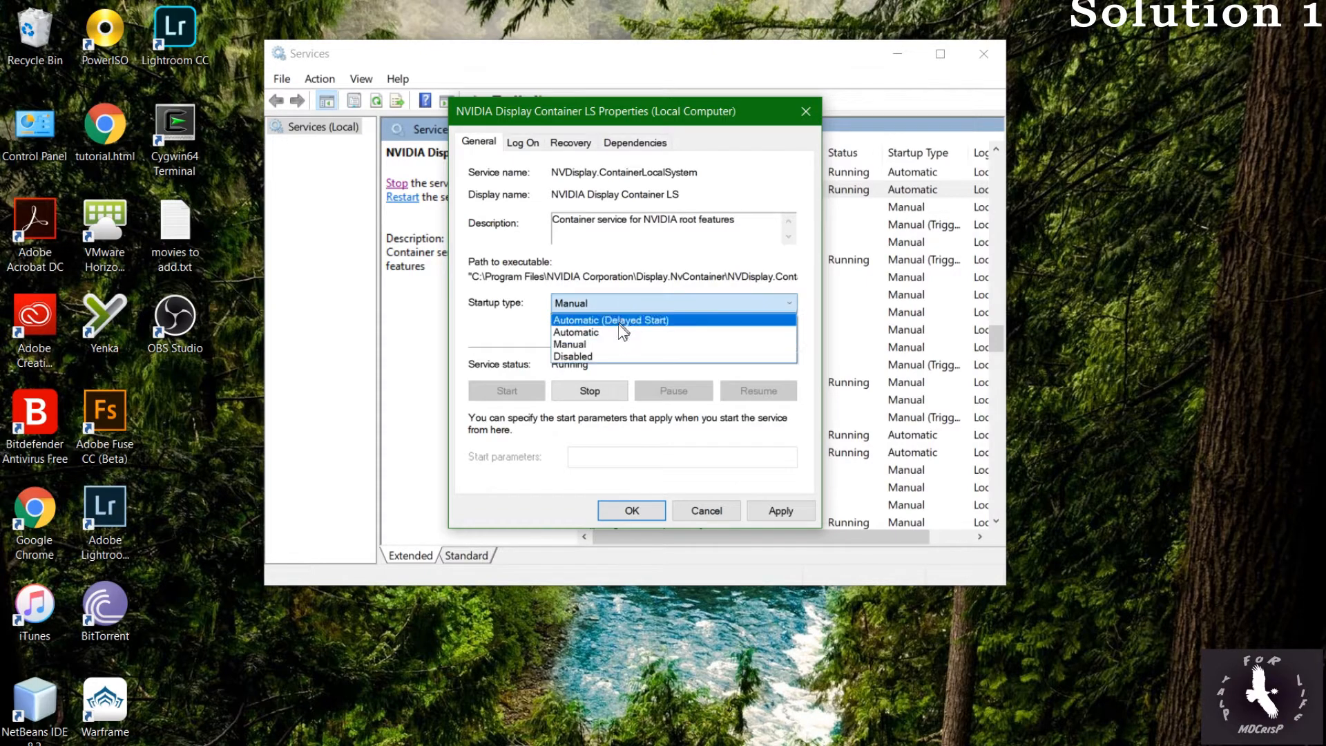
click(611, 319)
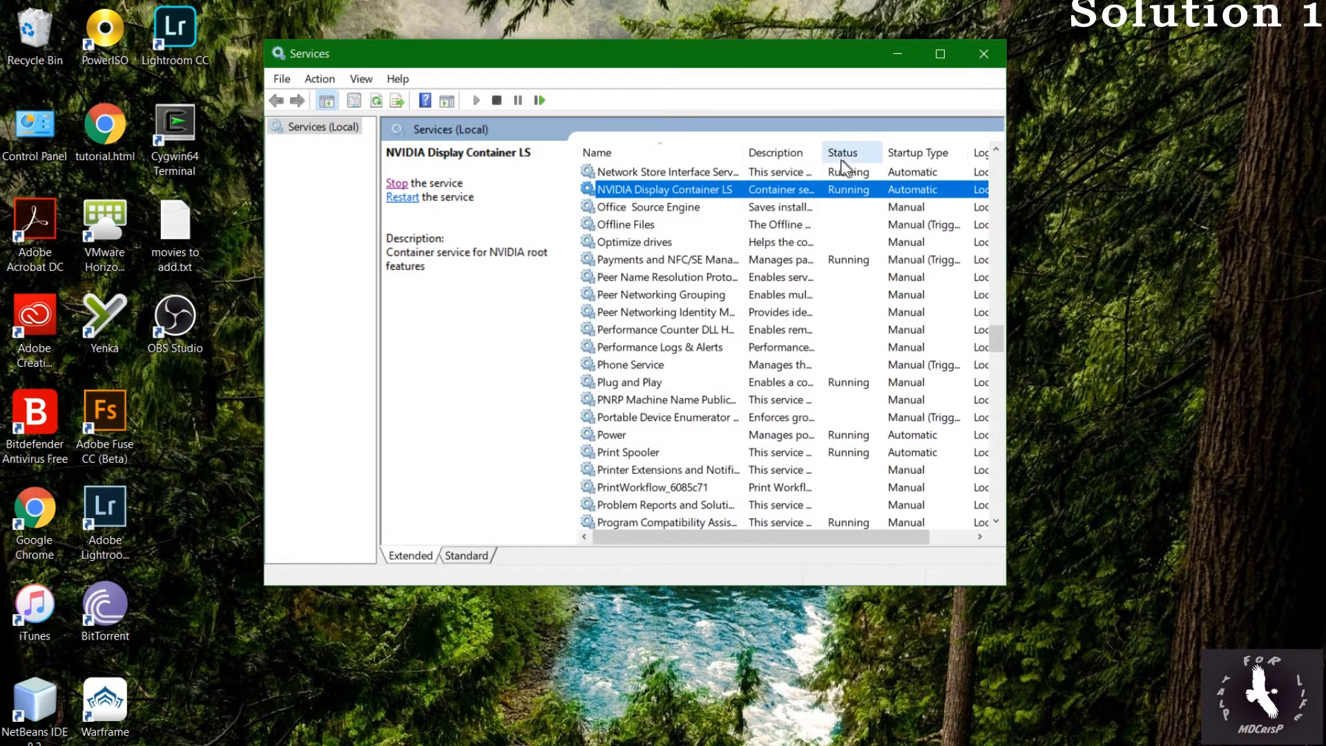
Close the unresponsive NVIDIA Control Panel, Services, and the reopened control panel
scroll(up, 3)
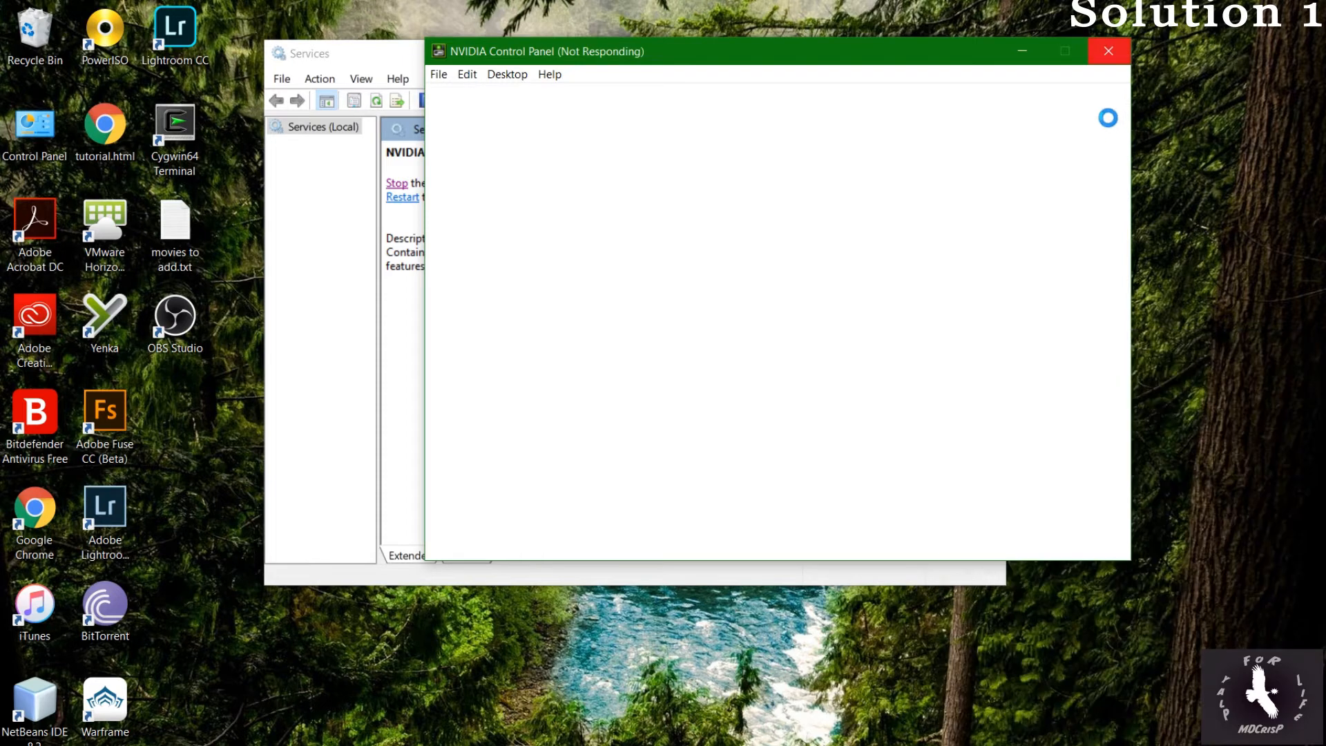
click(339, 53)
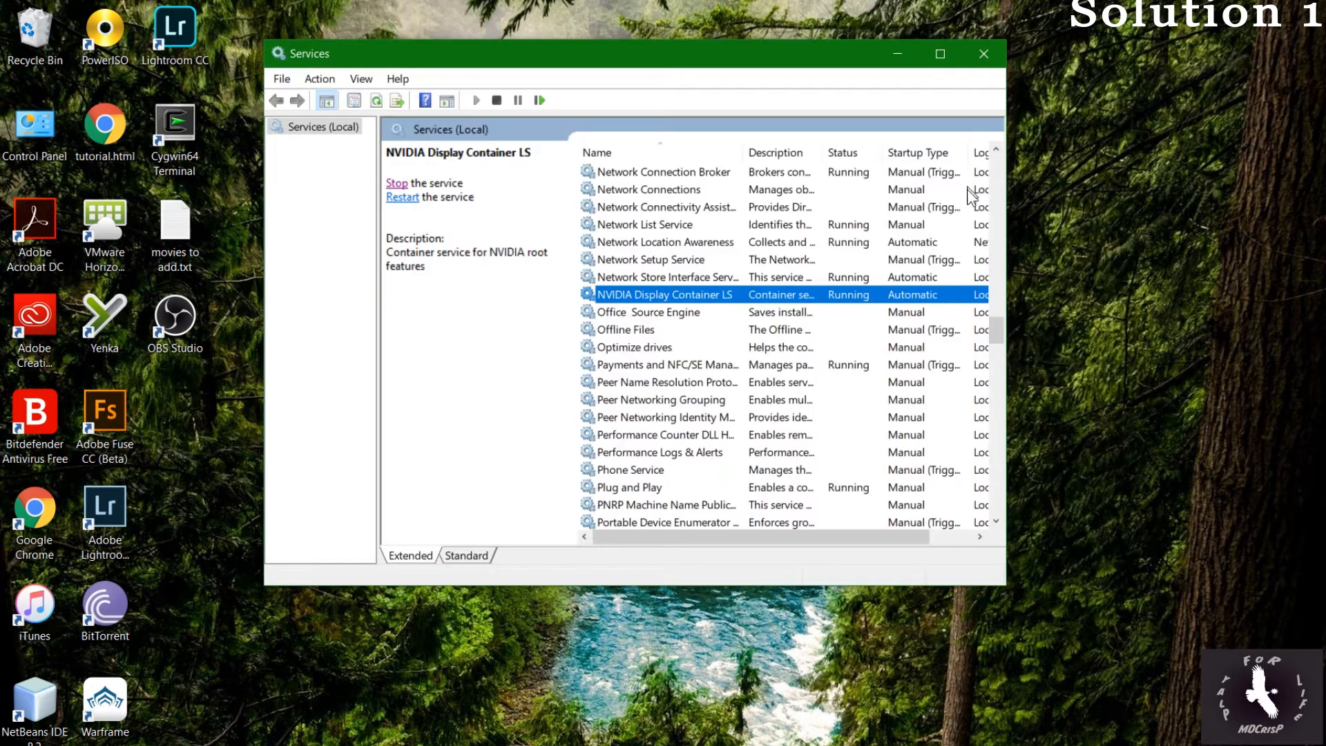
mouse_move(944, 120)
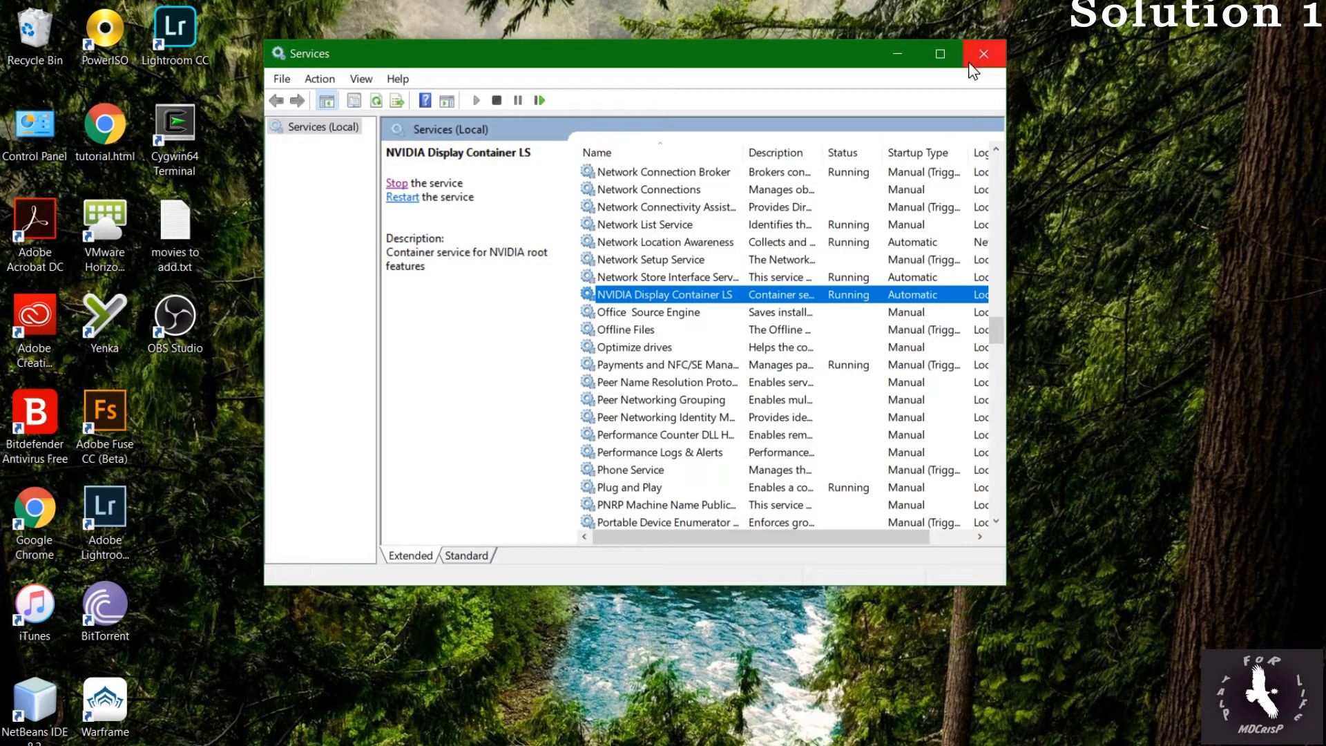
mouse_move(847, 18)
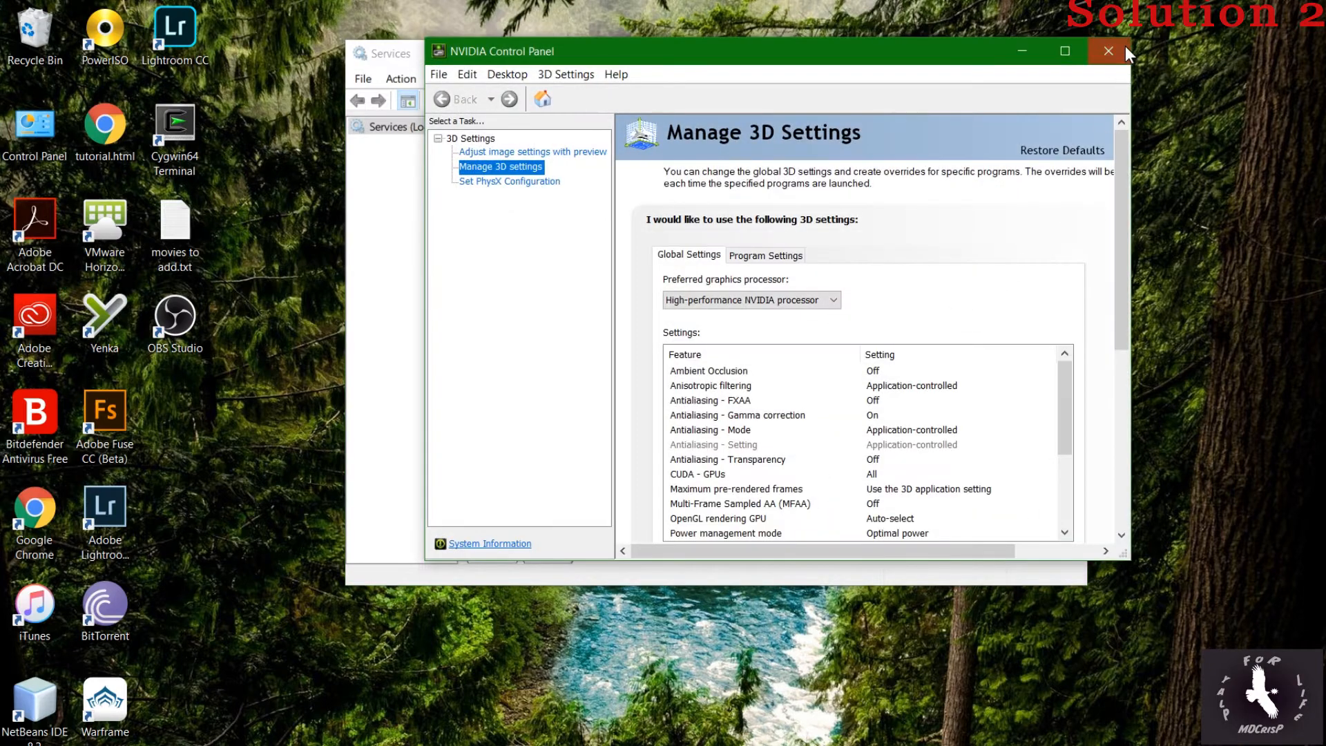
click(1108, 51)
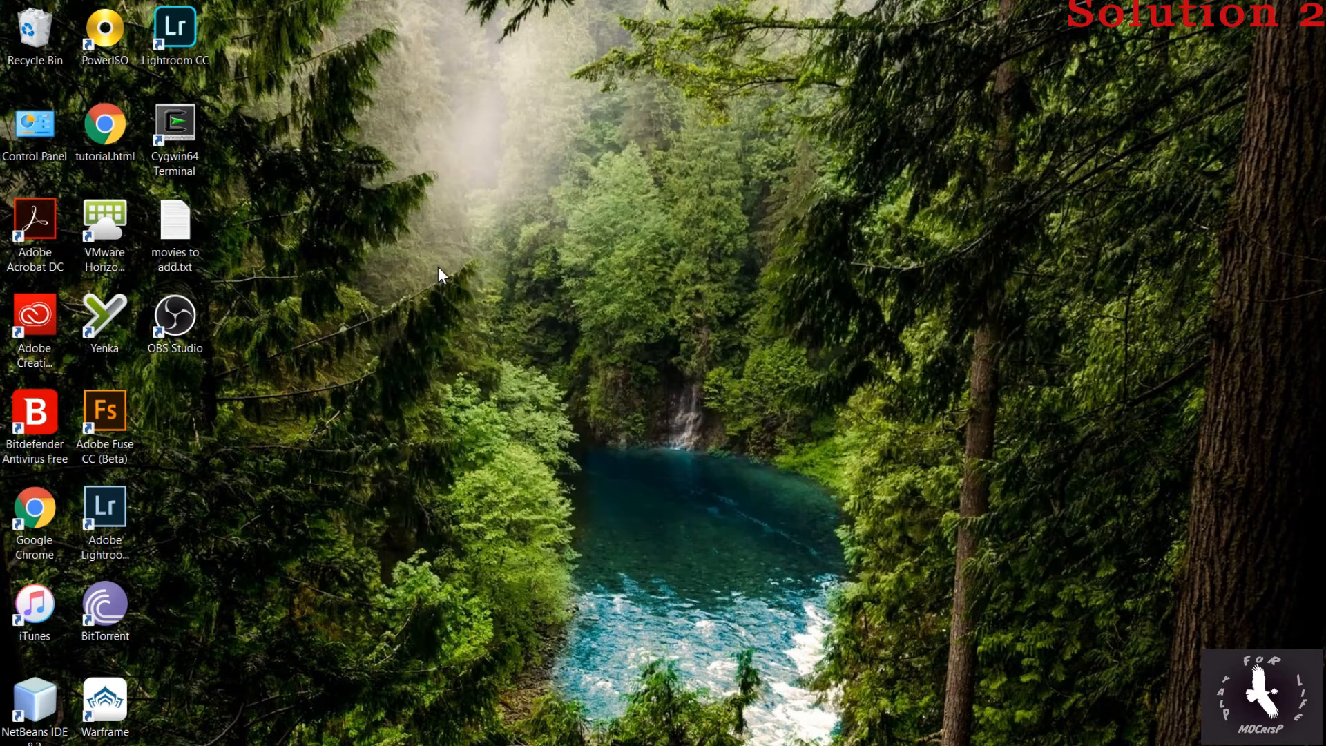
Create a new text document named NvidiaService.txt on the desktop
right_click(439, 273)
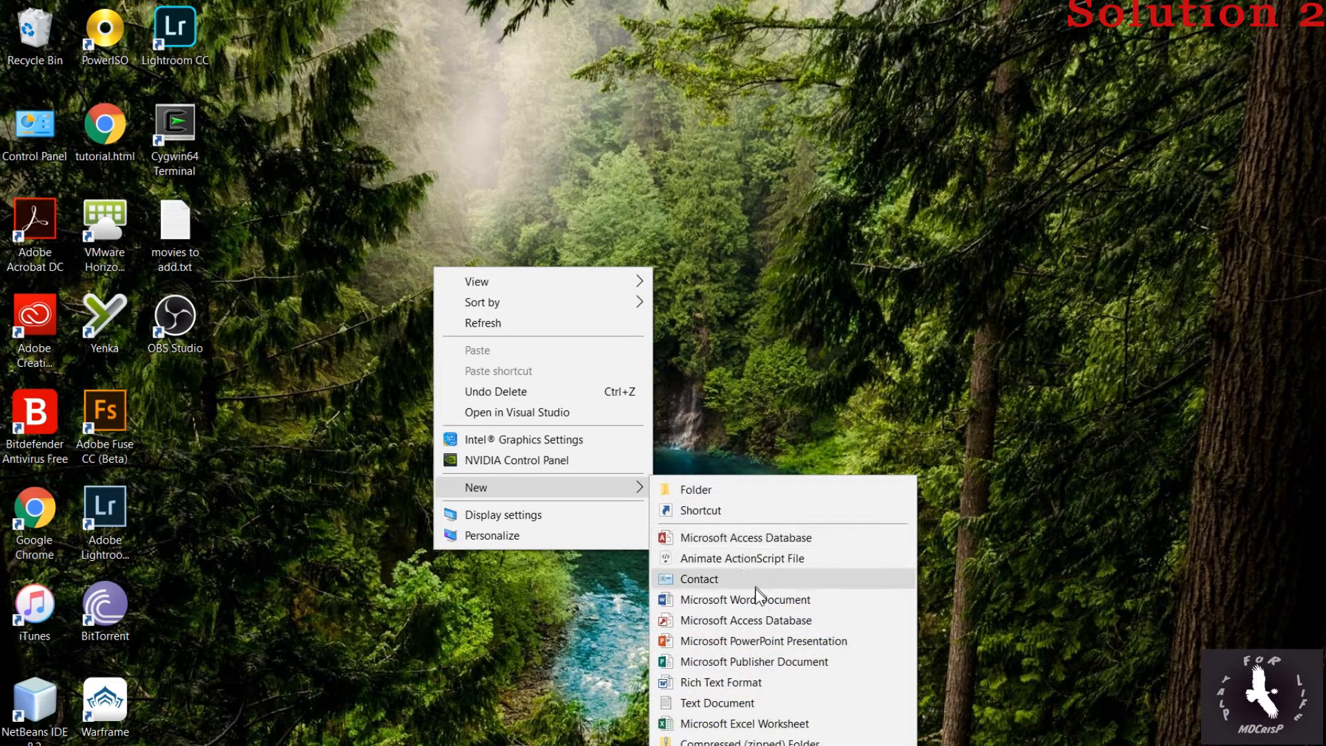
mouse_move(788, 676)
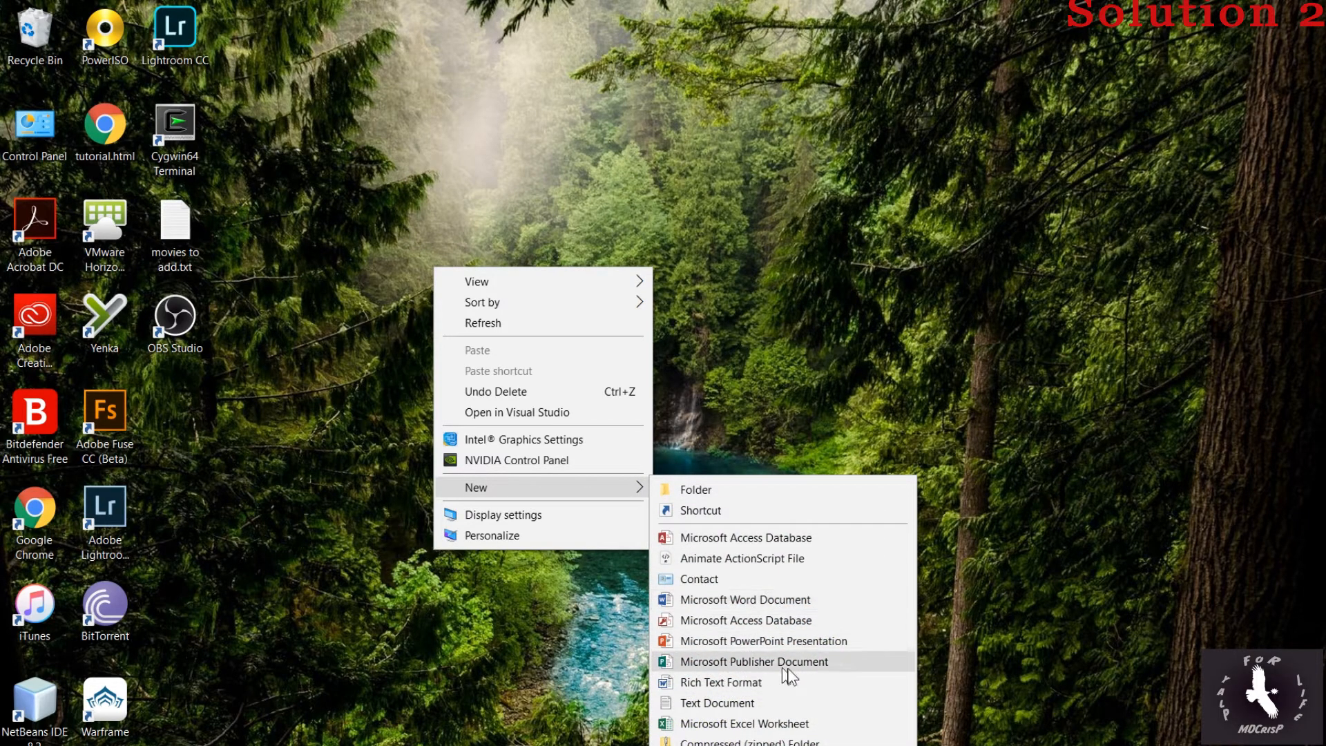
mouse_move(754, 703)
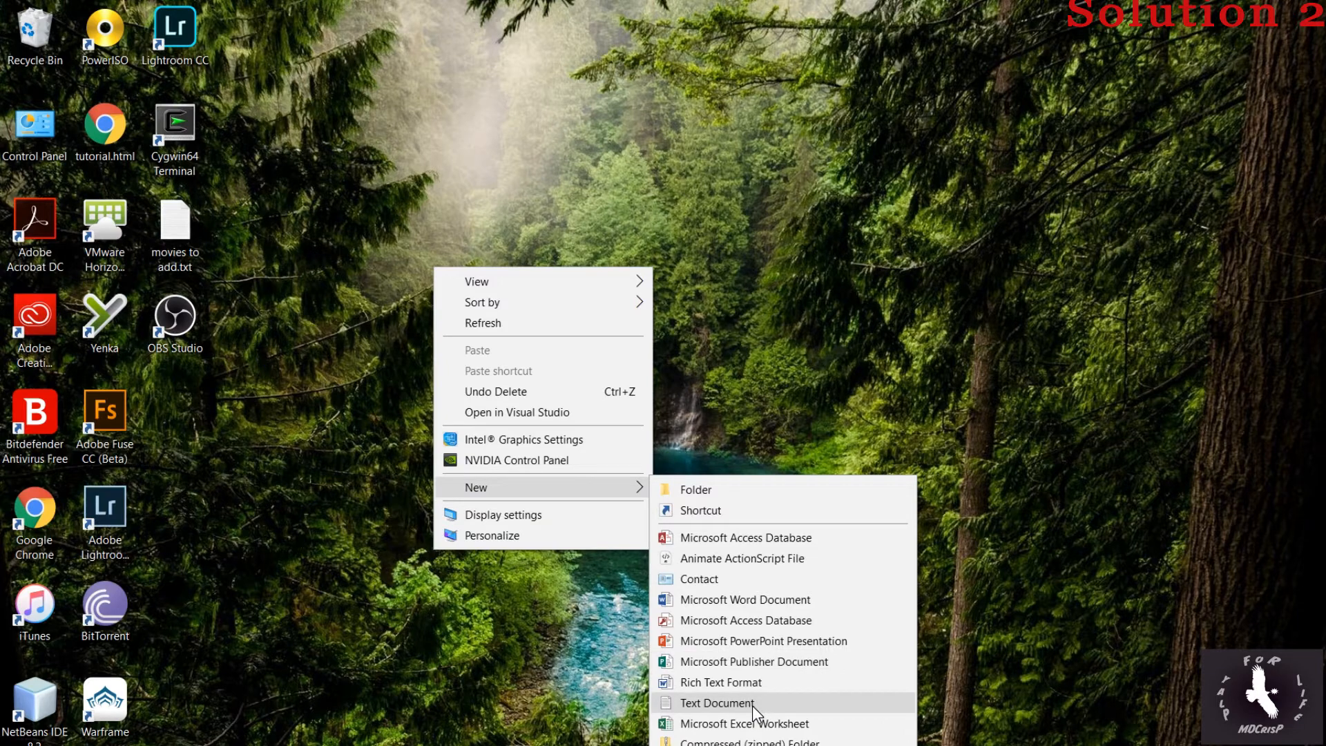
click(716, 703)
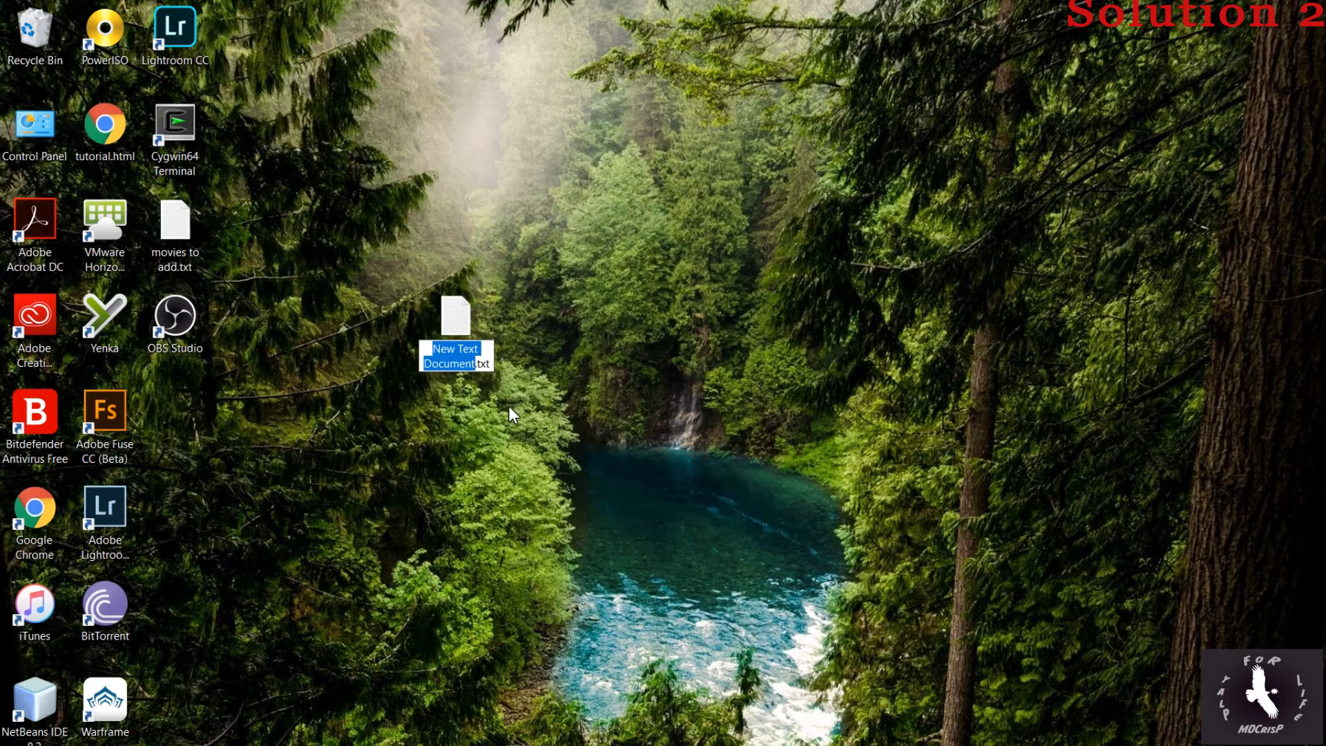
text(NvidiaServ.txt)
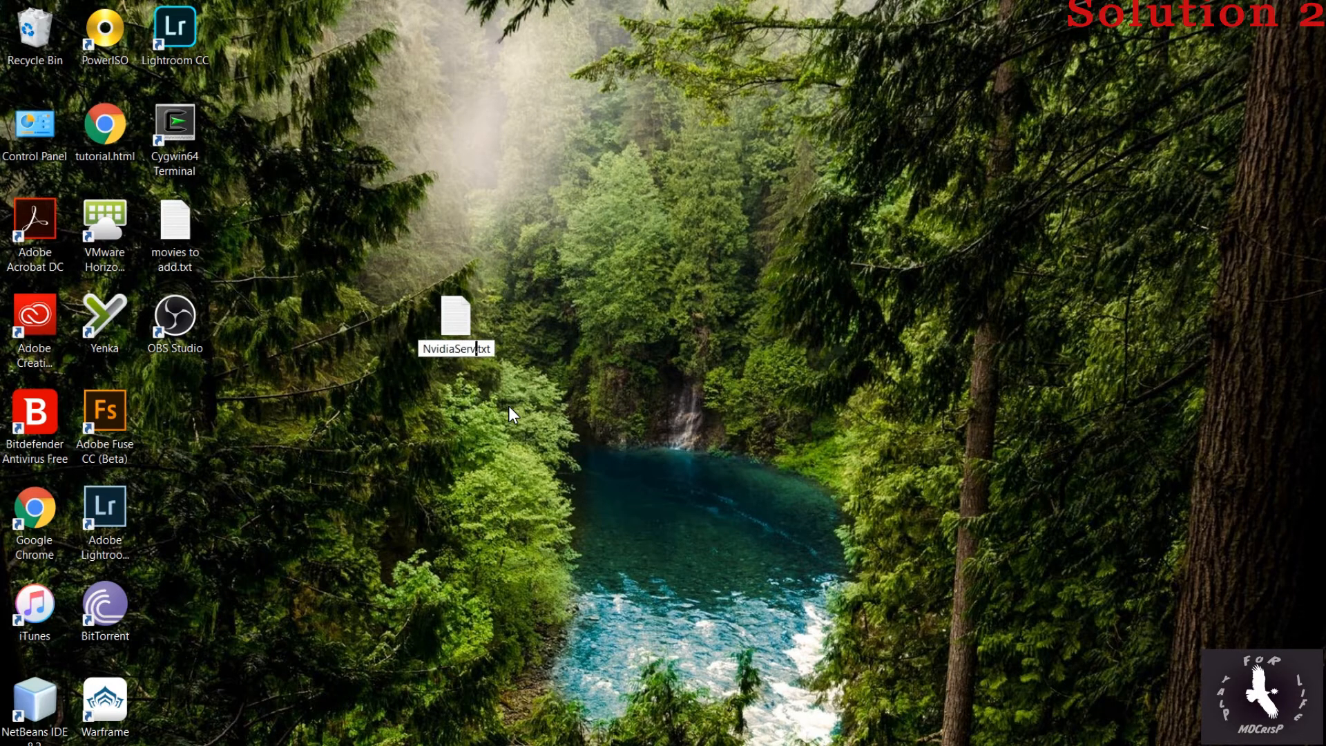
click(454, 330)
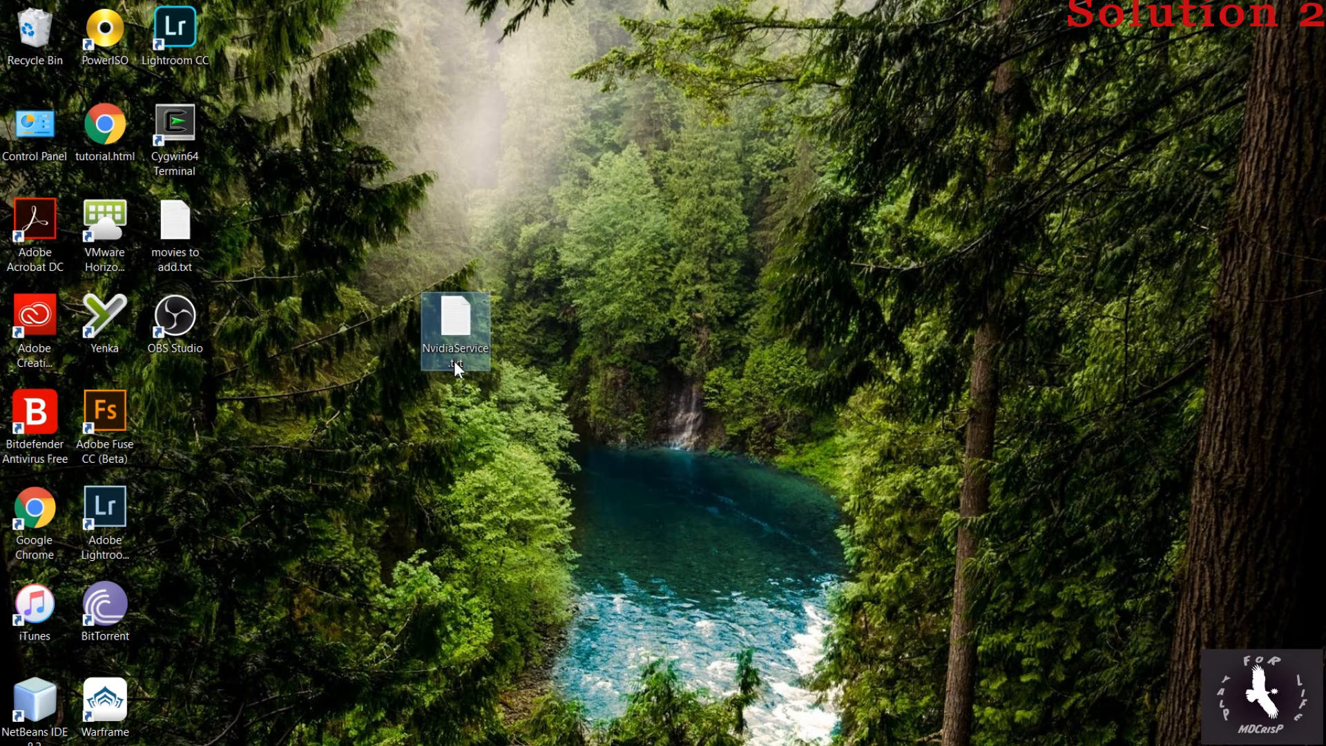
Edit NvidiaService.txt in Notepad to read 'net start', then return to Services
double_click(454, 323)
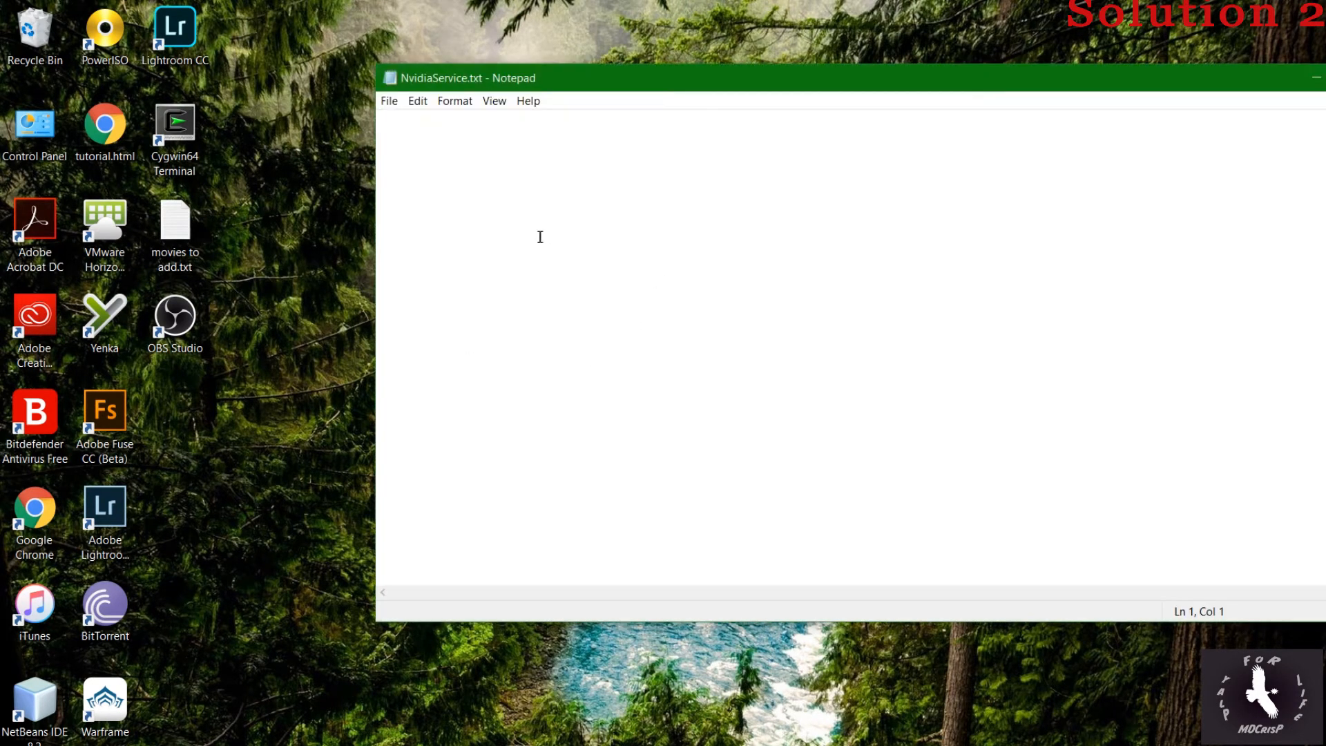
text(net s)
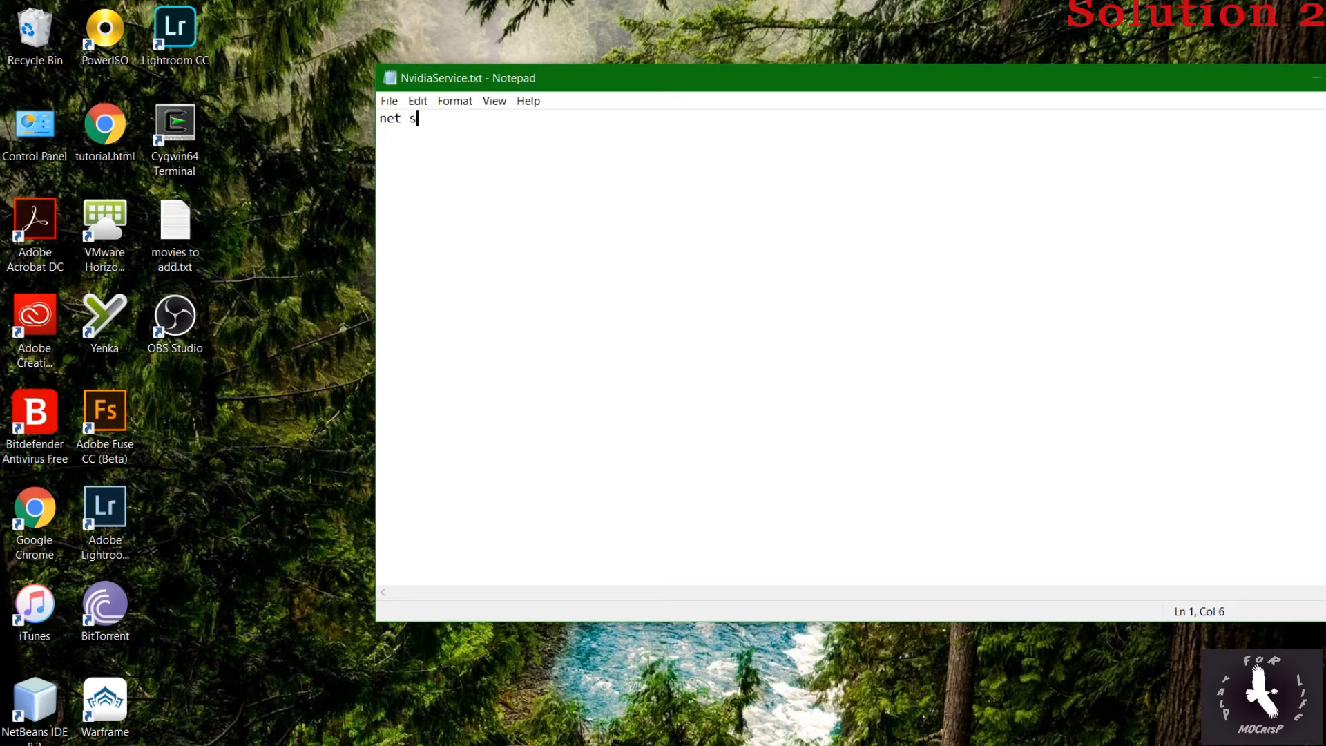
text(tart)
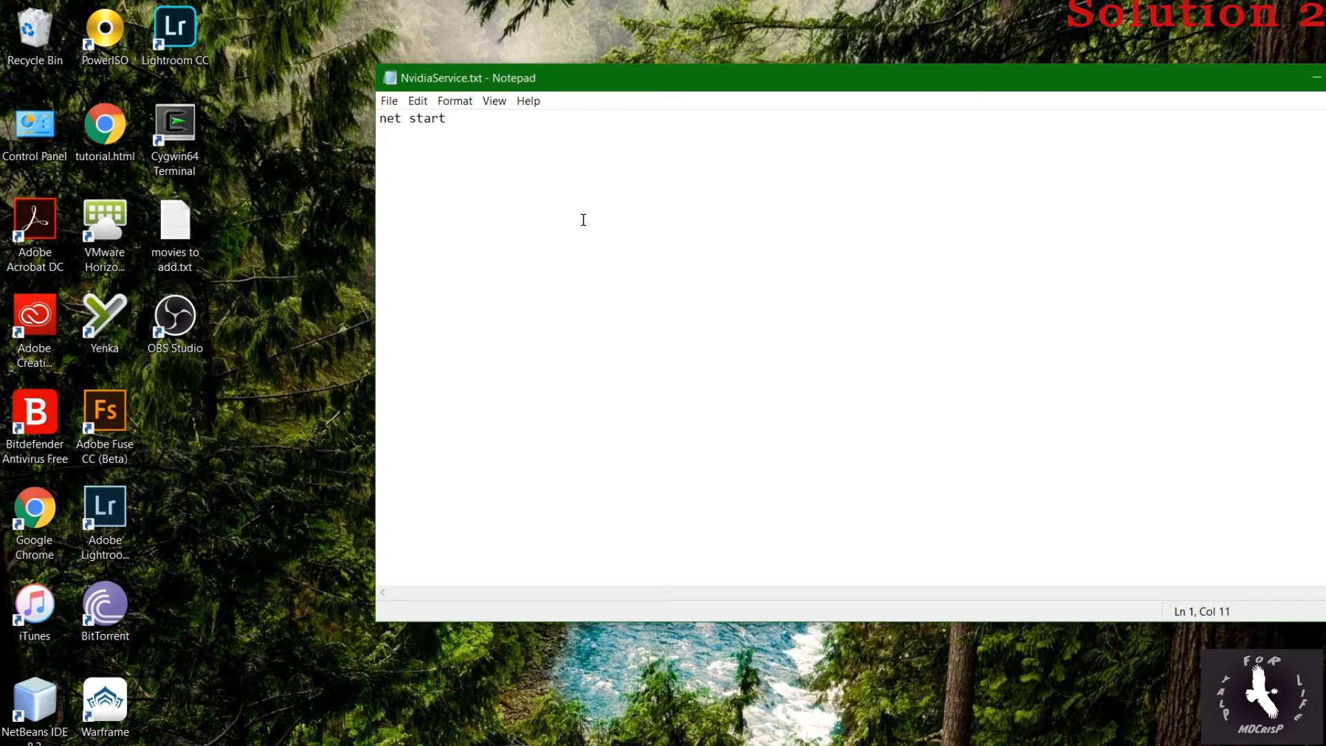
mouse_move(292, 279)
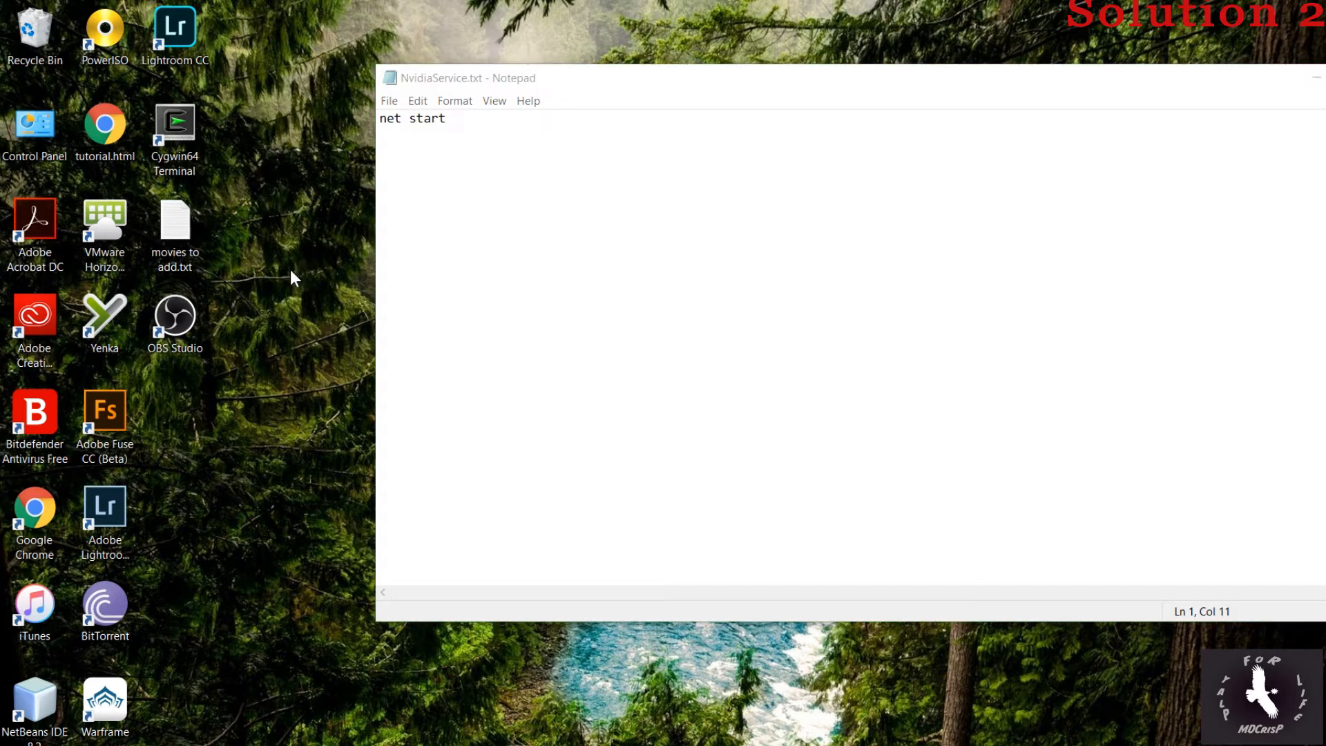
right_click(291, 277)
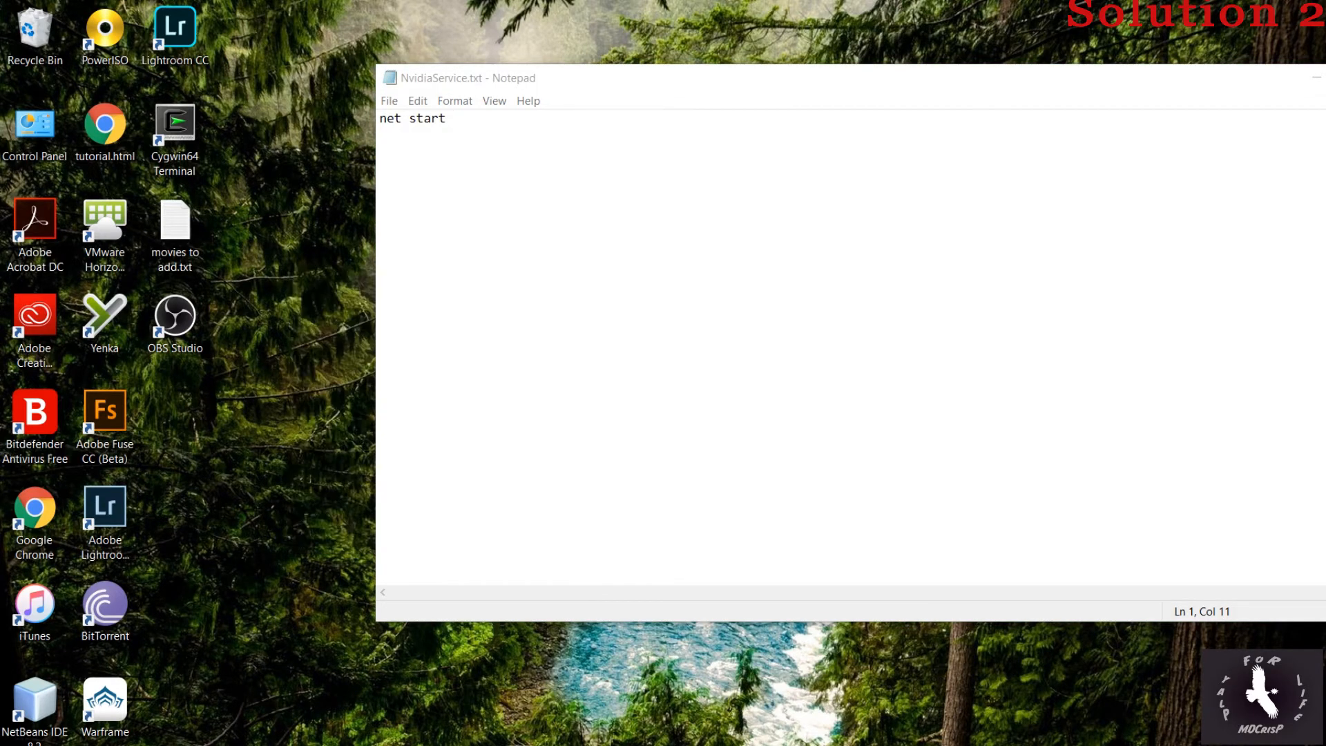
click(9, 738)
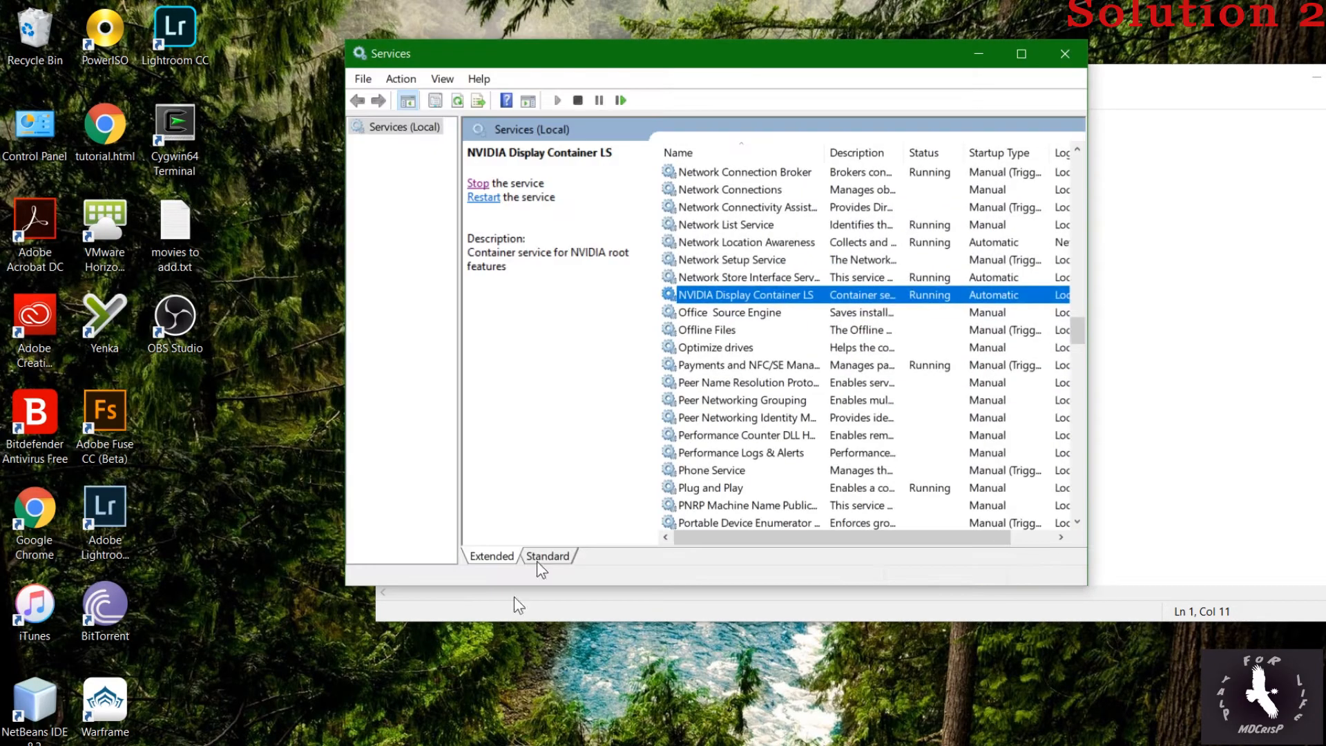
Copy the service name NVDisplay.ContainerLocalSystem from its properties and paste it after 'net start'
right_click(744, 294)
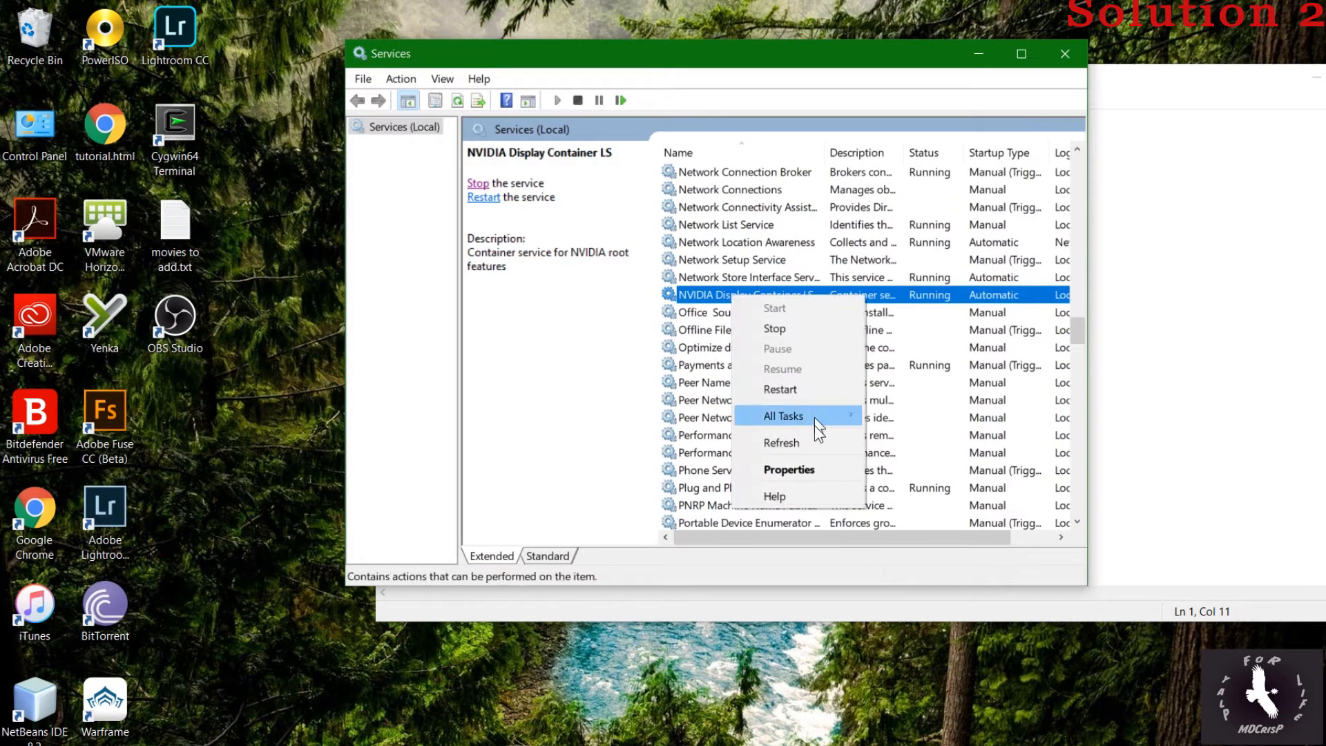
mouse_move(803, 474)
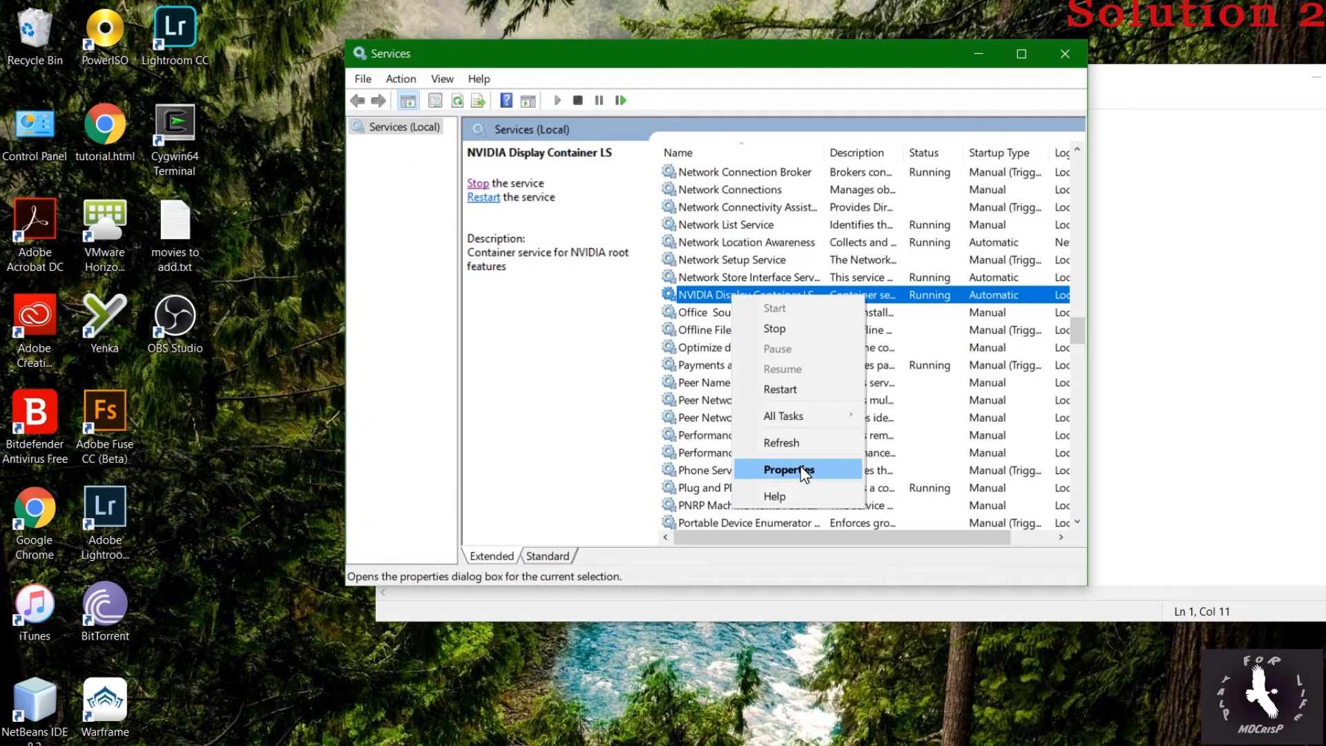
click(788, 469)
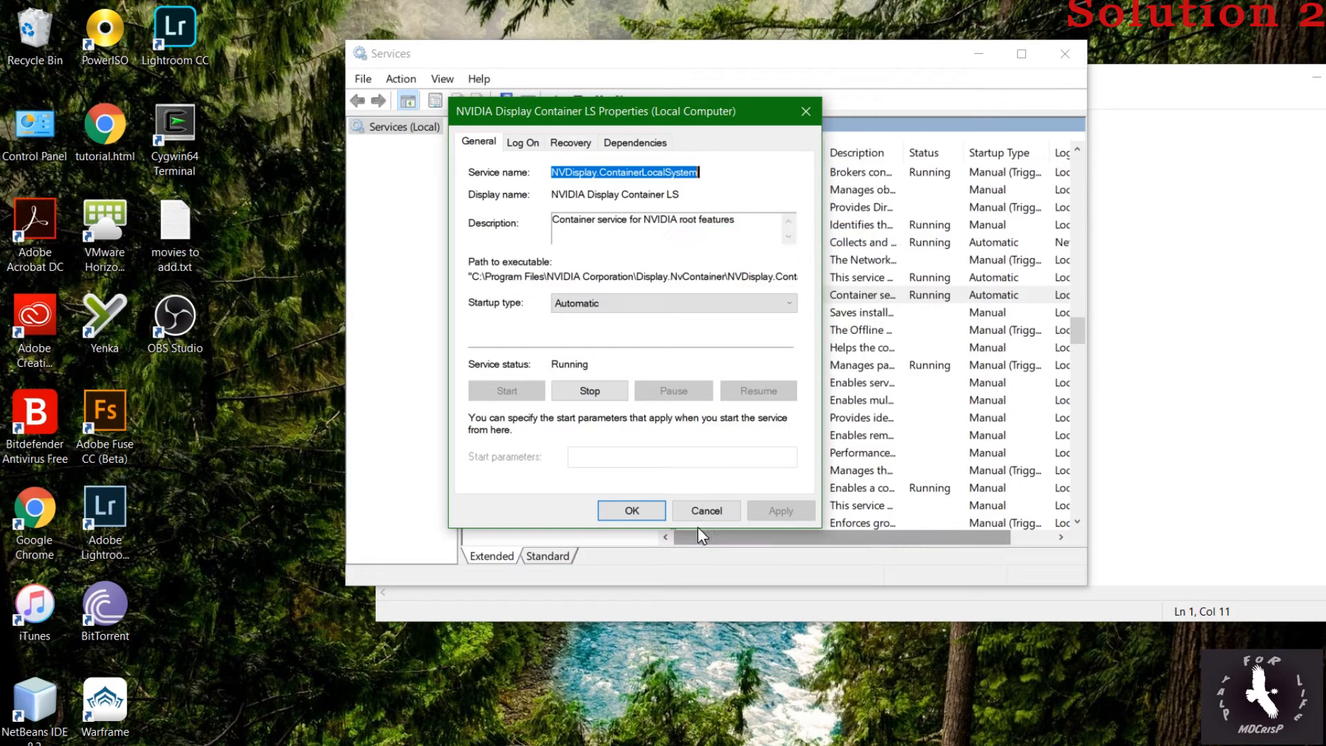
click(1065, 54)
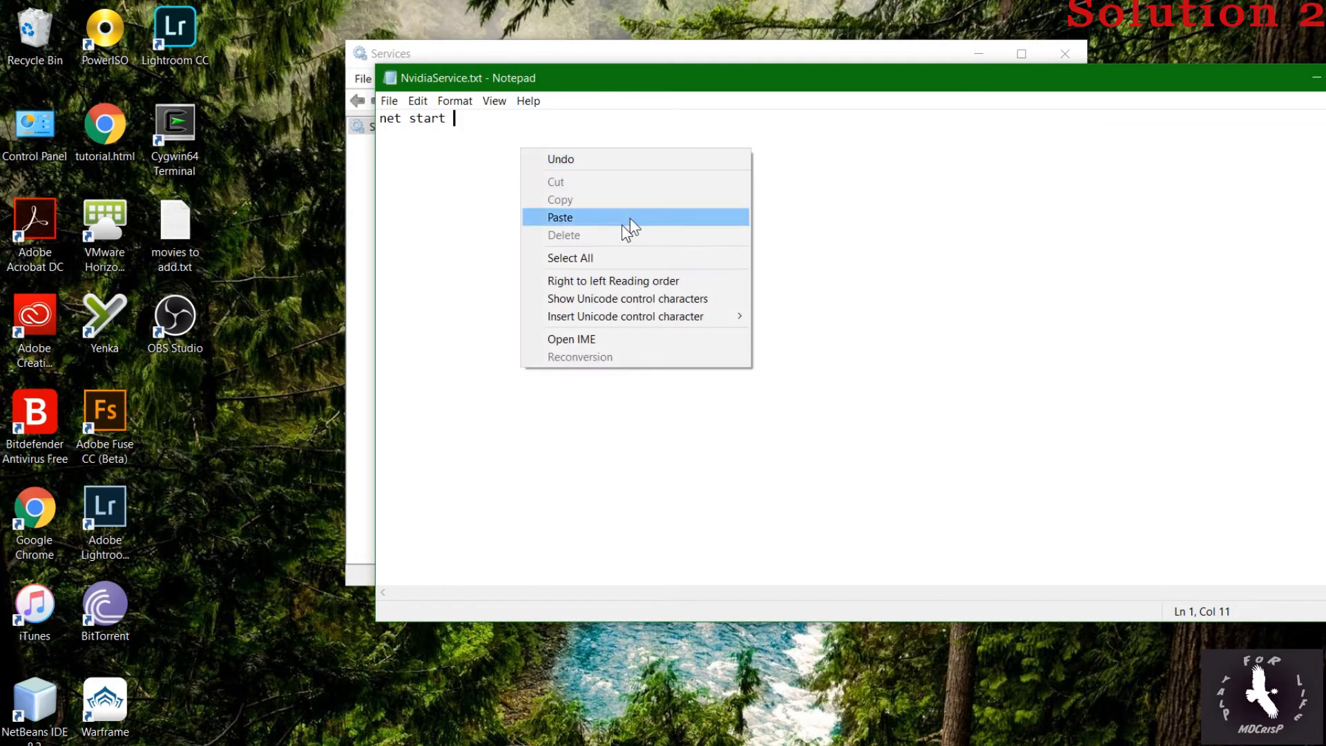
click(560, 217)
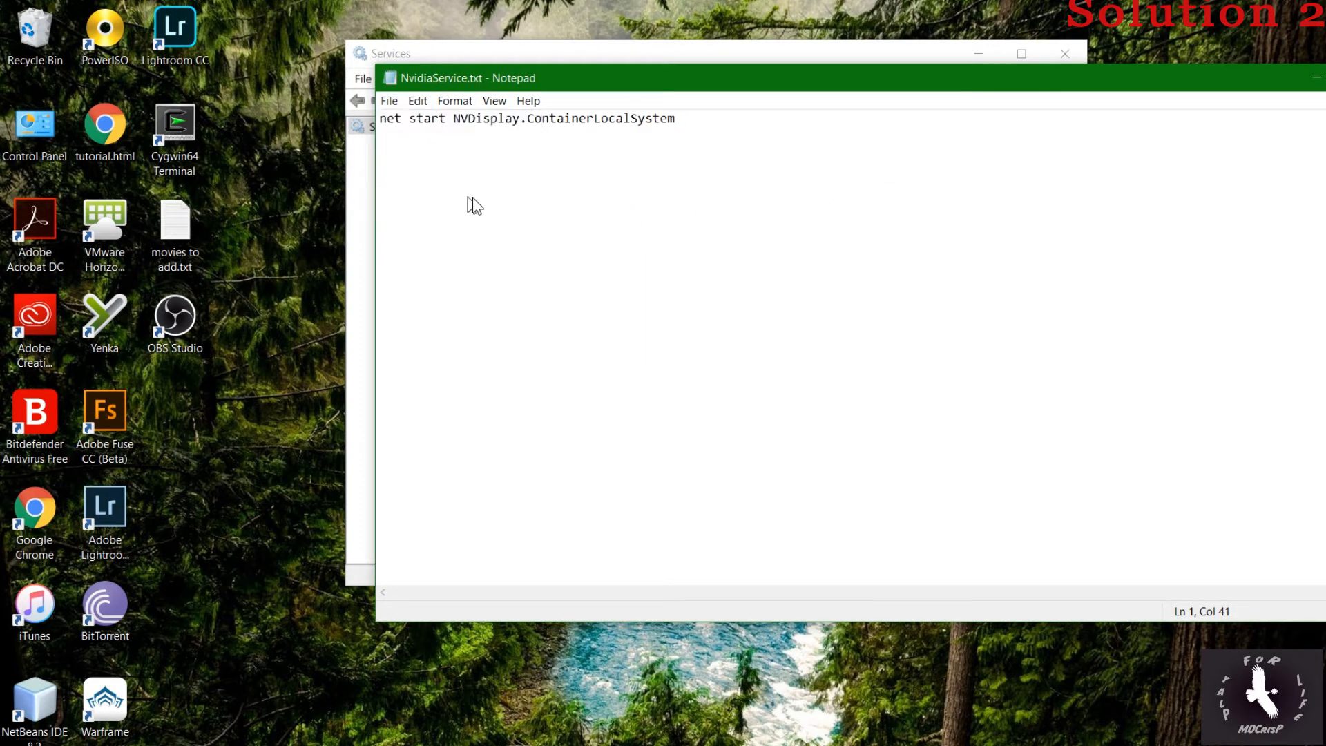
Save As with type All Files, named NvidiaService.bat, browsing to the C drive
click(389, 101)
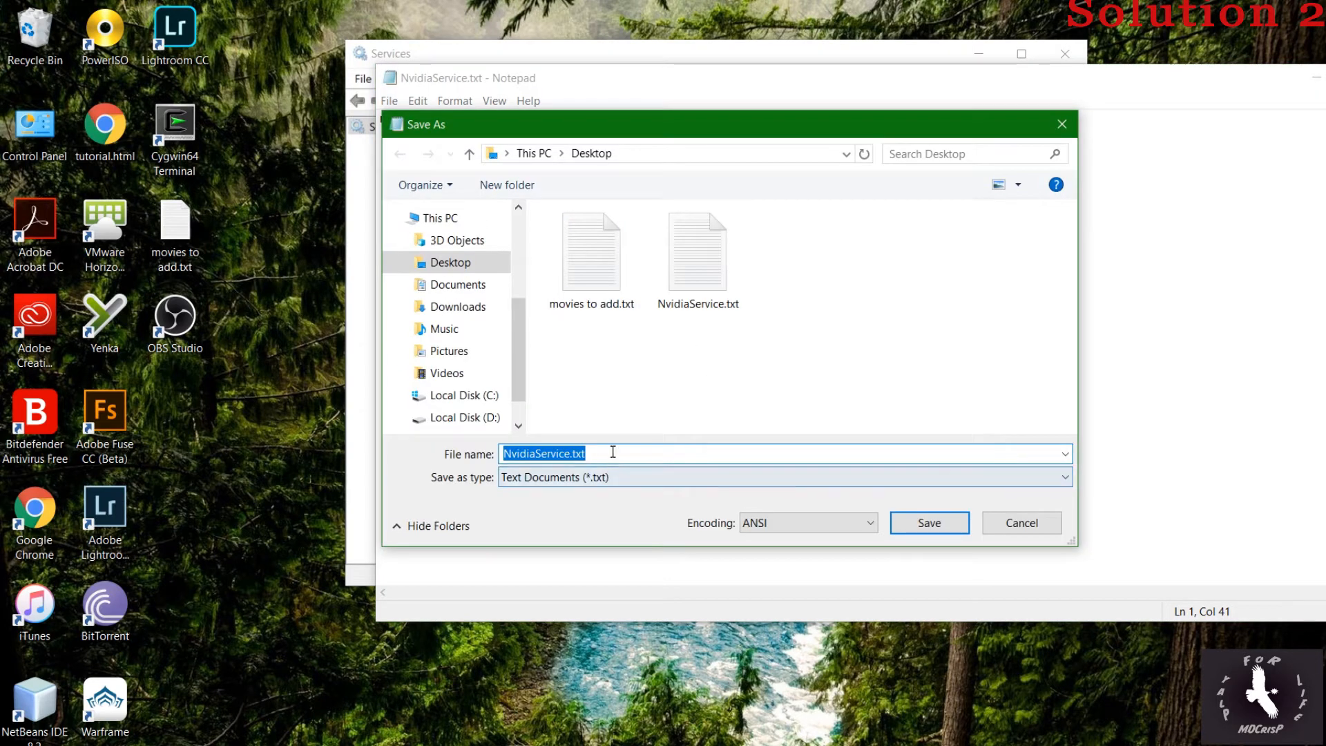
click(782, 476)
text(b)
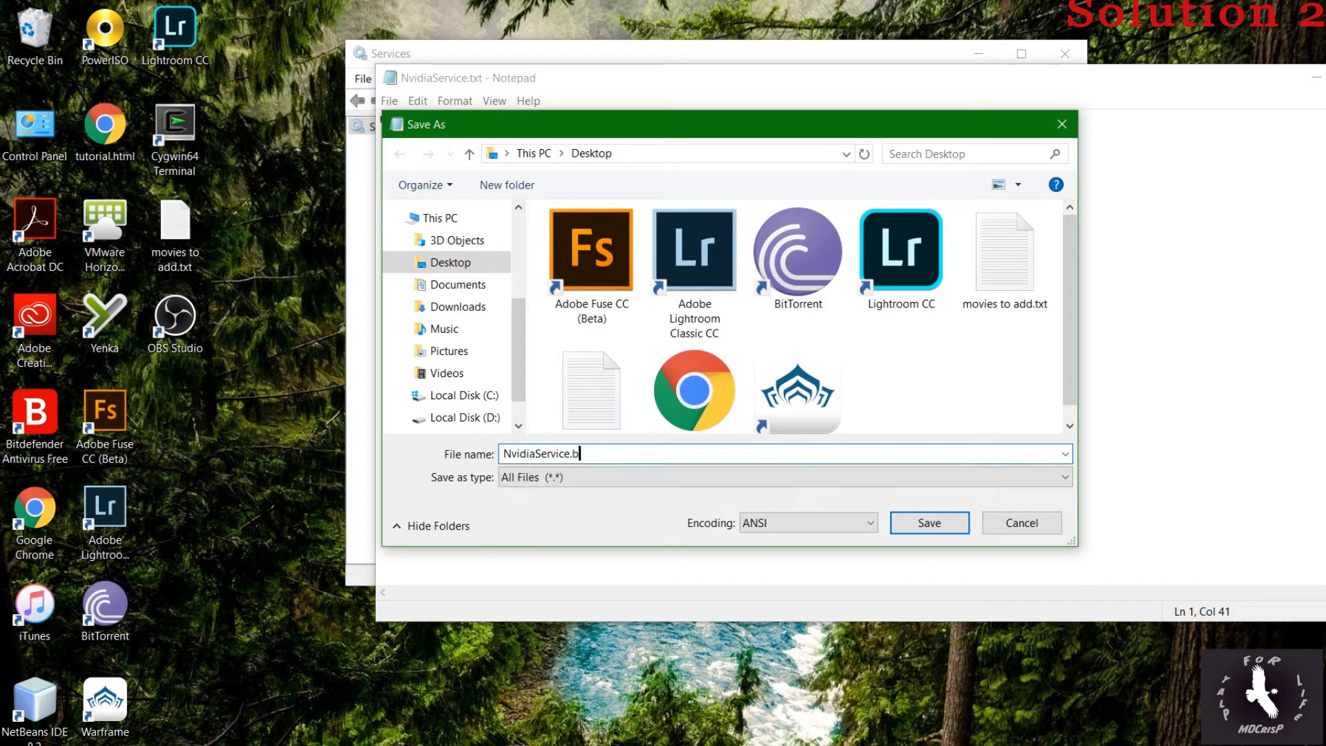
text(atch)
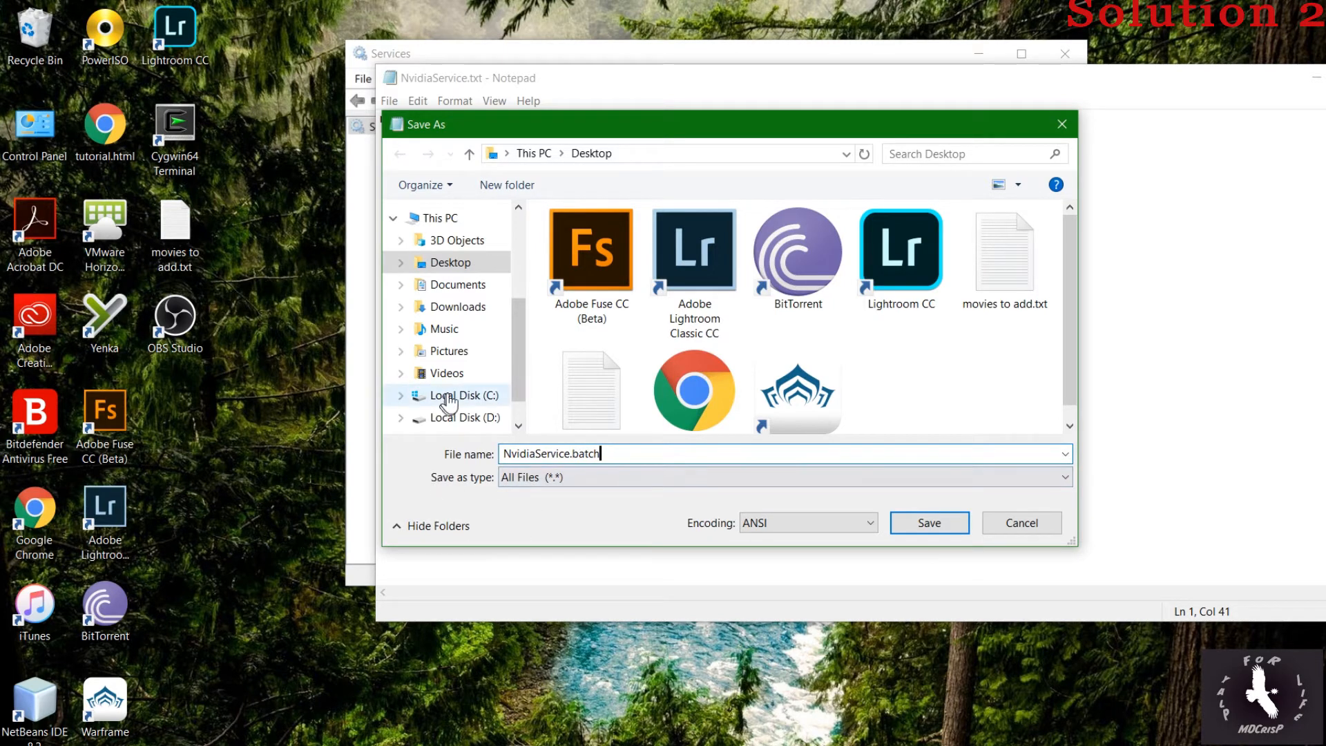
click(464, 395)
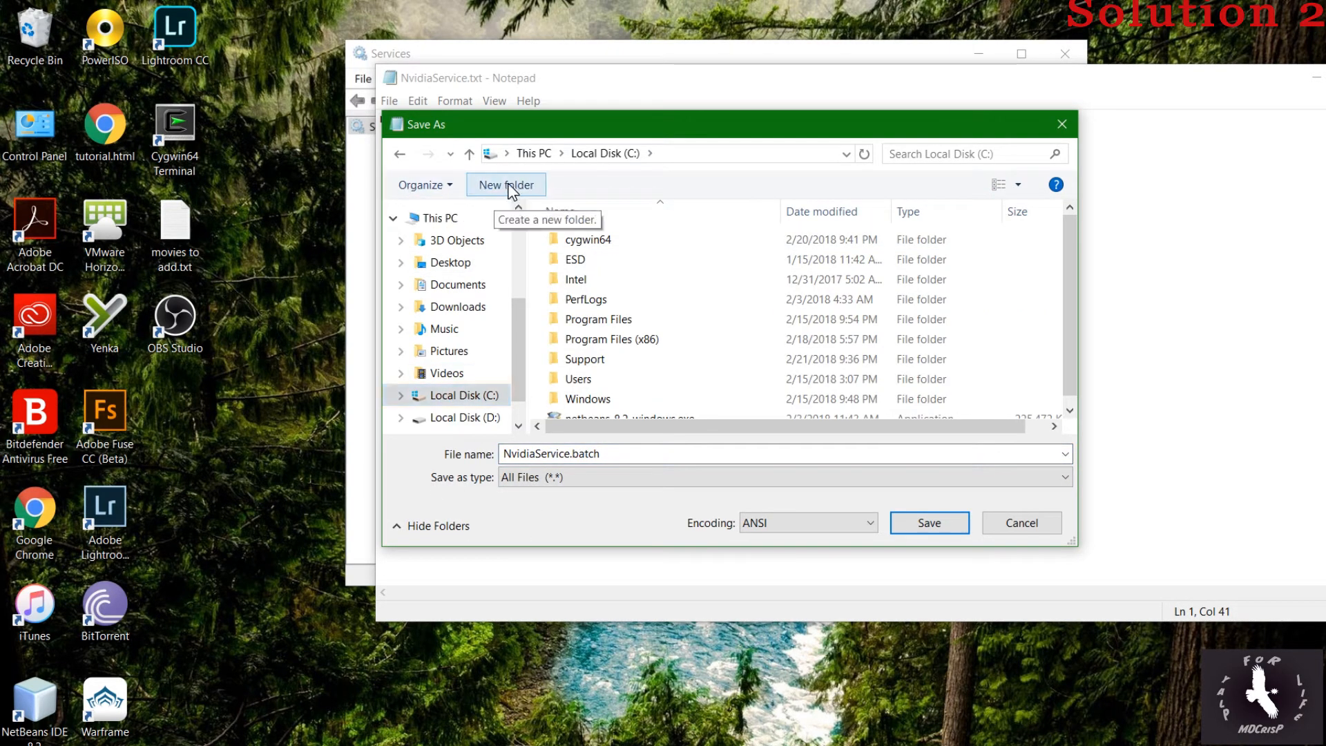
Create a SupportService folder on C: and save NvidiaService.bat inside it
click(505, 184)
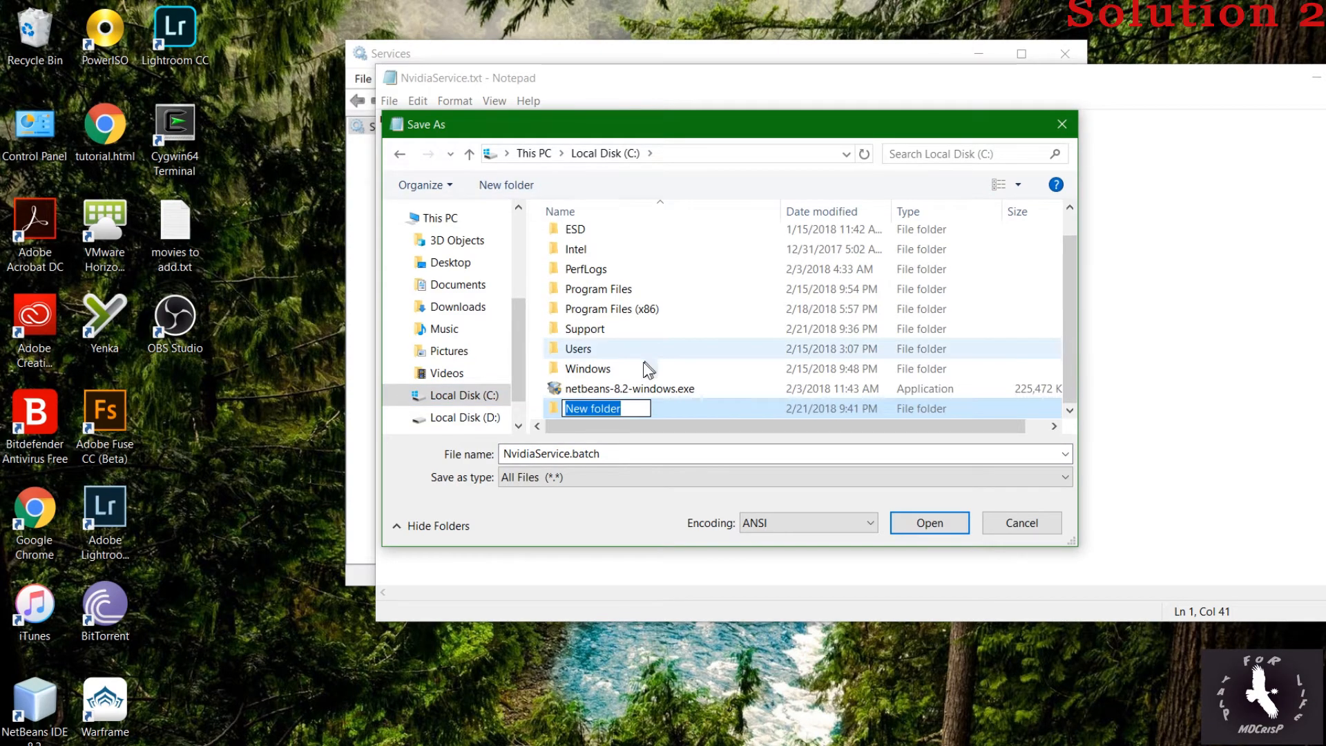
text(S)
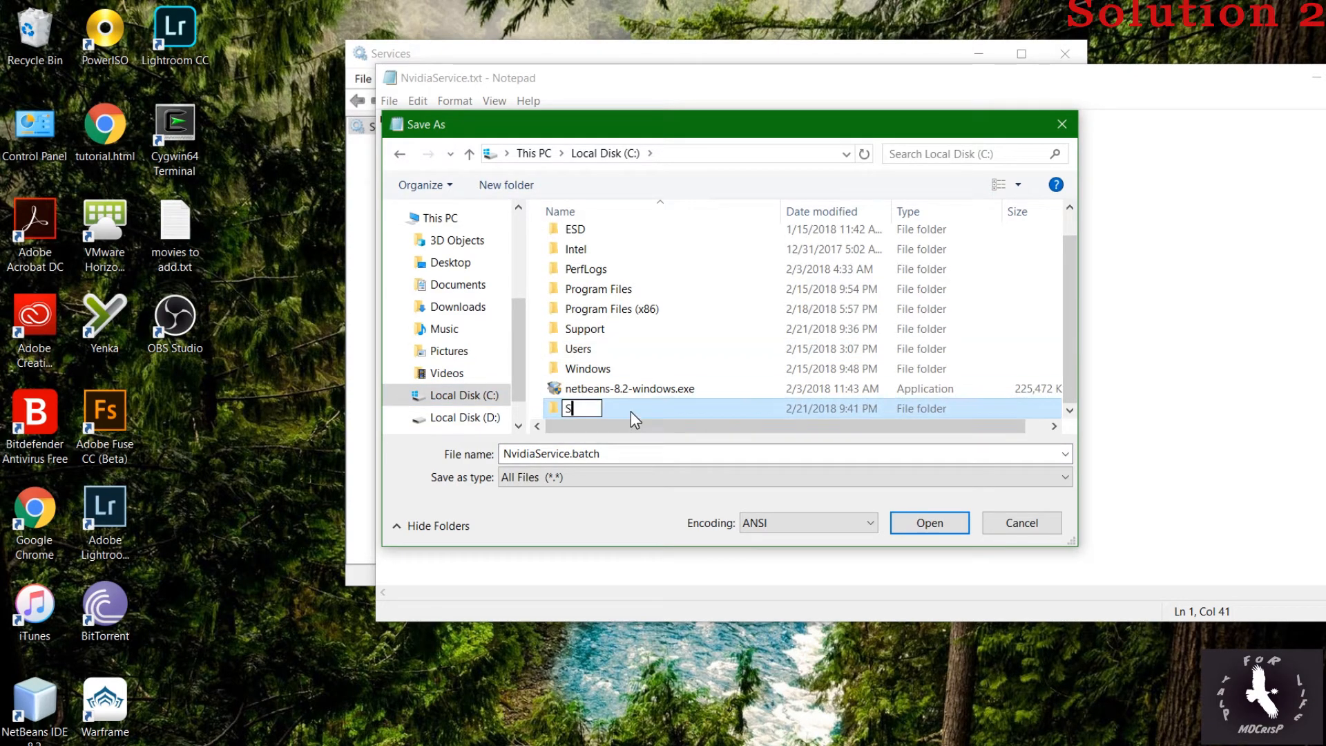
text(upportService)
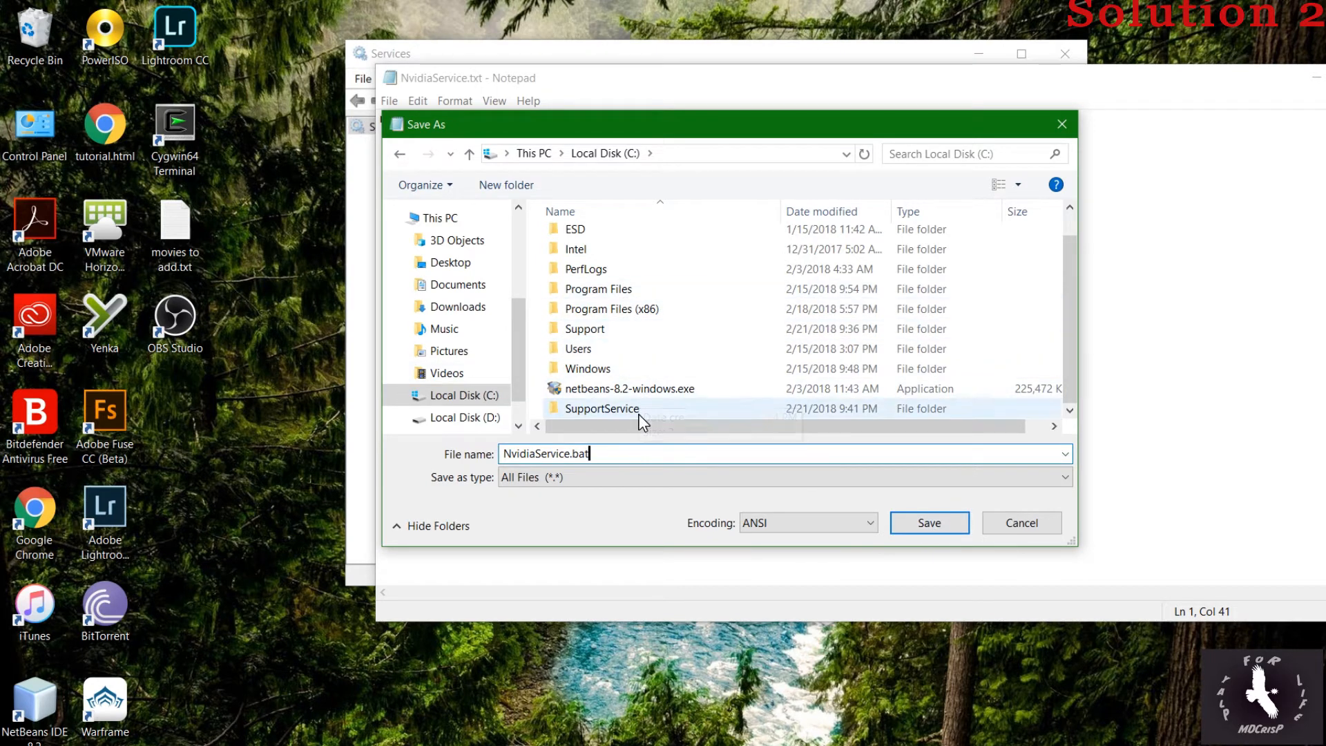
double_click(600, 409)
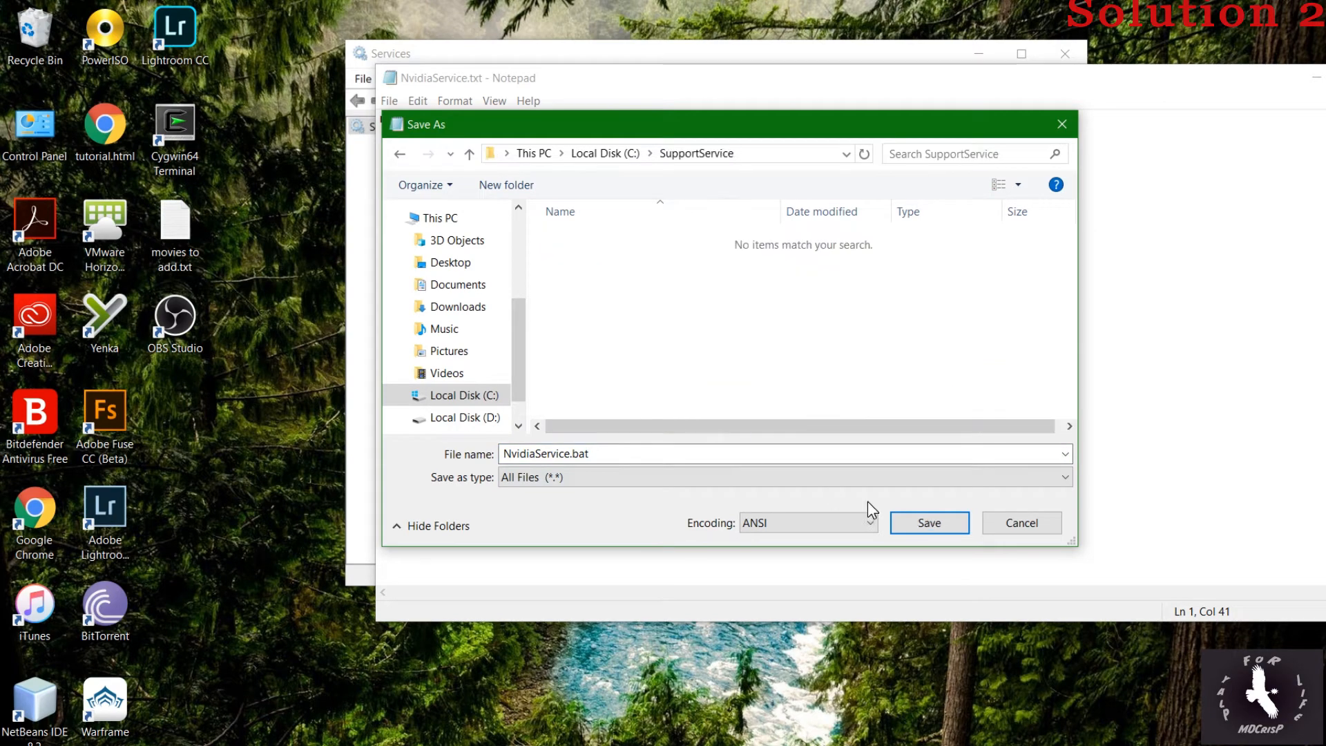
click(928, 522)
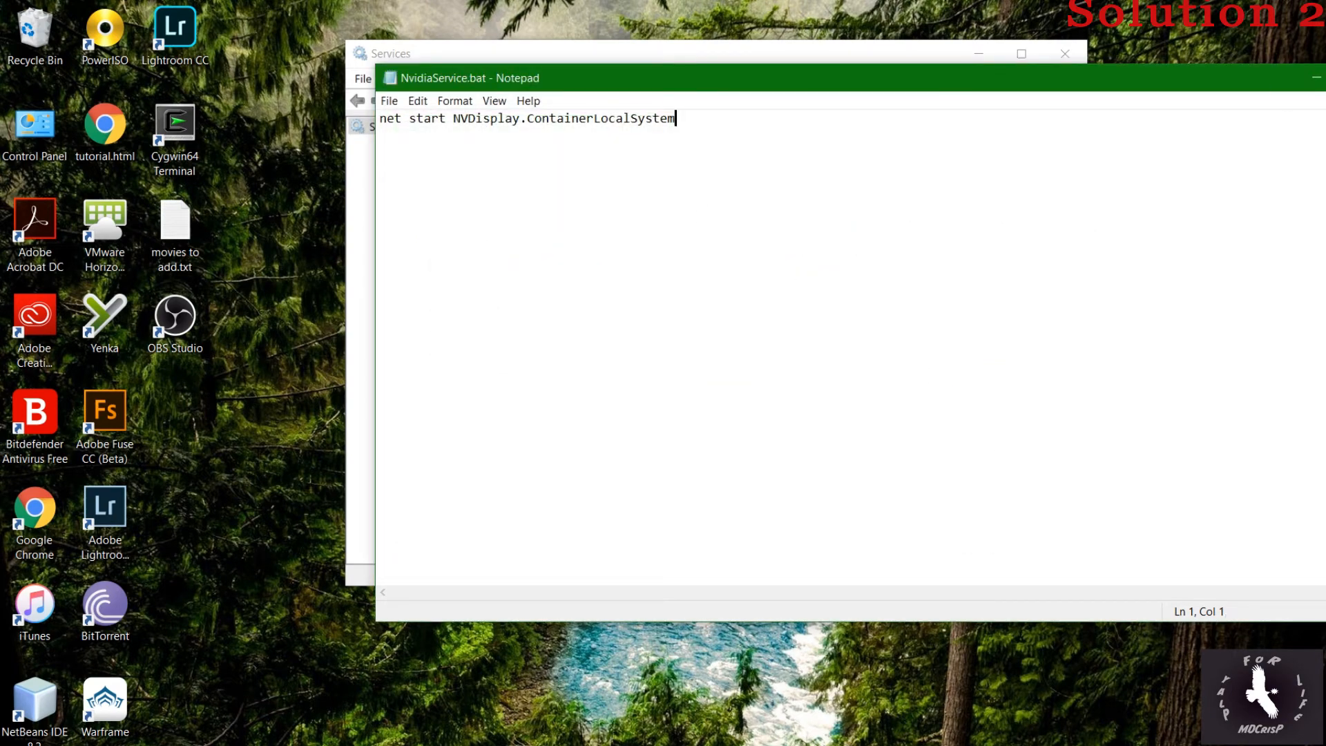
Launch Task Scheduler from Windows search and select the Task Scheduler Library
click(1063, 54)
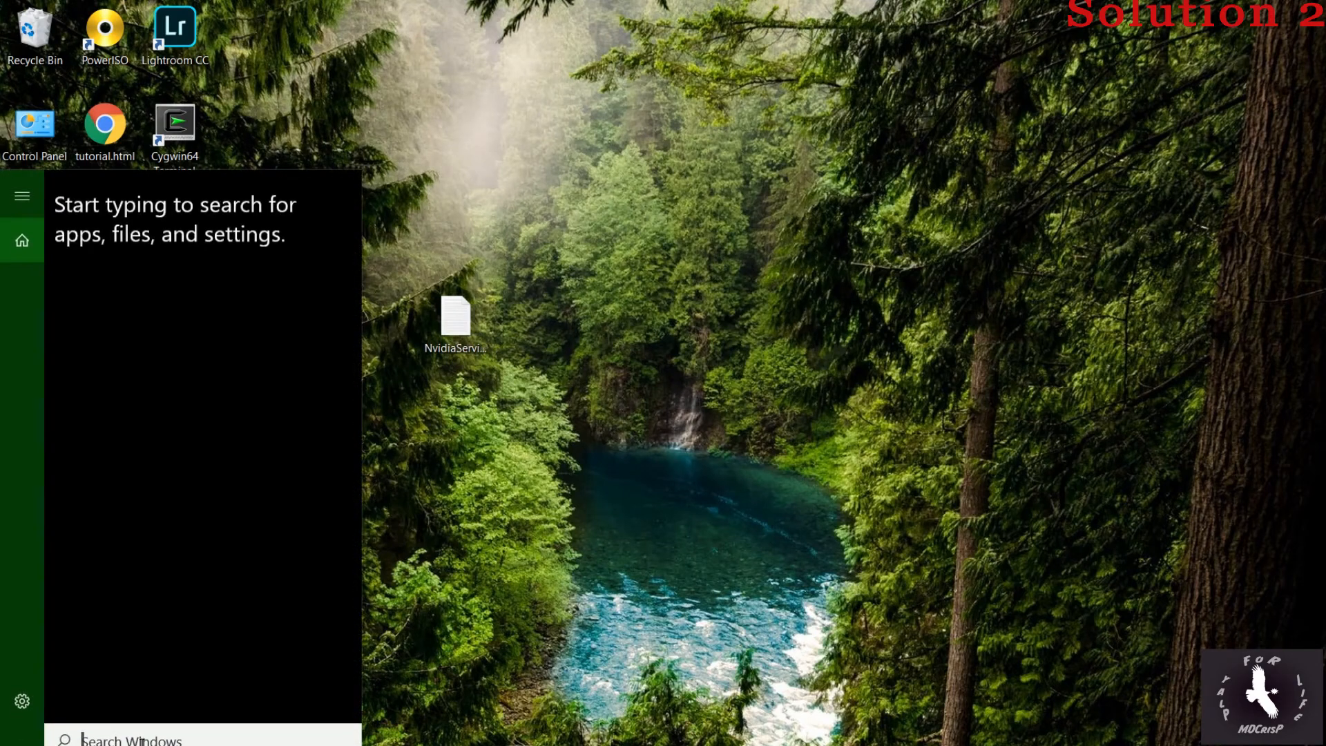
text(task Scheduler)
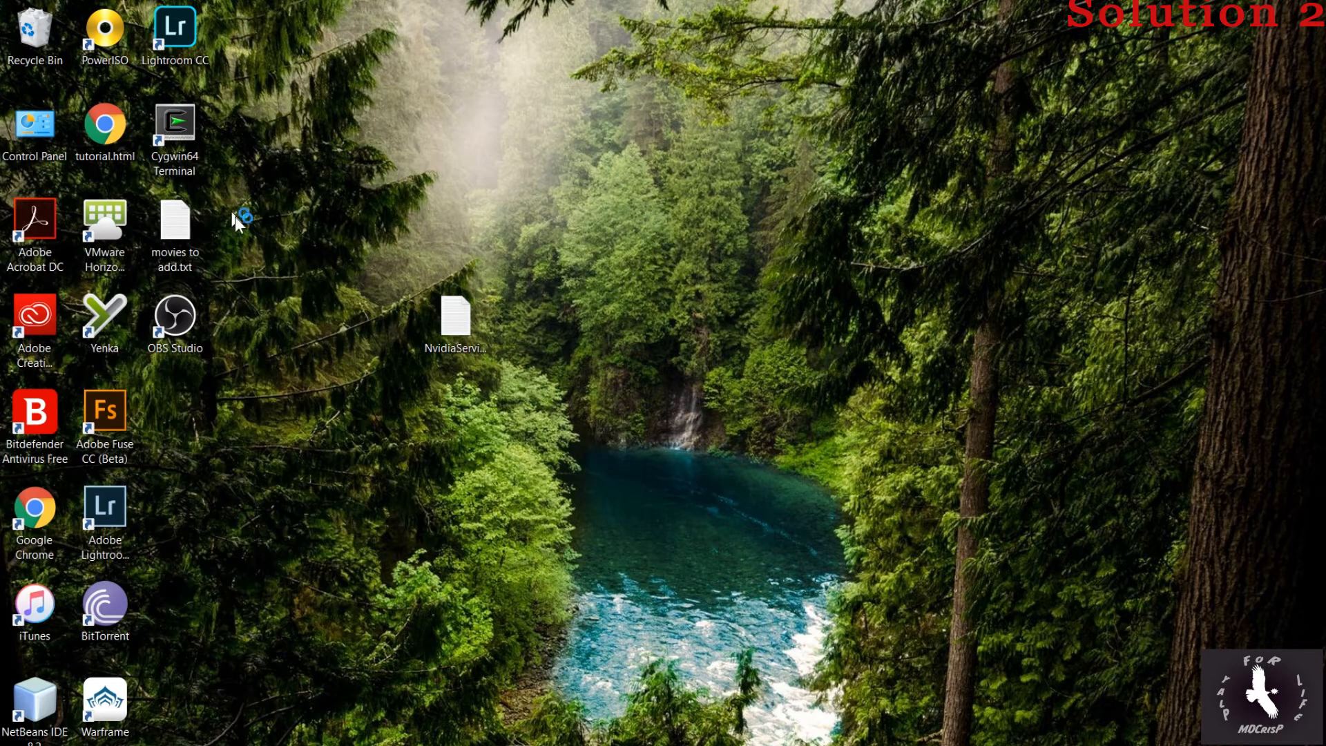
mouse_move(947, 235)
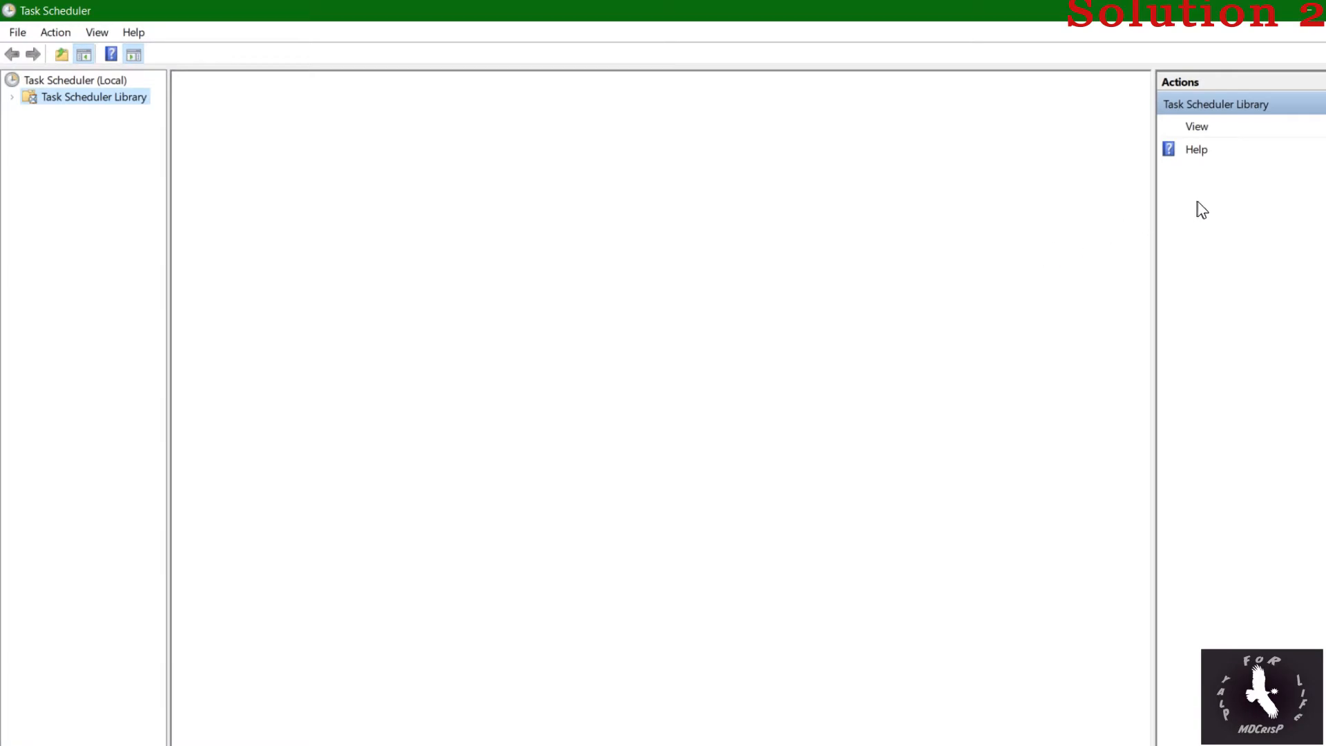
click(92, 96)
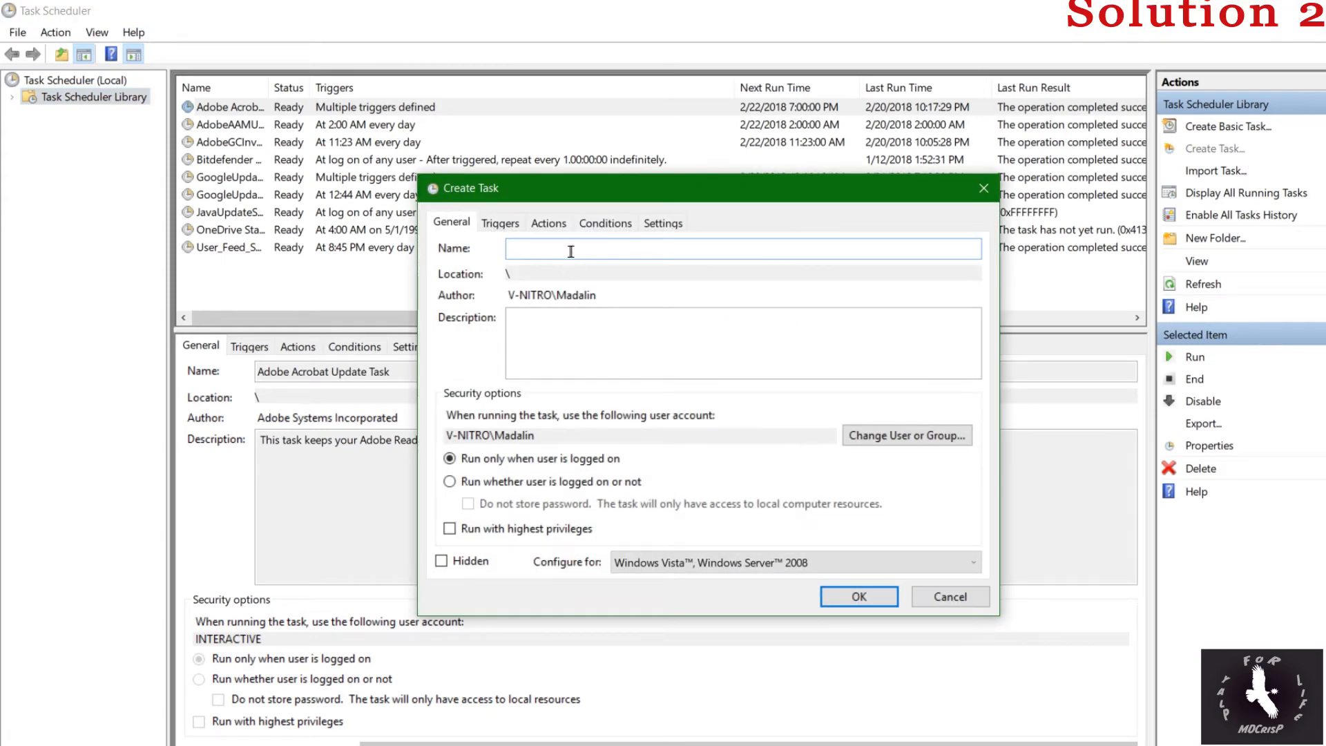
Name the new task Nvidia and move to its Actions settings
text(N)
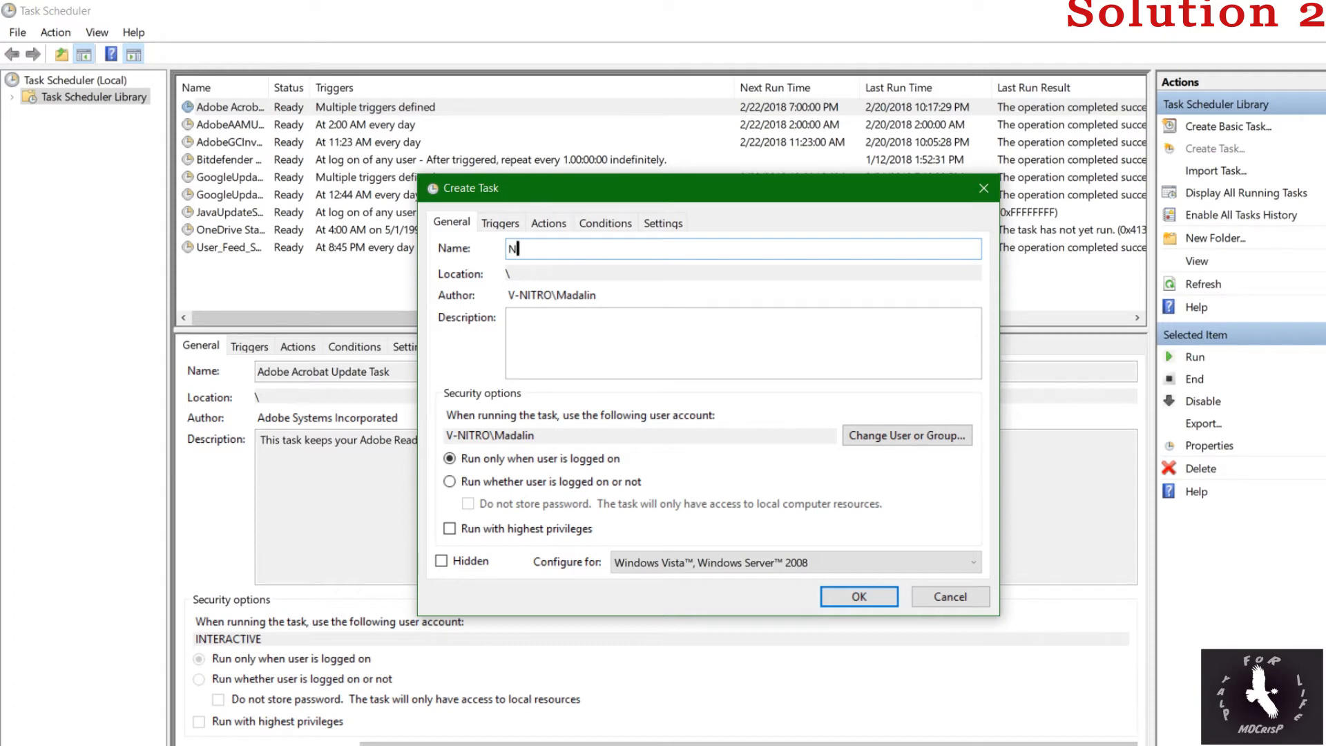
text(vidia)
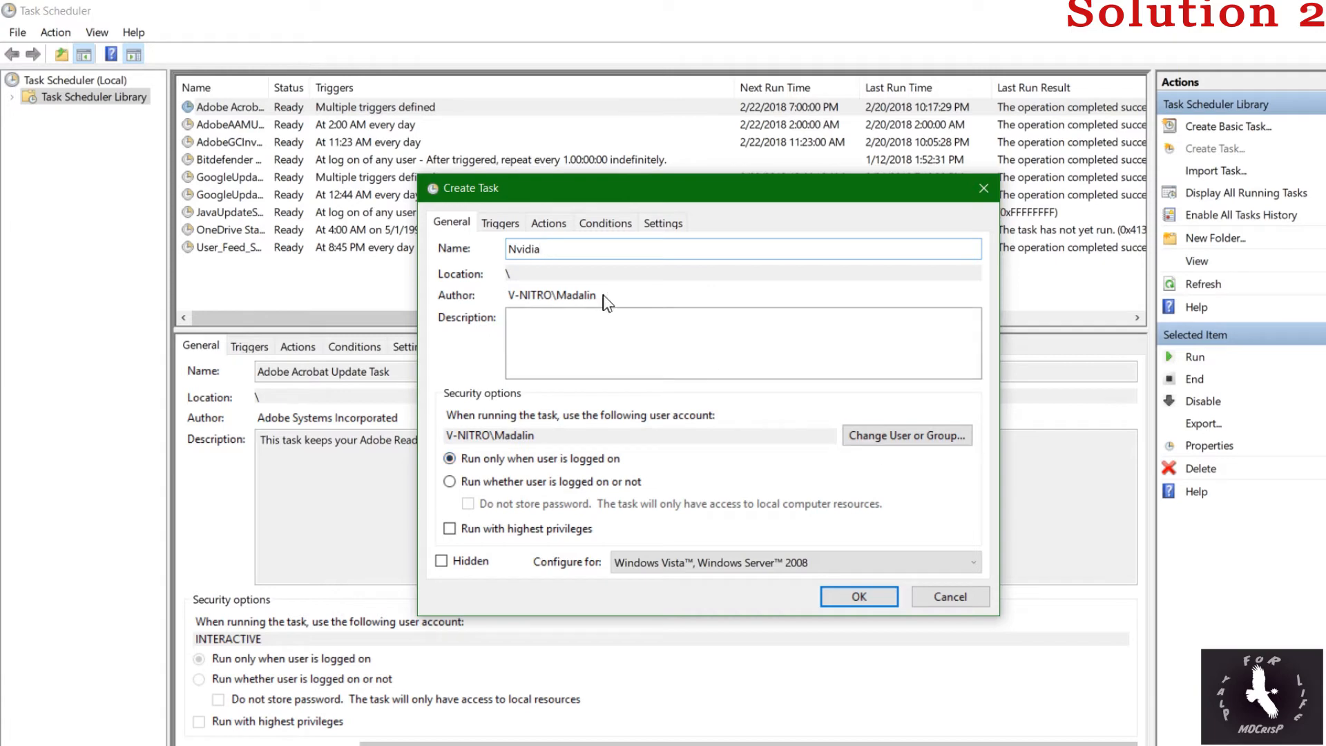
click(500, 222)
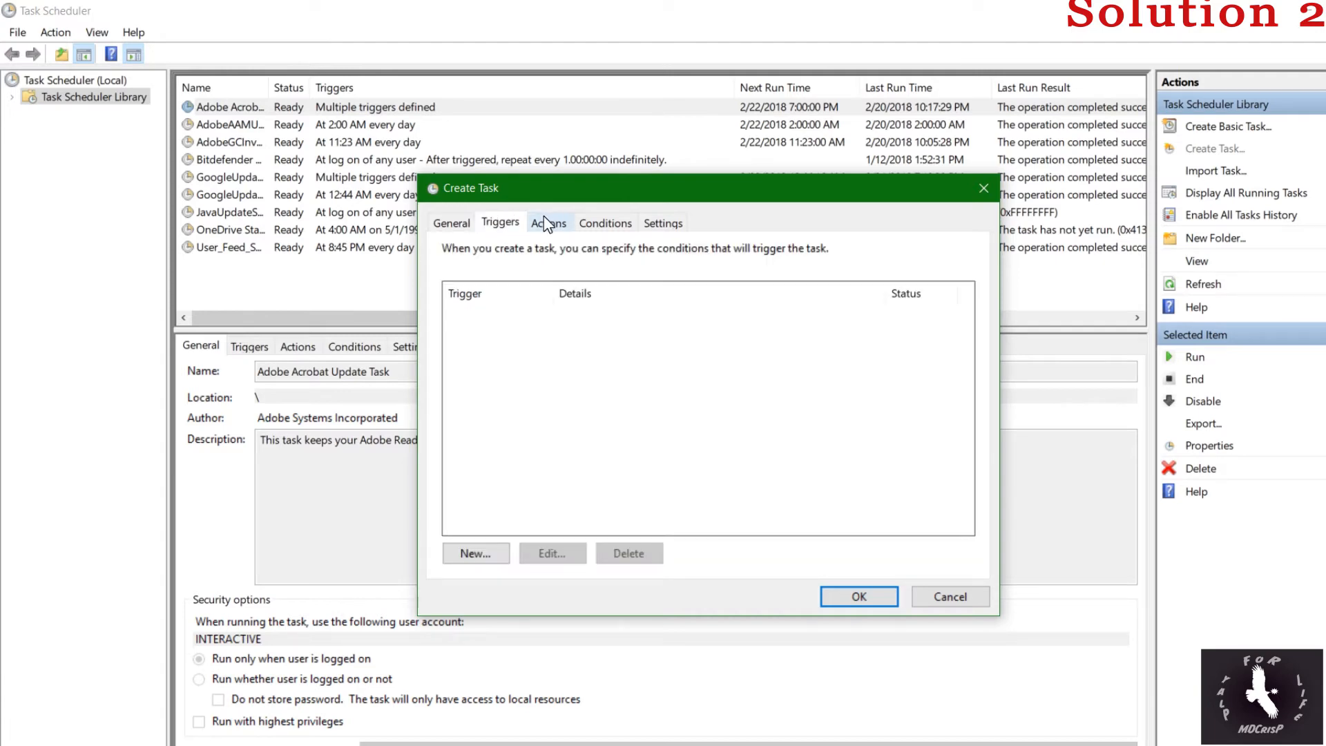
click(548, 222)
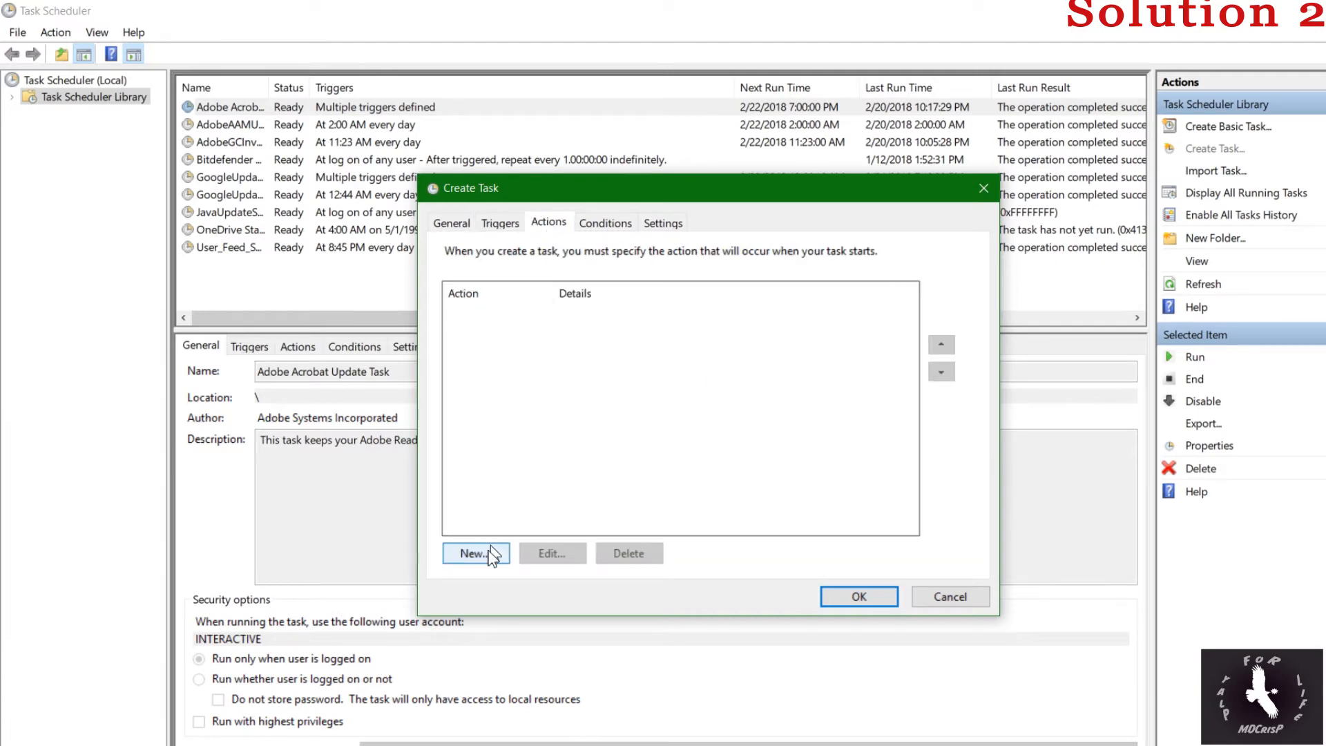
Add an action and browse into C:\SupportService for NvidiaService.bat
click(472, 553)
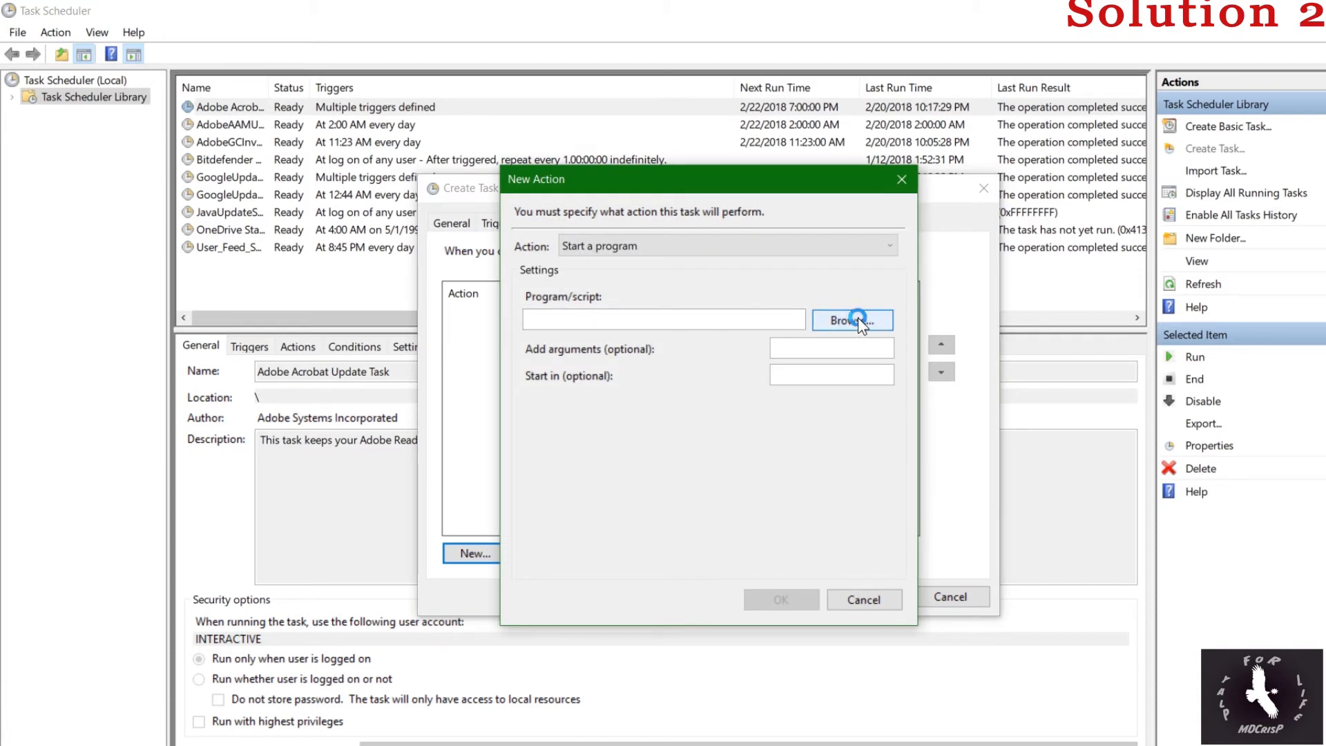
click(850, 319)
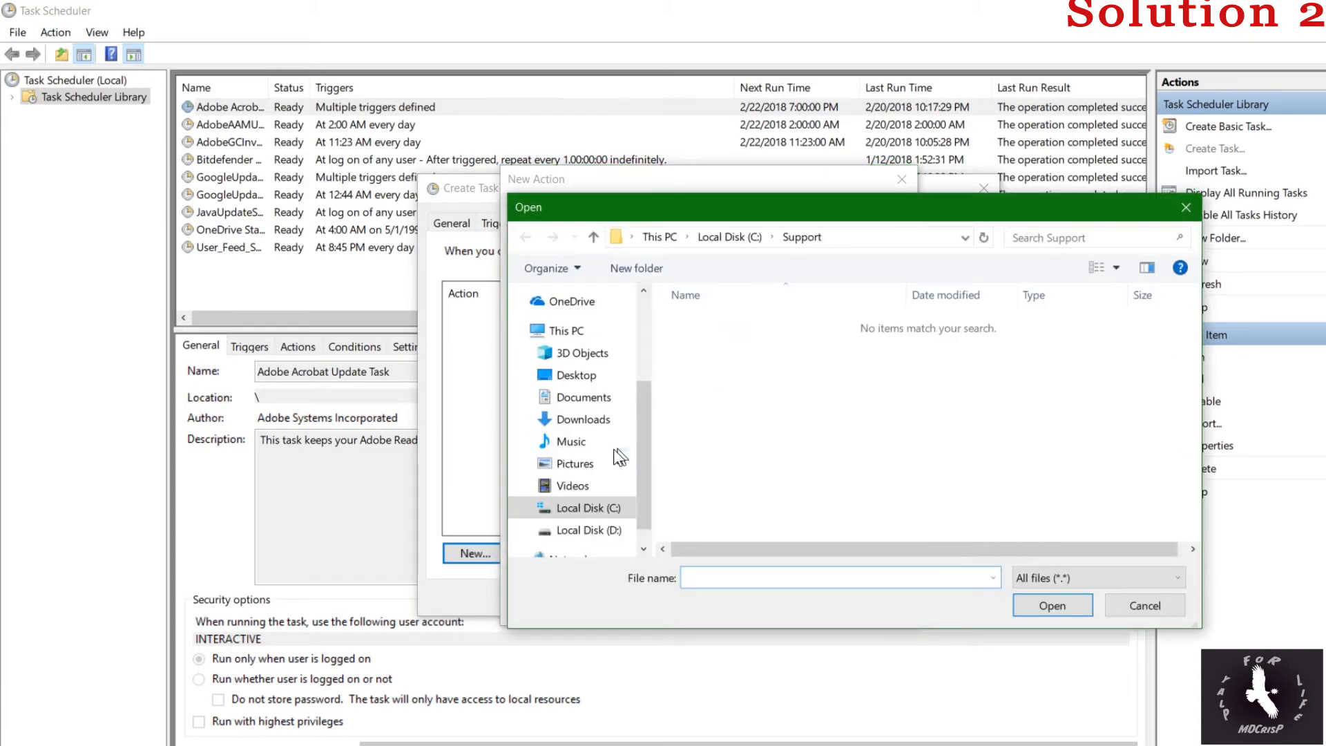
click(728, 237)
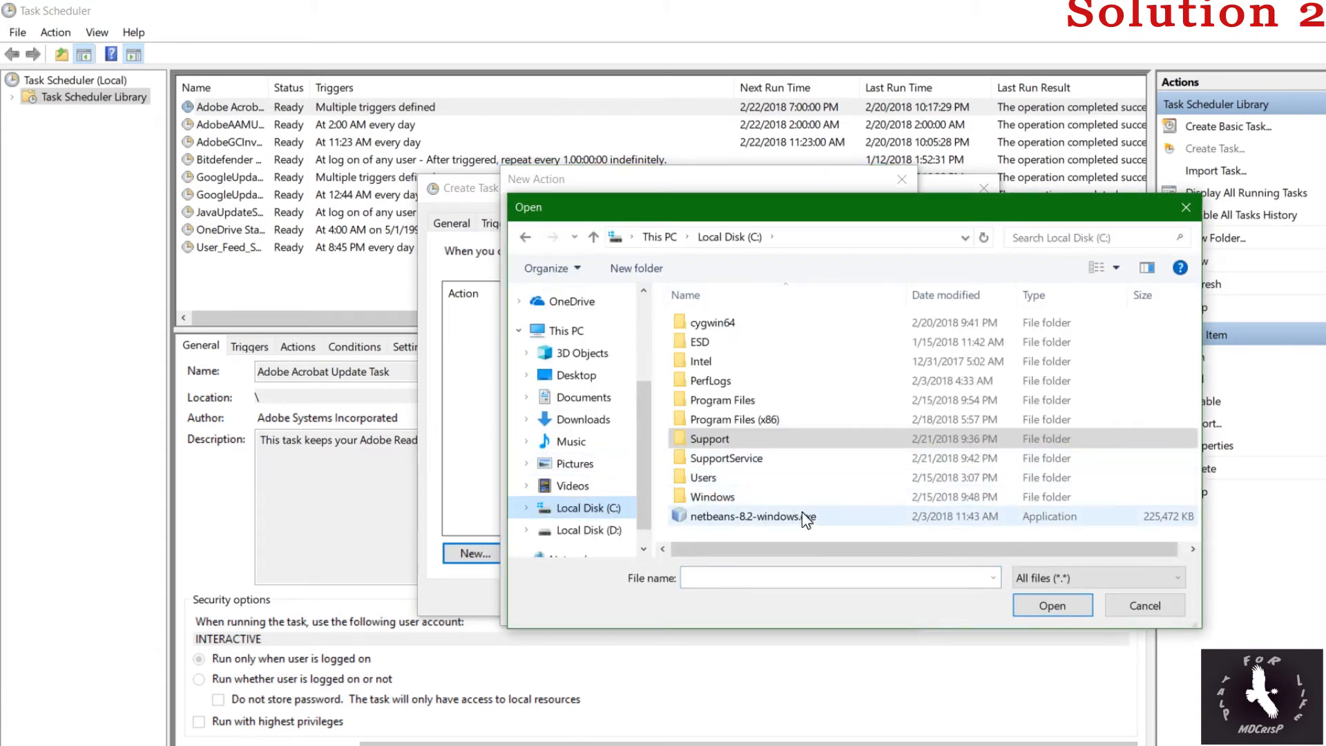
double_click(725, 457)
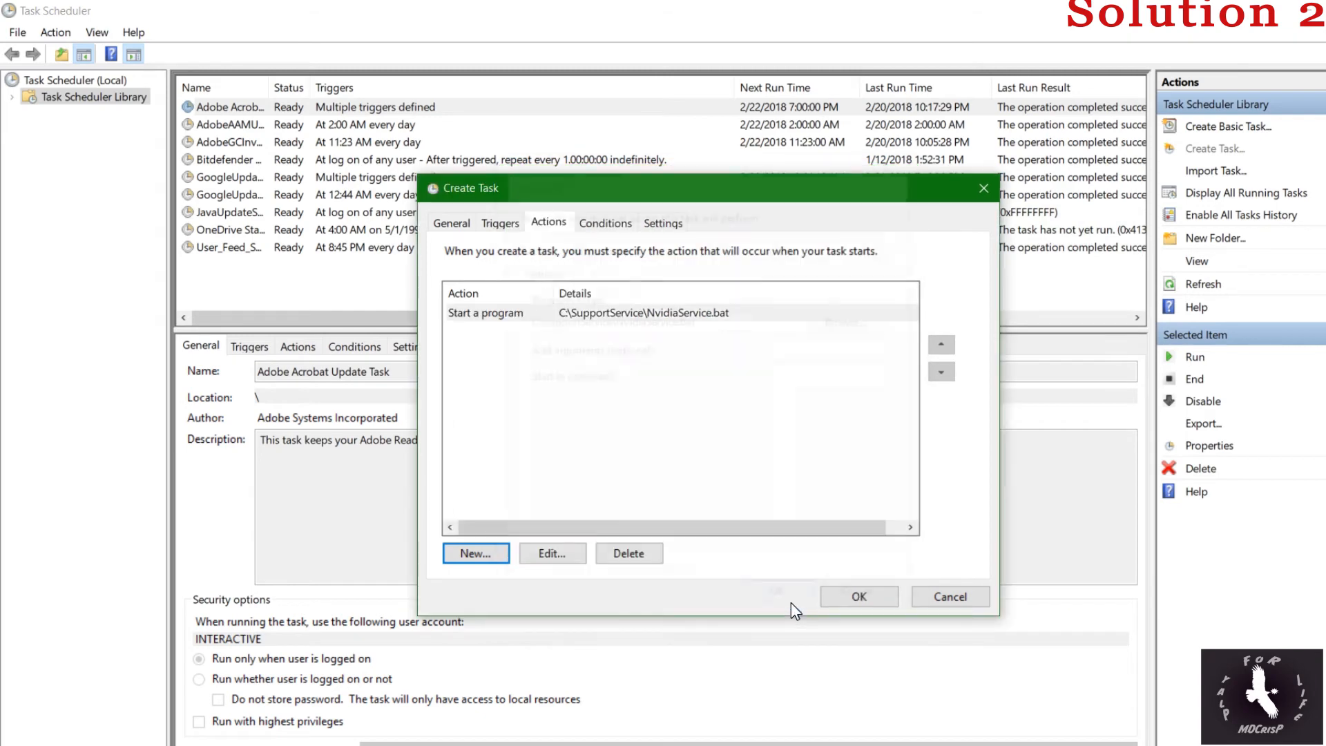
Add a trigger that begins the task at log on of any user
click(604, 222)
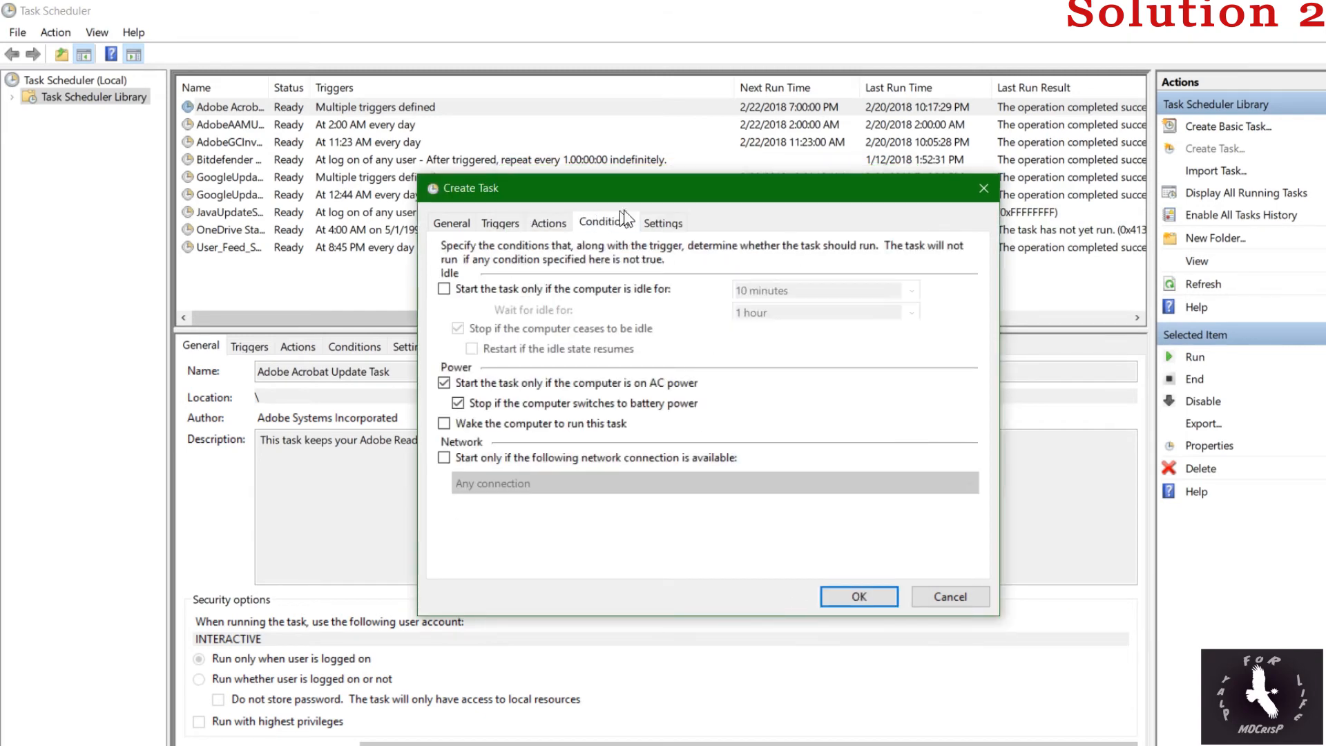
click(499, 222)
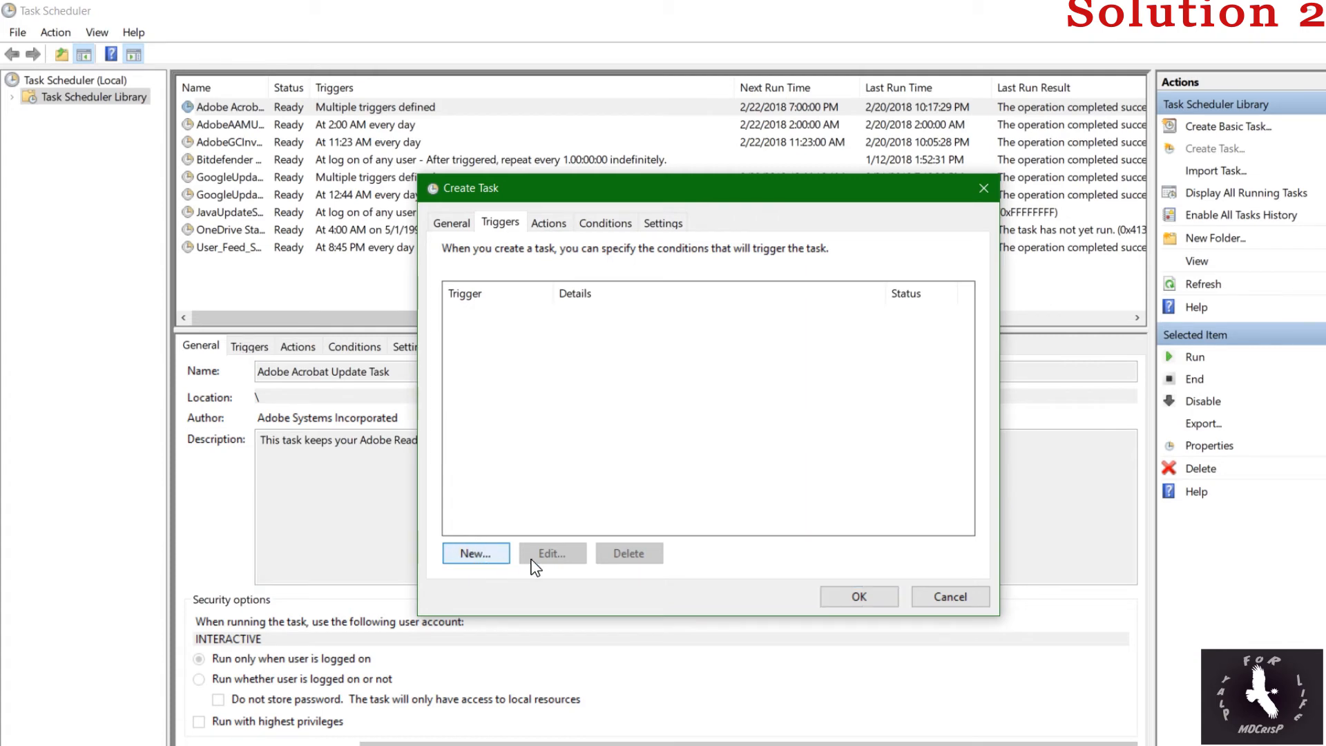
click(473, 552)
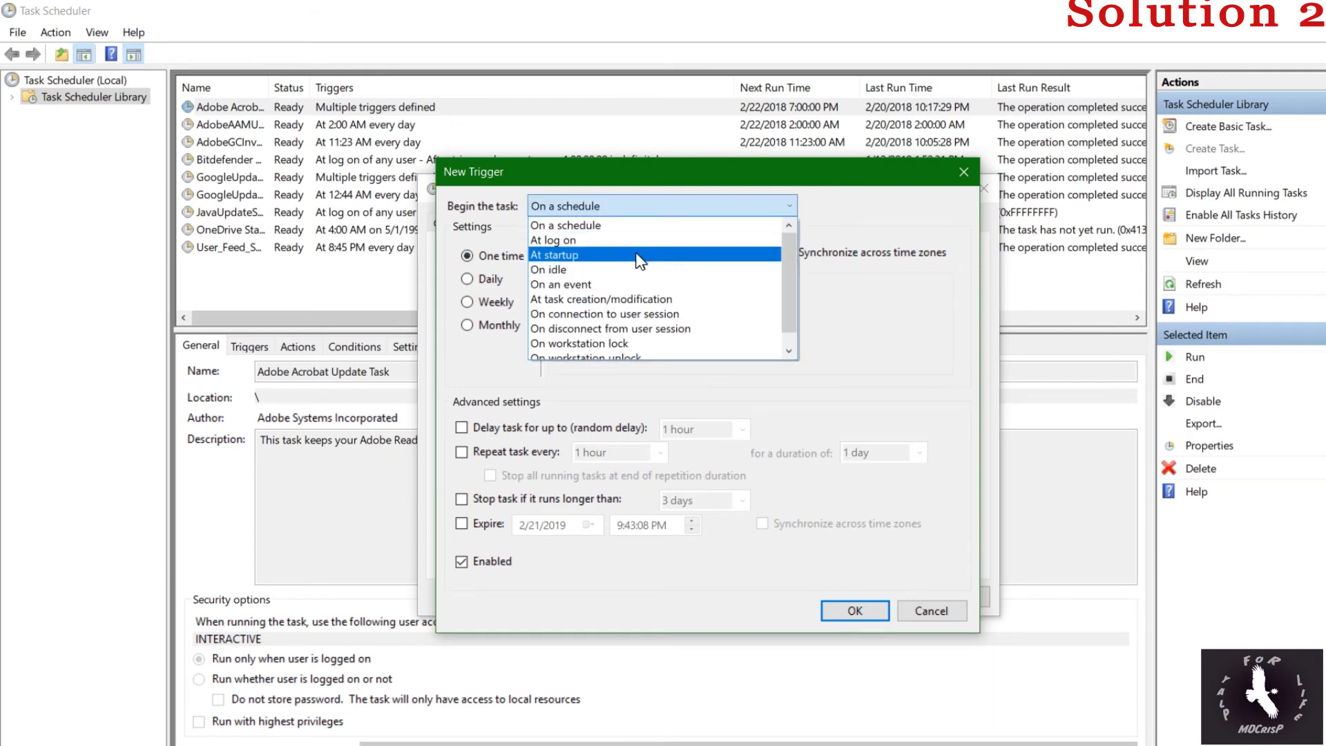
click(552, 239)
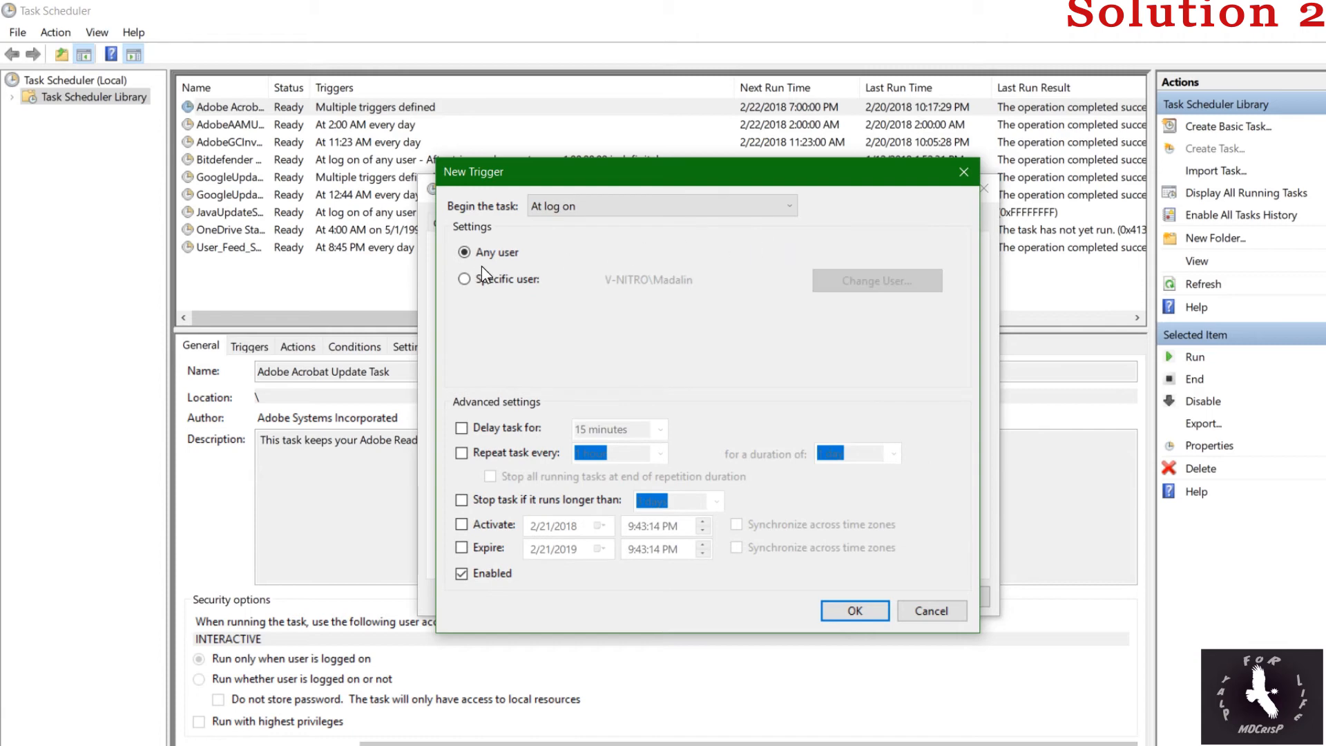
click(660, 206)
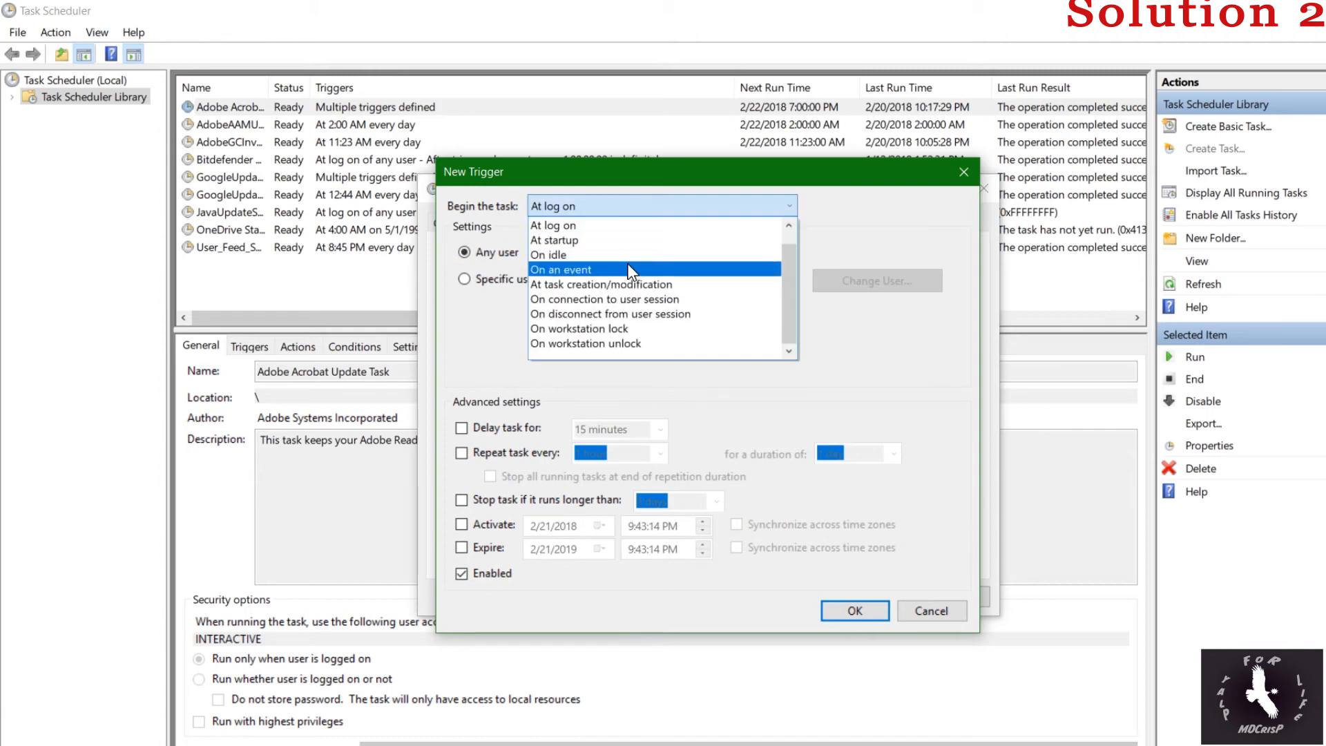
click(553, 240)
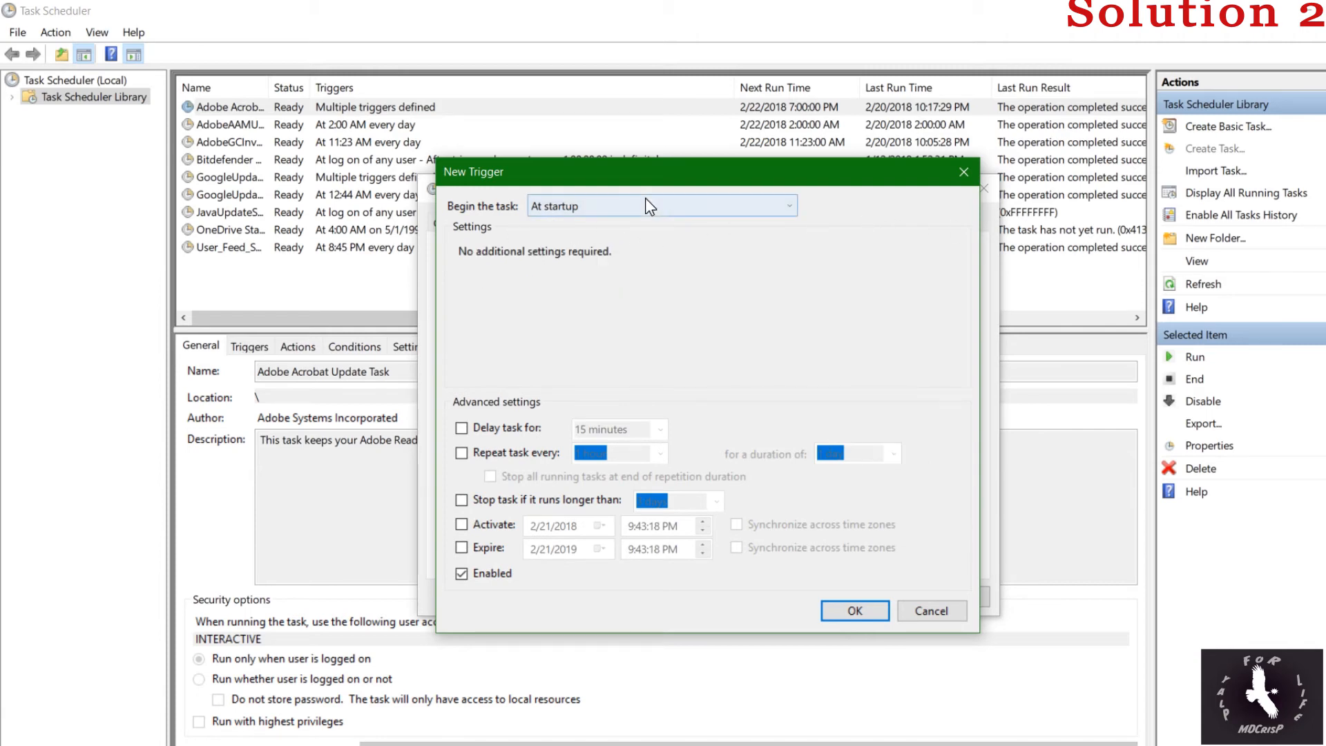
click(661, 206)
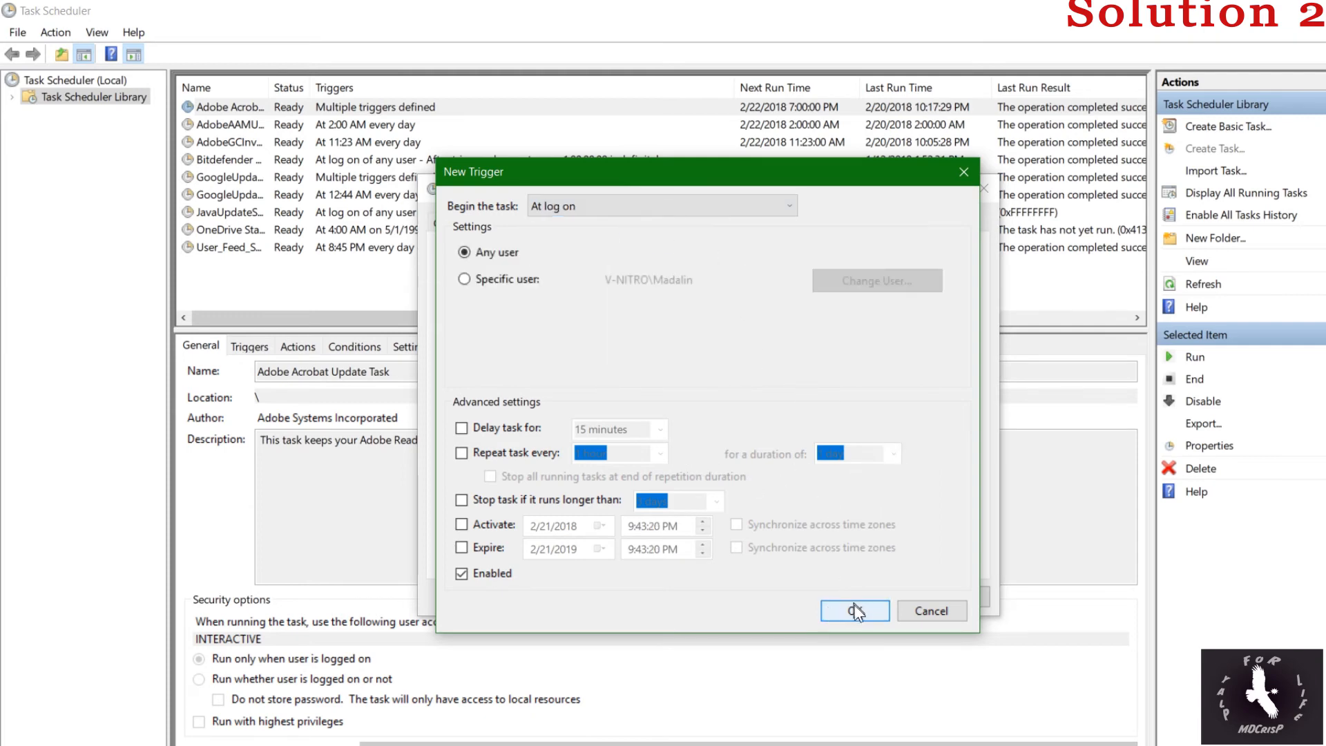
click(855, 610)
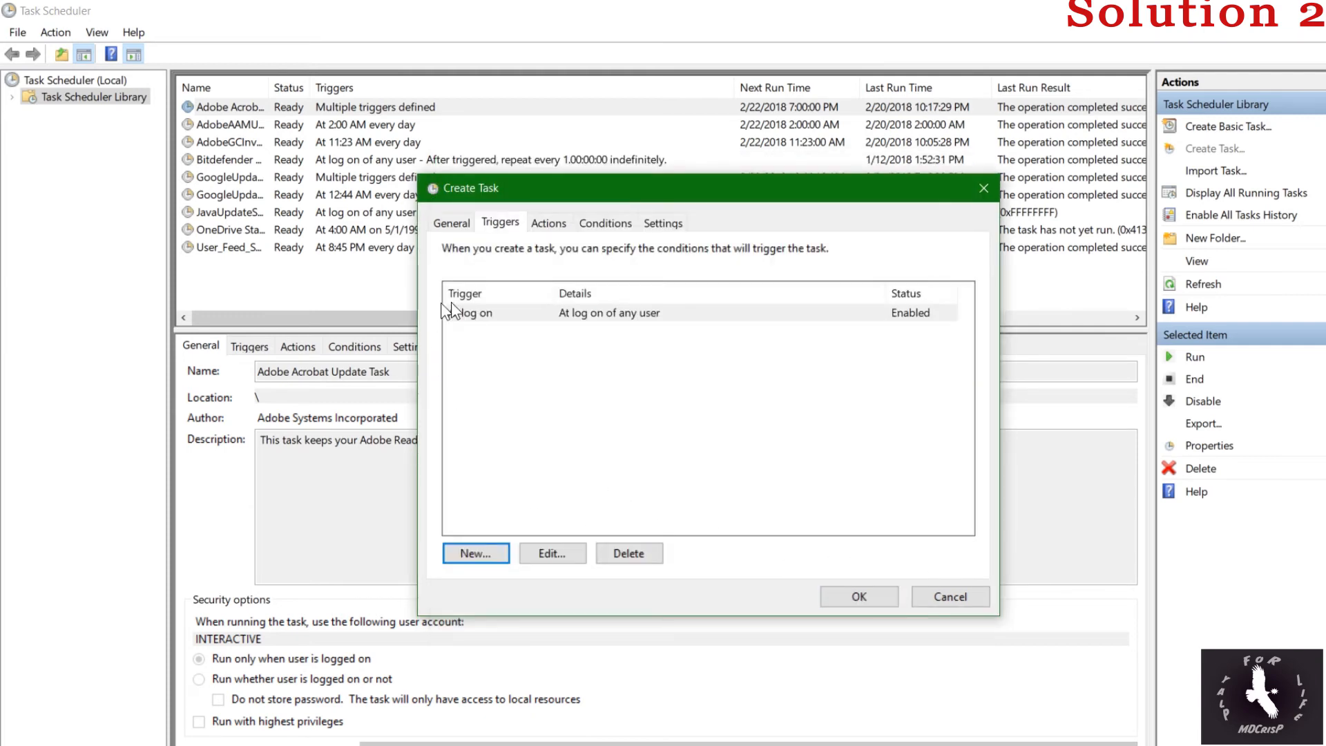
Set Configure for to Windows 10 and save the Nvidia task
click(452, 222)
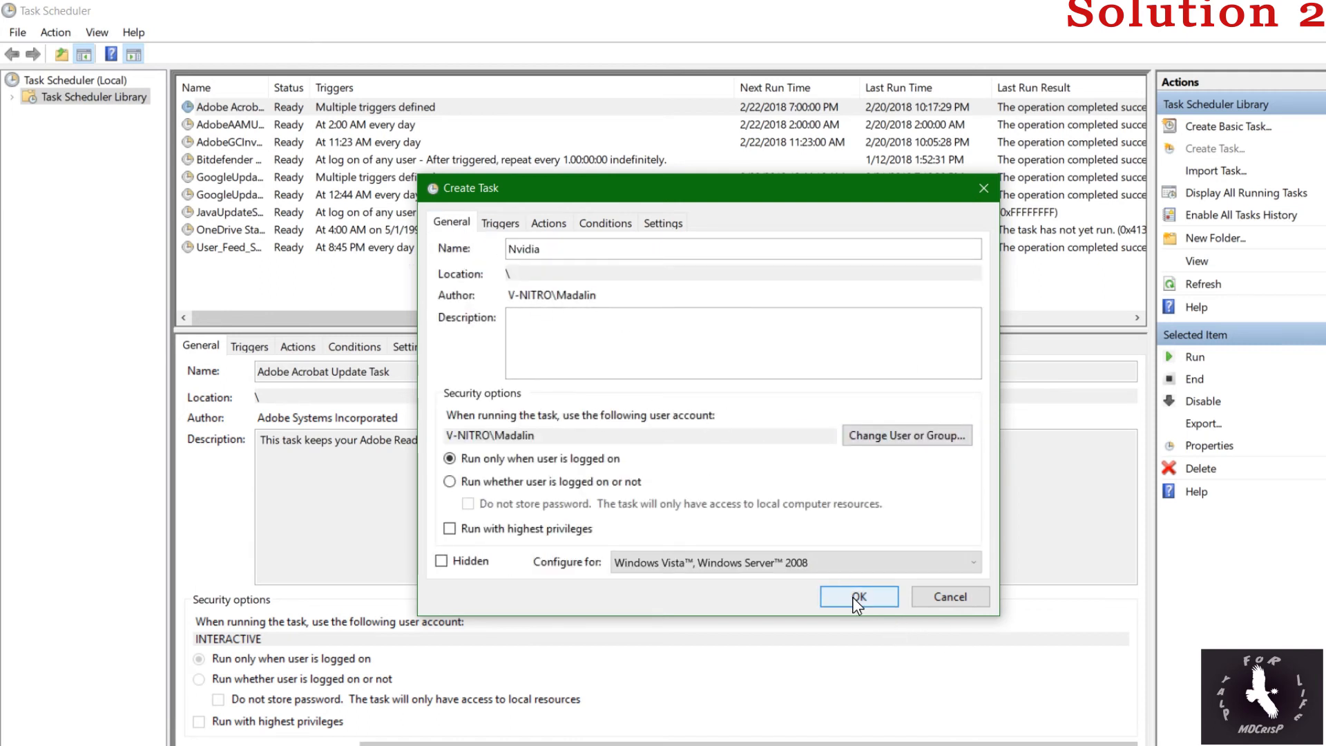
click(793, 562)
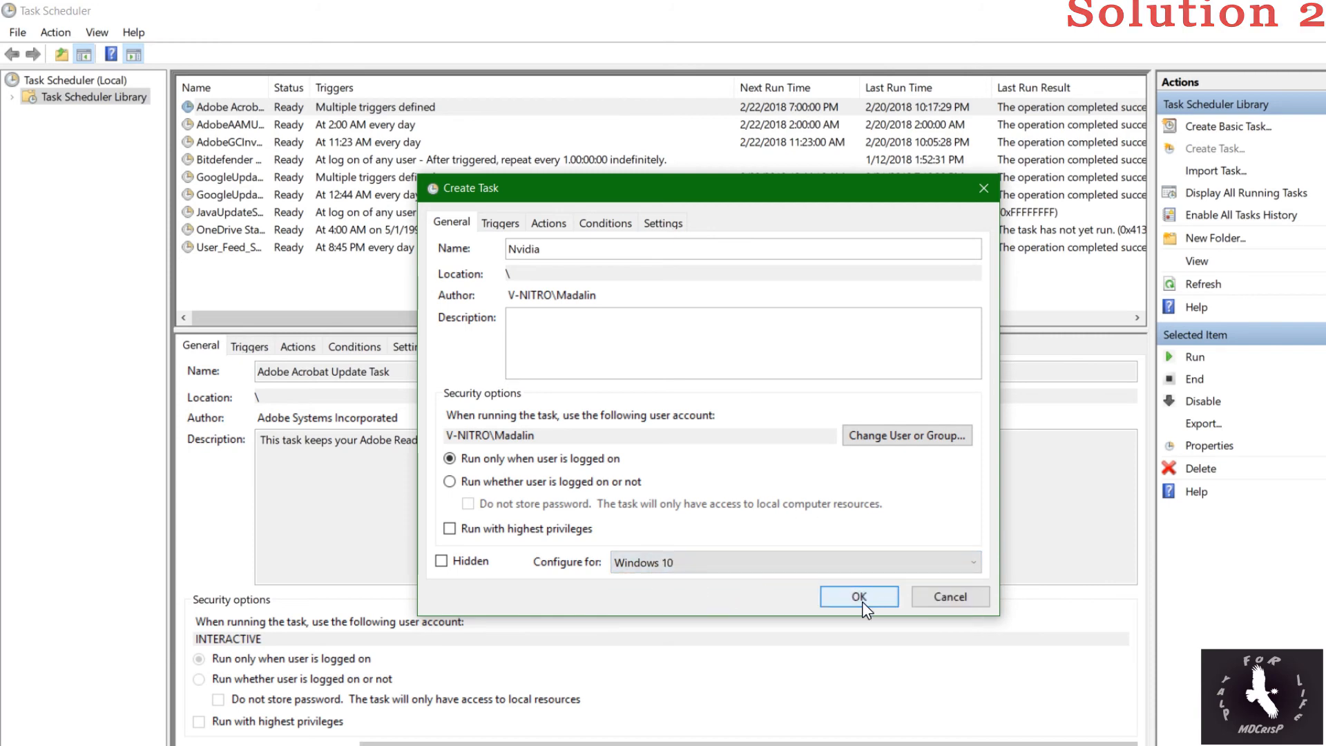
click(856, 597)
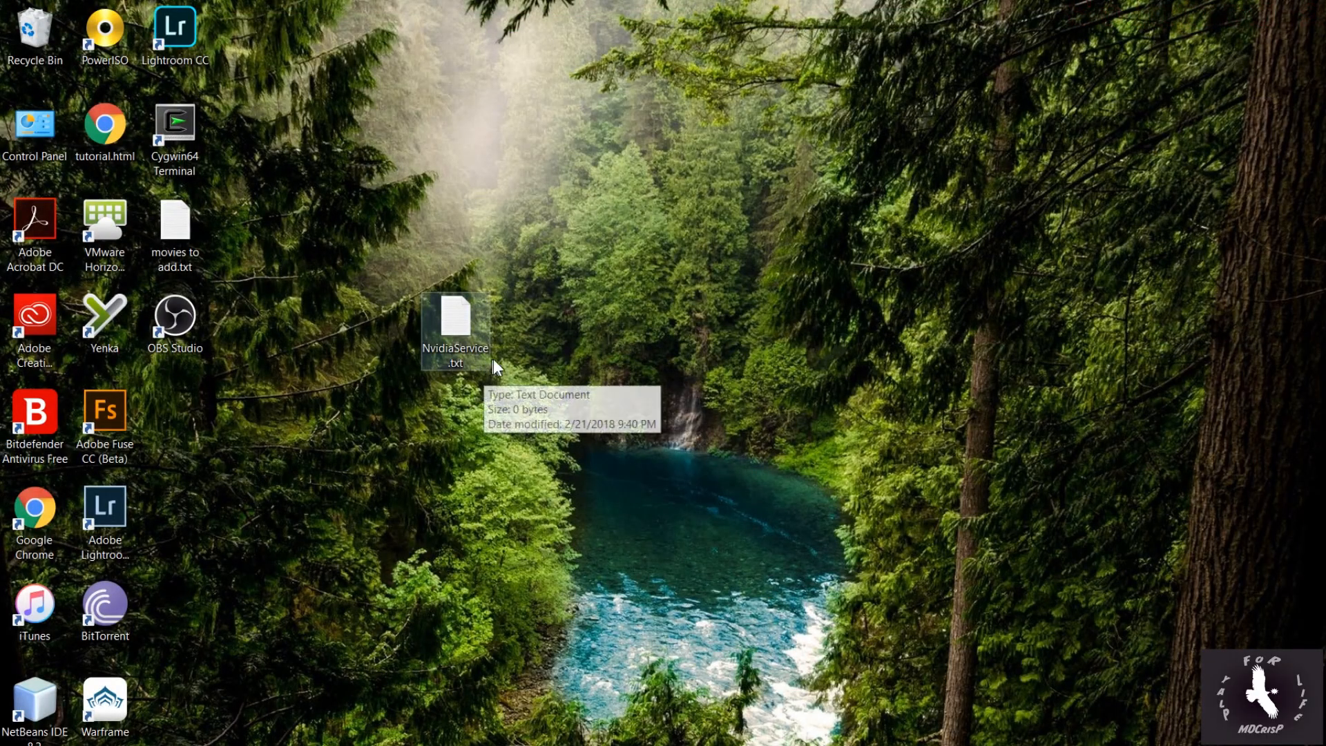
mouse_move(1124, 649)
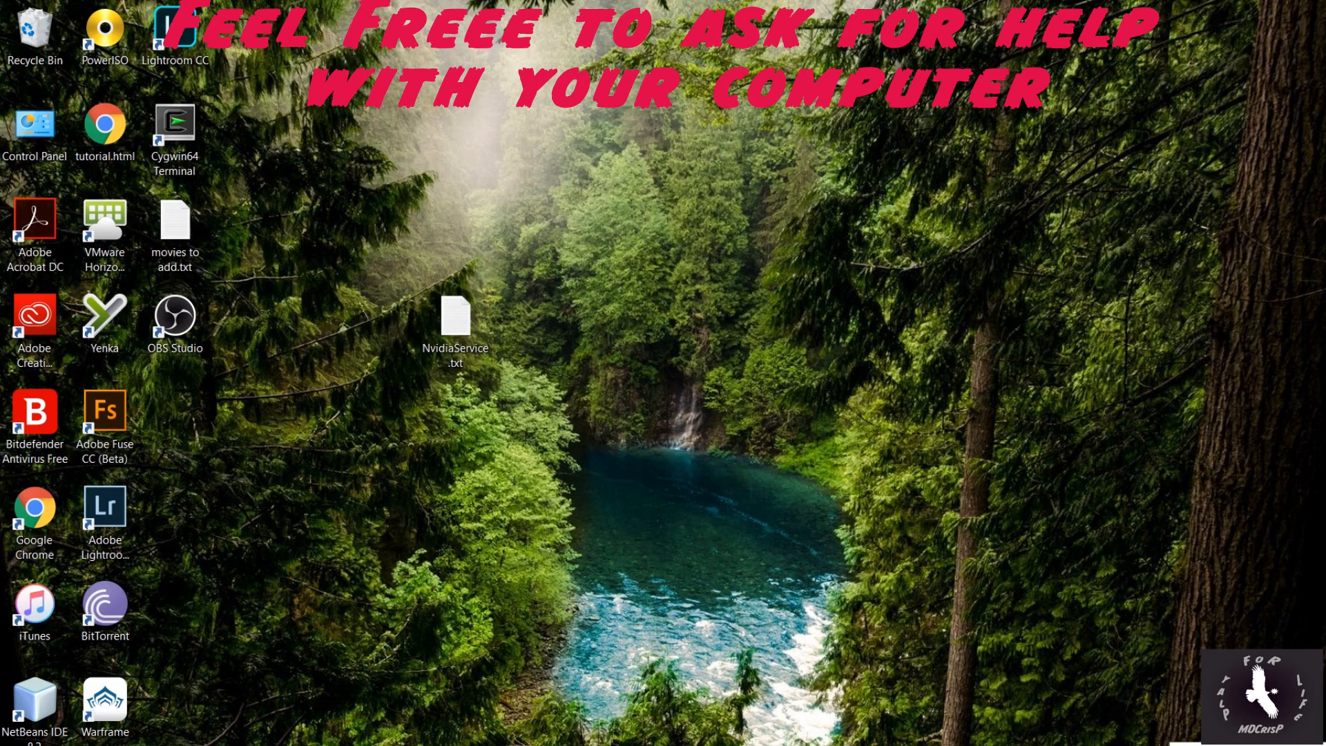
mouse_move(541, 469)
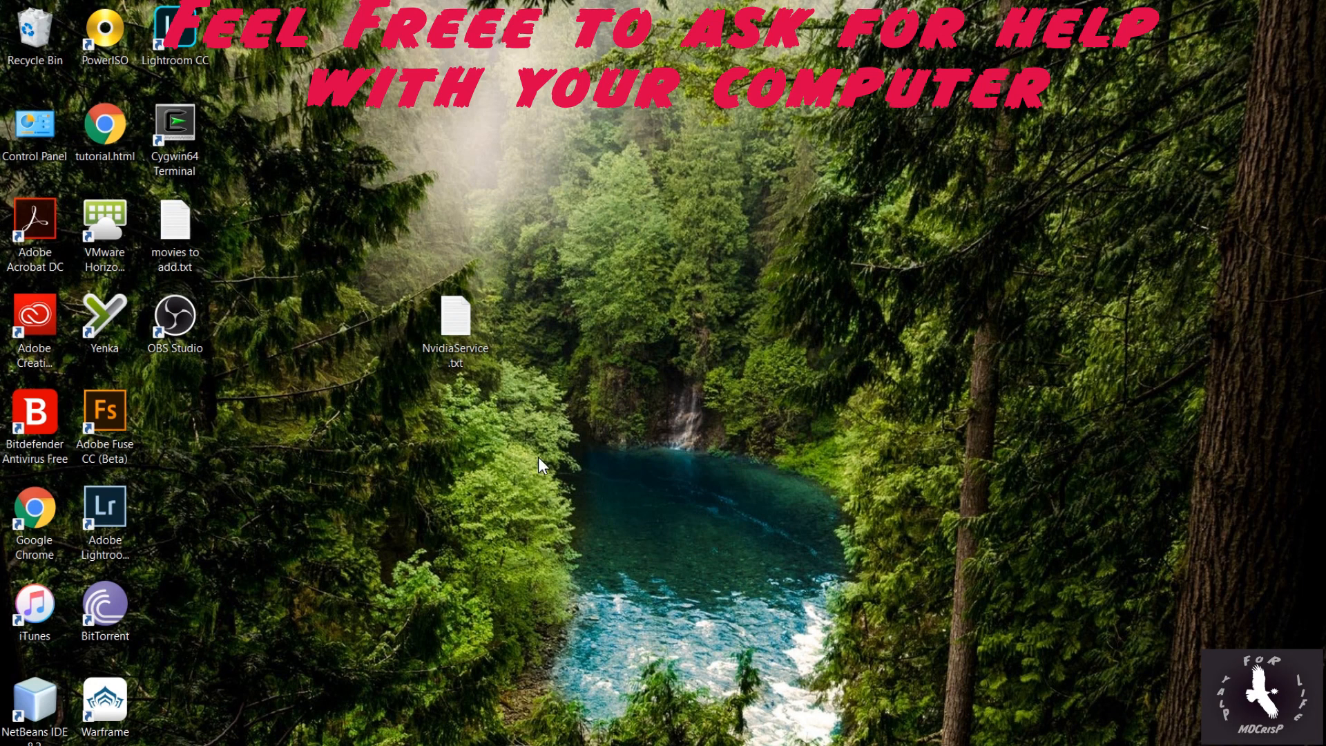